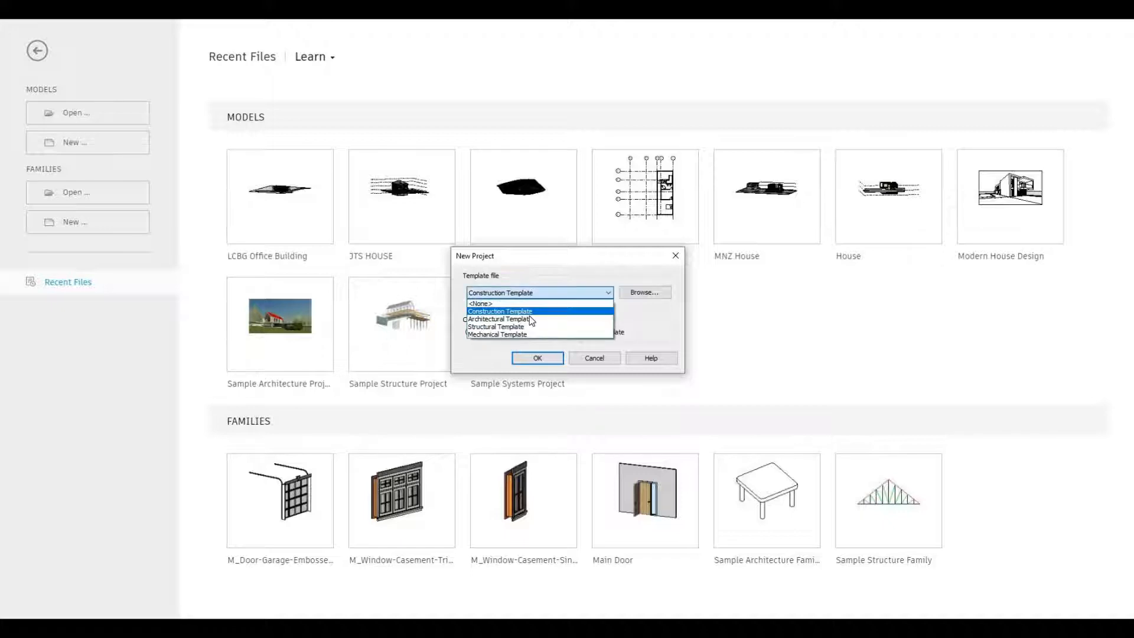
Create a new project from the Architectural Template
click(499, 319)
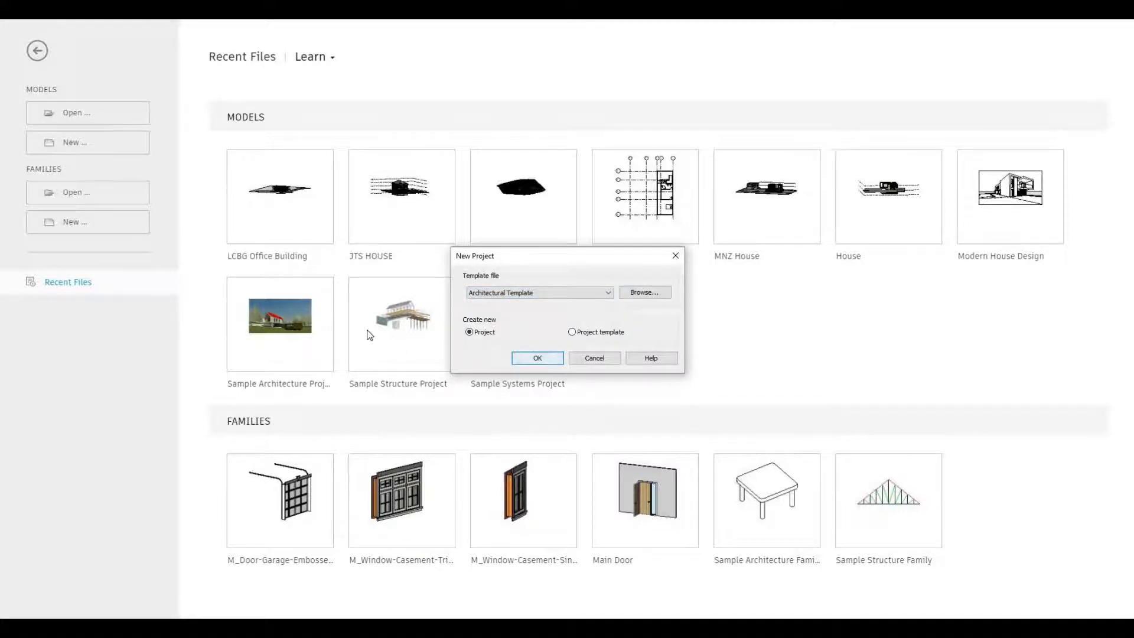
click(537, 358)
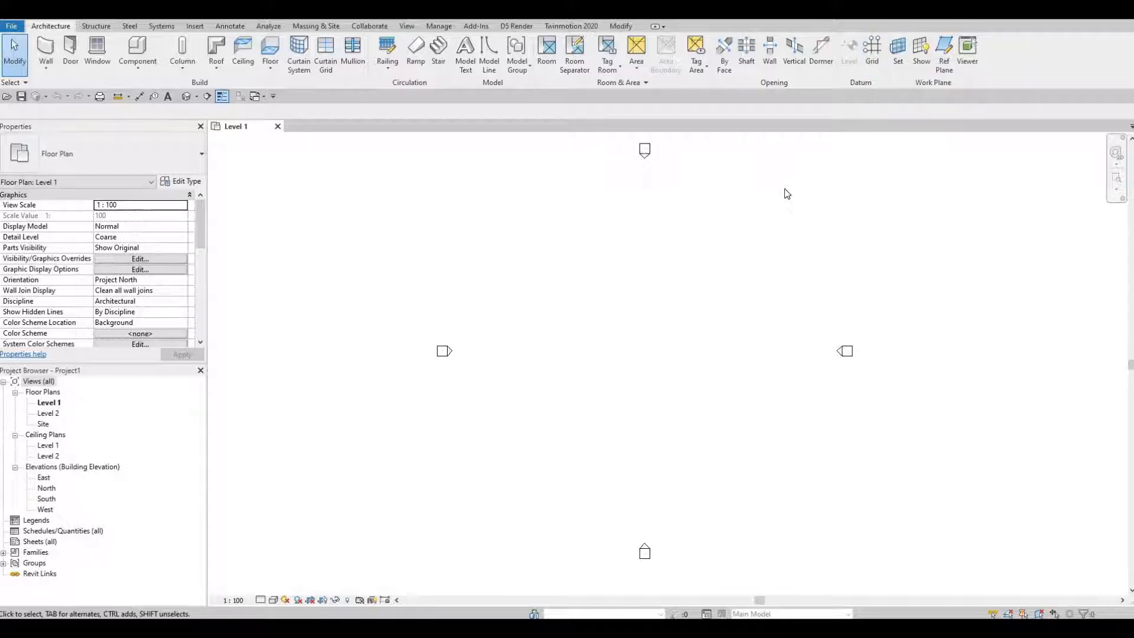
mouse_move(648, 277)
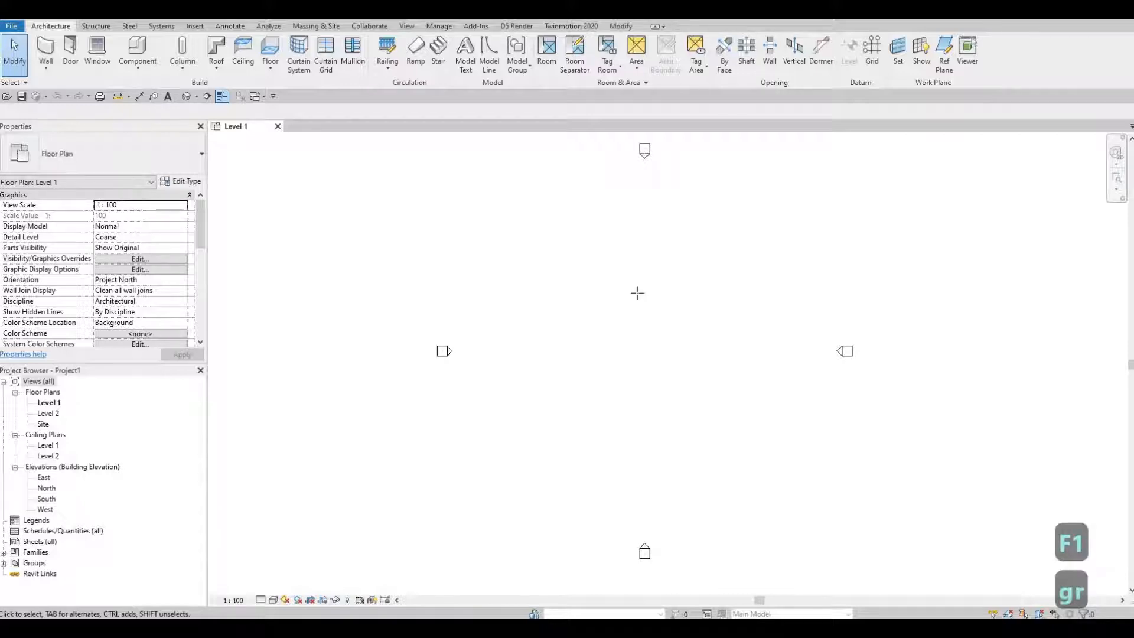
Start the grid placement tool on the empty Level 1 floor plan
click(872, 51)
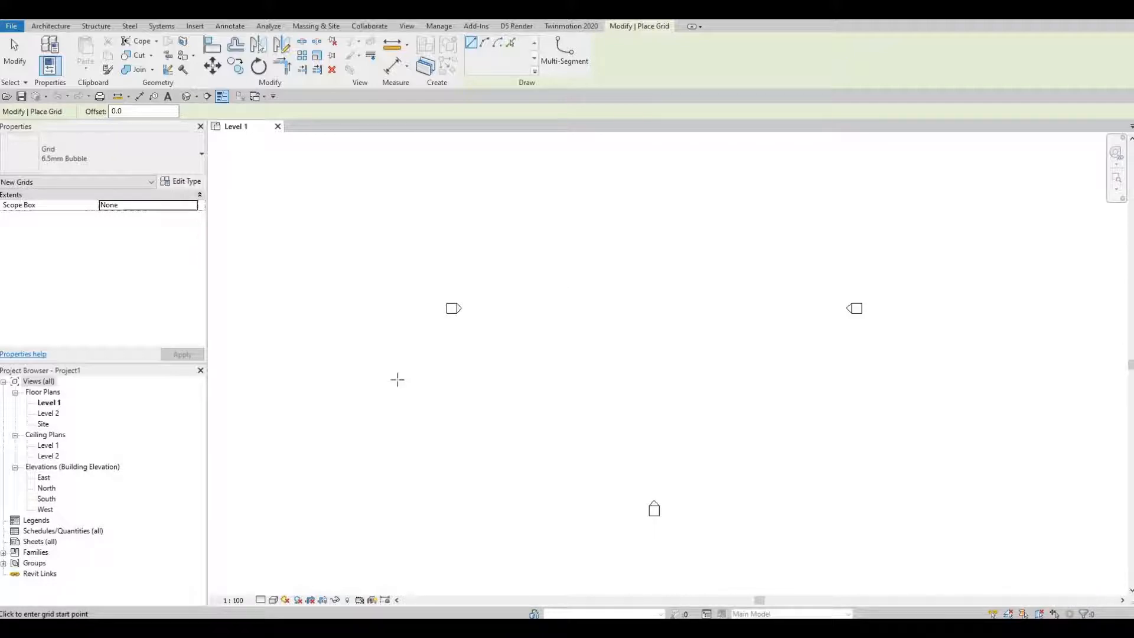
mouse_move(608, 311)
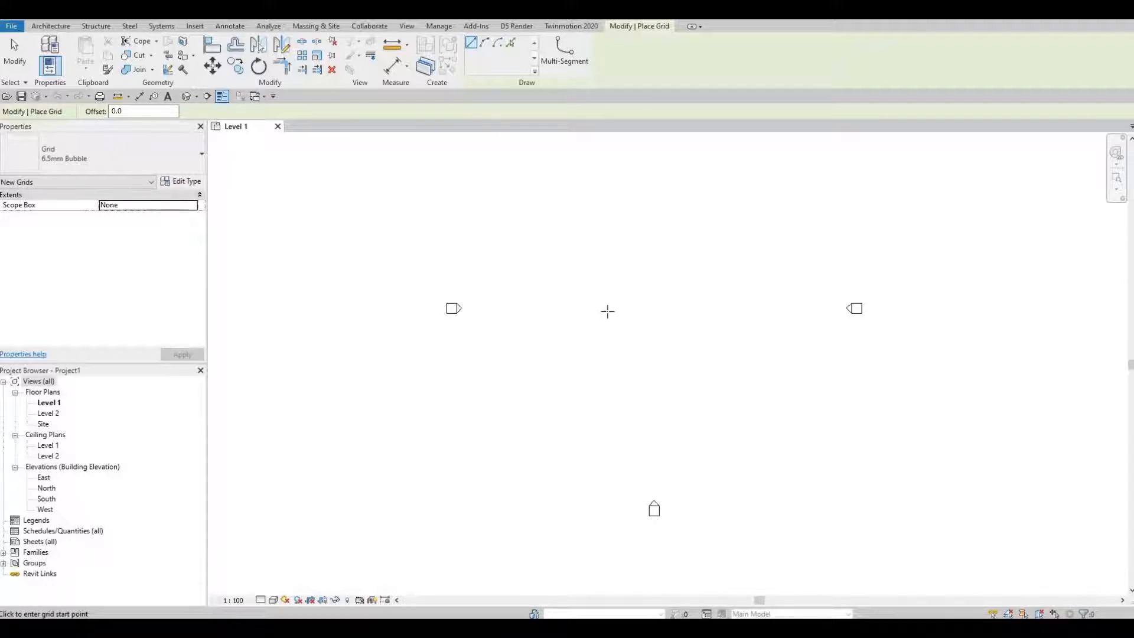
mouse_move(599, 321)
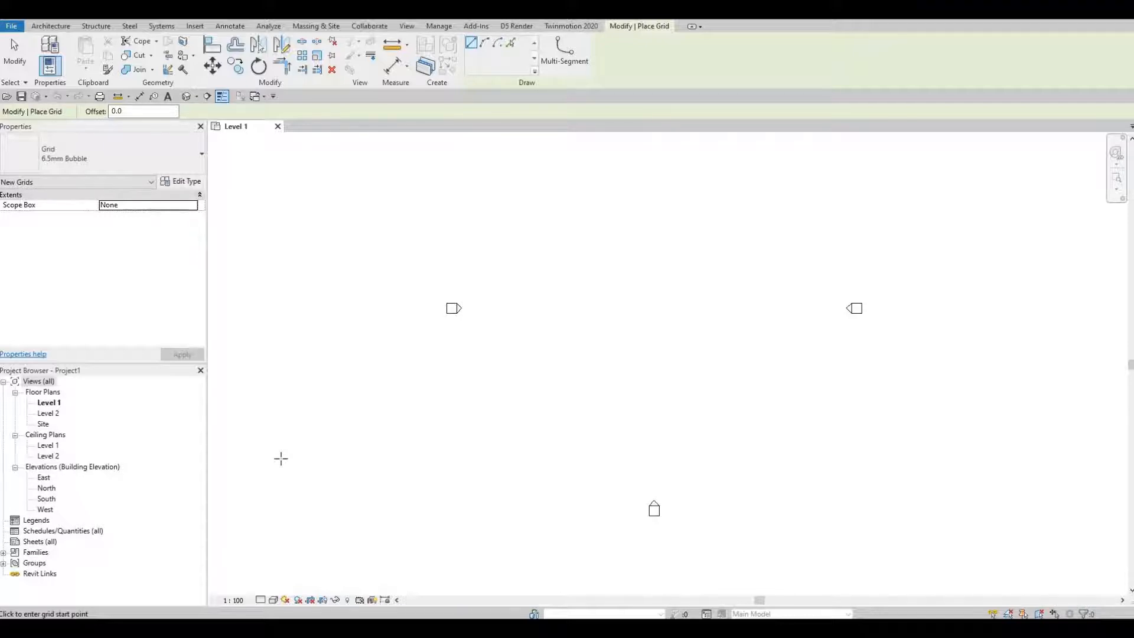
mouse_move(525, 431)
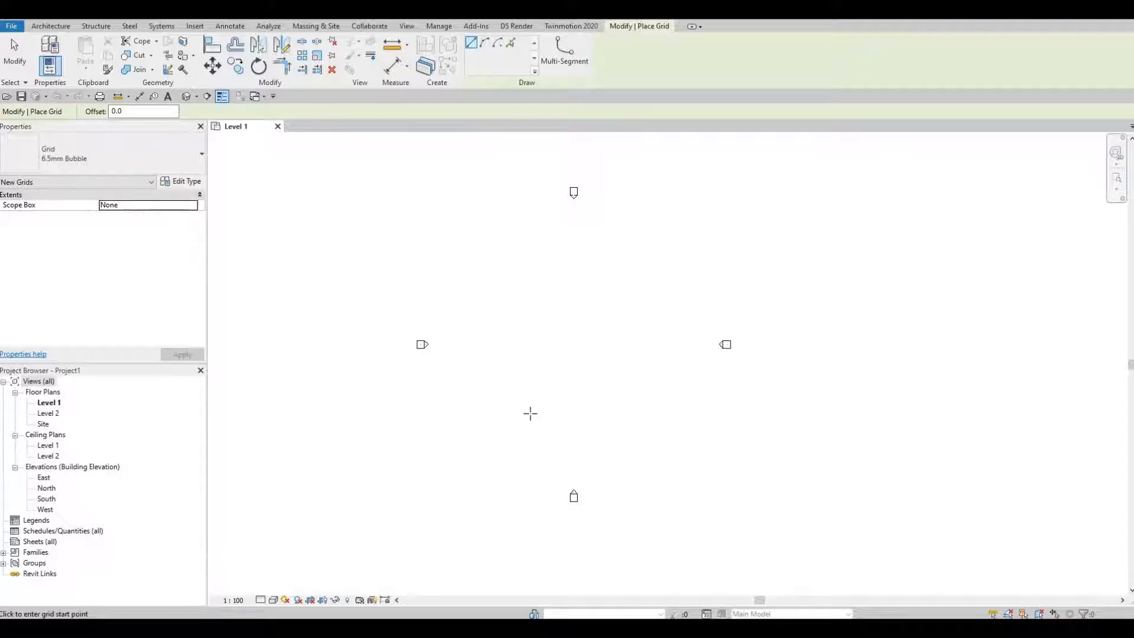
mouse_move(403, 268)
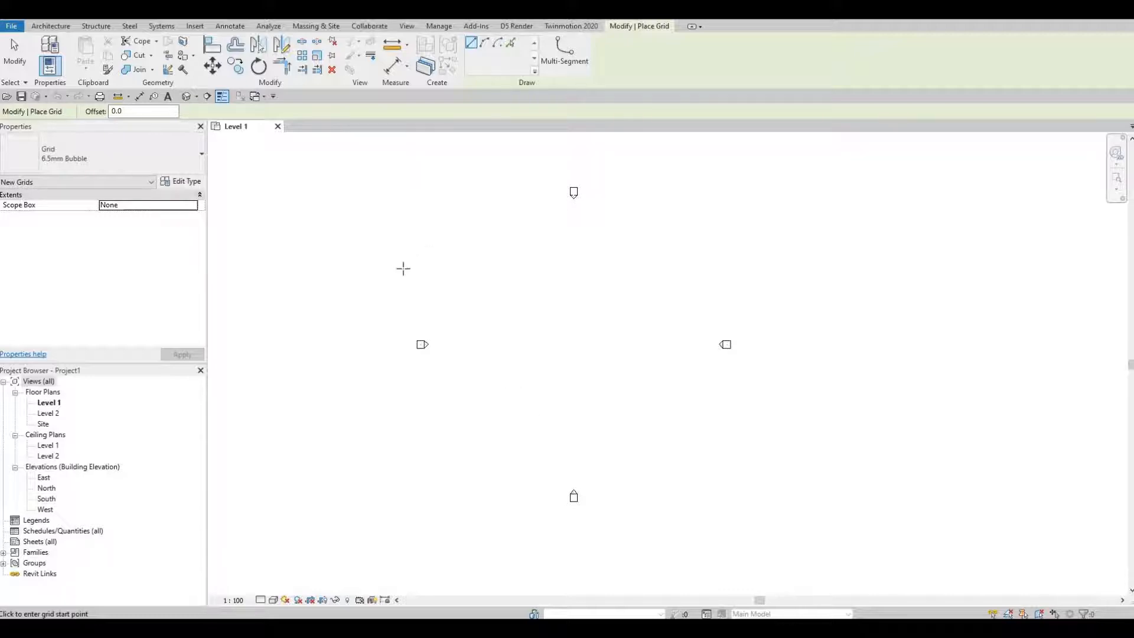
mouse_move(938, 267)
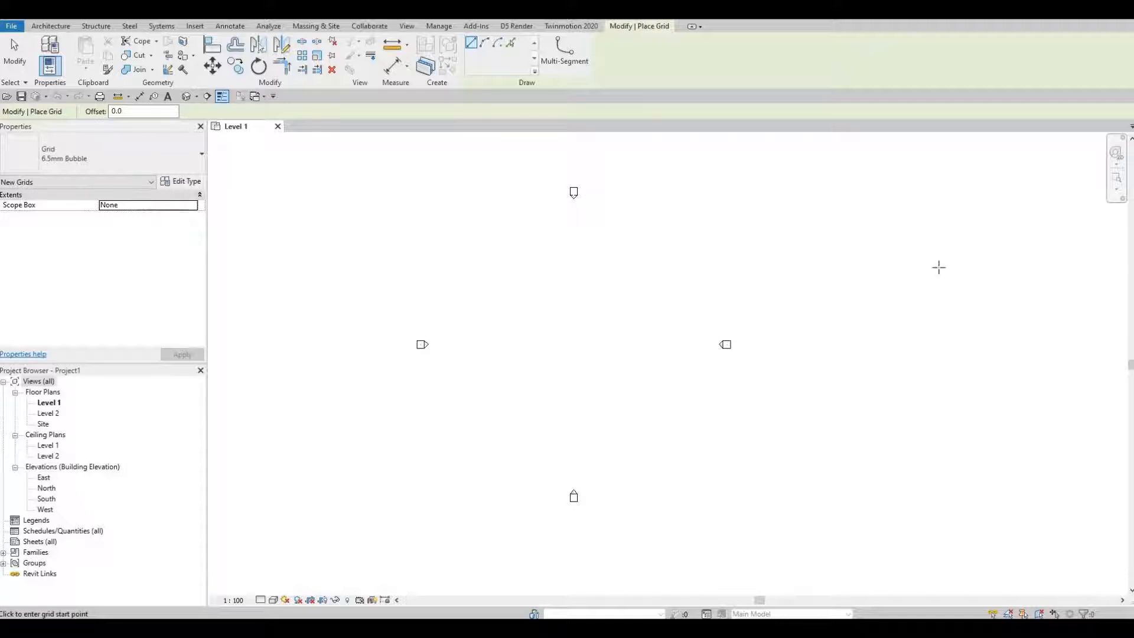
mouse_move(929, 271)
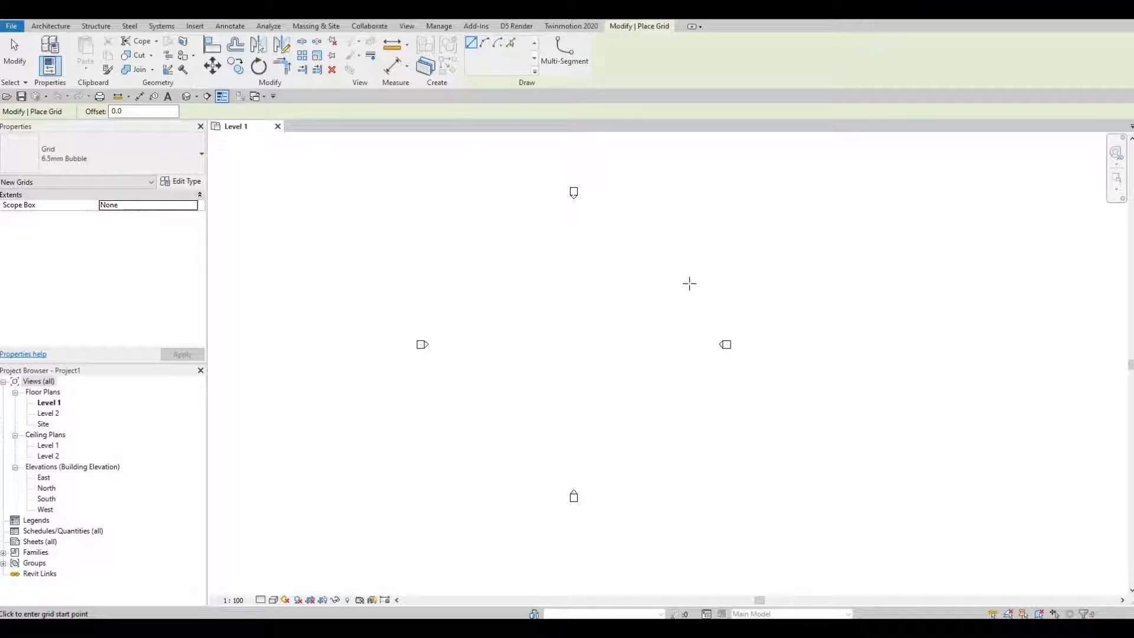
mouse_move(686, 285)
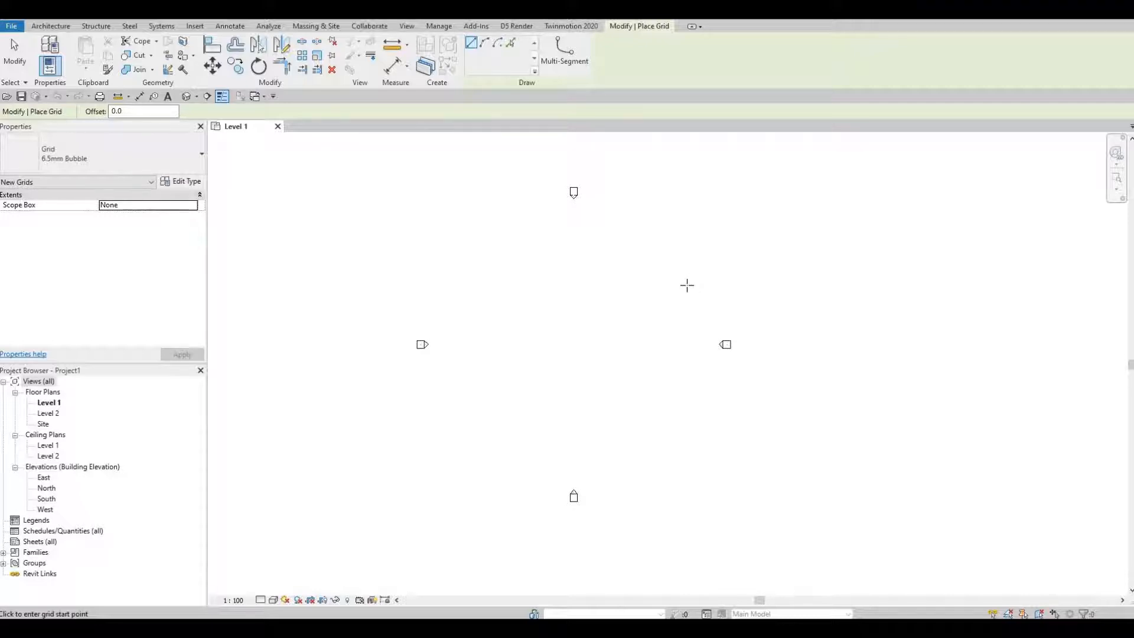
mouse_move(661, 290)
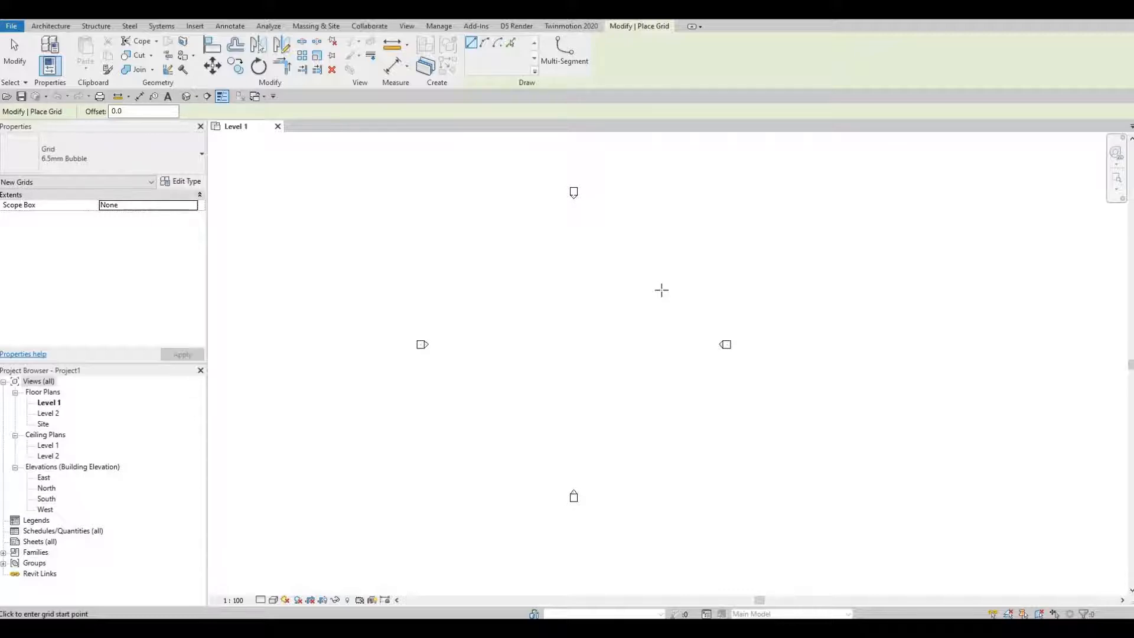
key(f1)
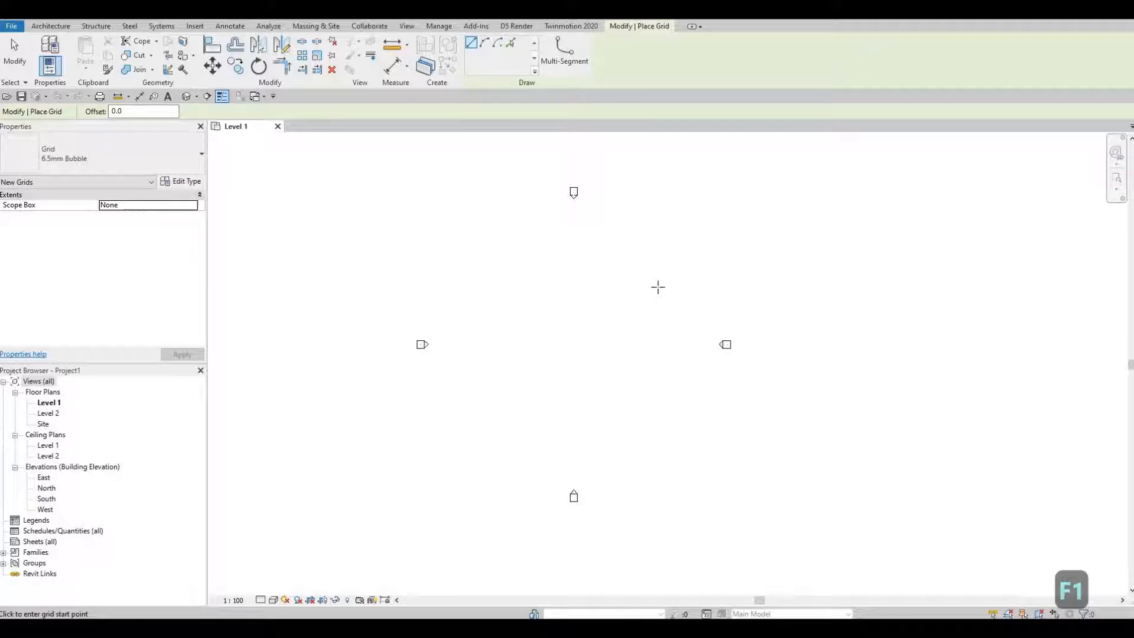
mouse_move(597, 294)
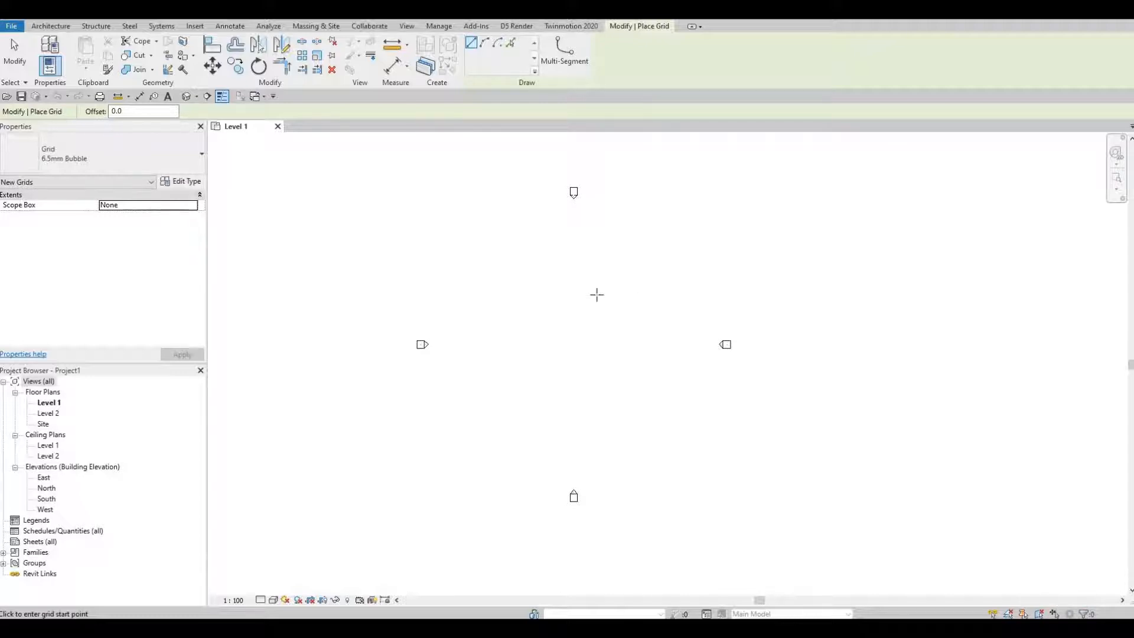
mouse_move(485, 457)
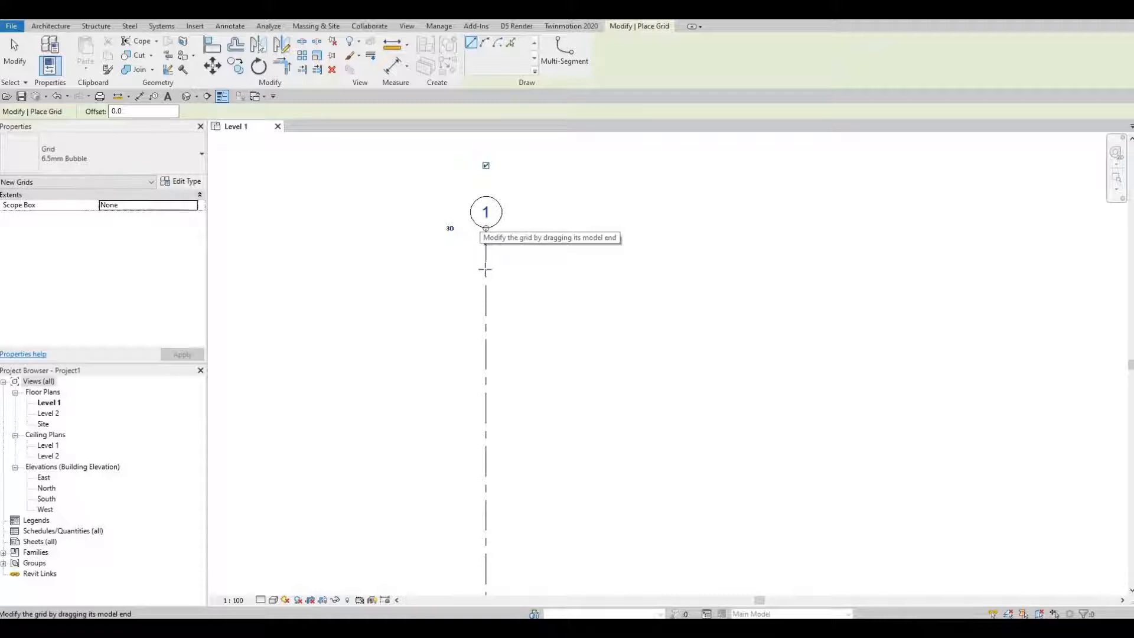
Finish drawing vertical grid 1 and select it for copying
key(Escape)
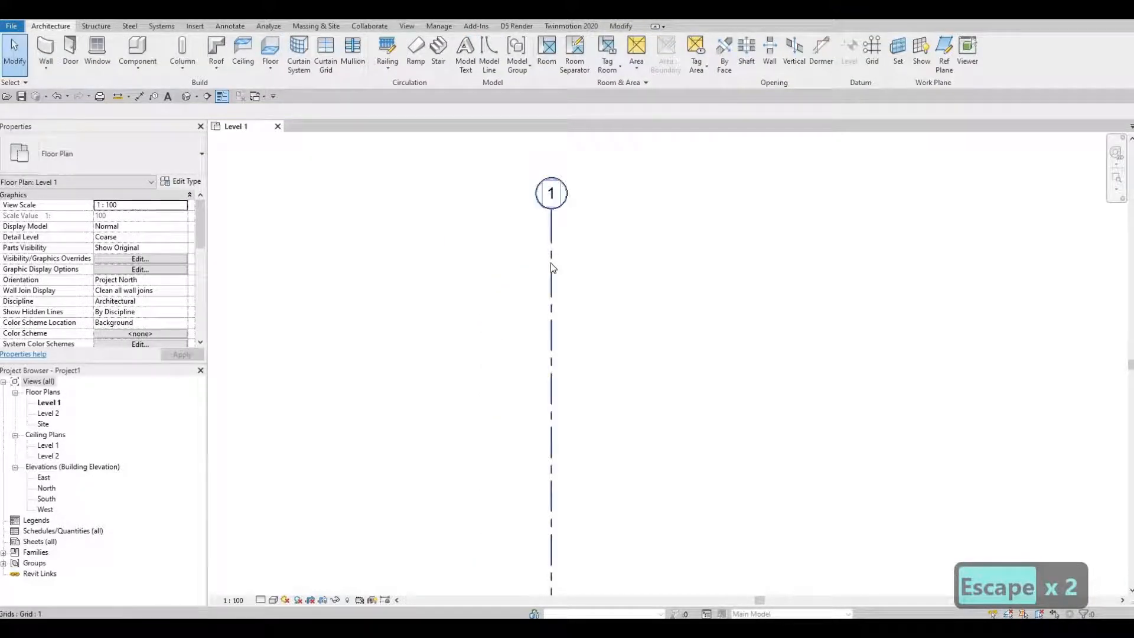
click(551, 304)
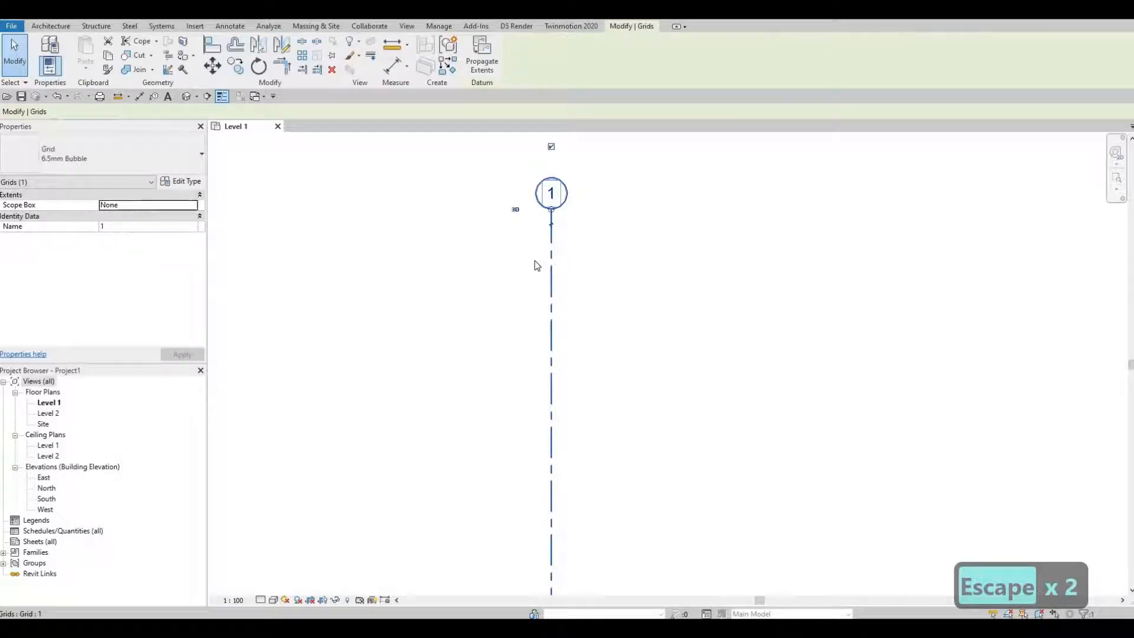
key(Escape)
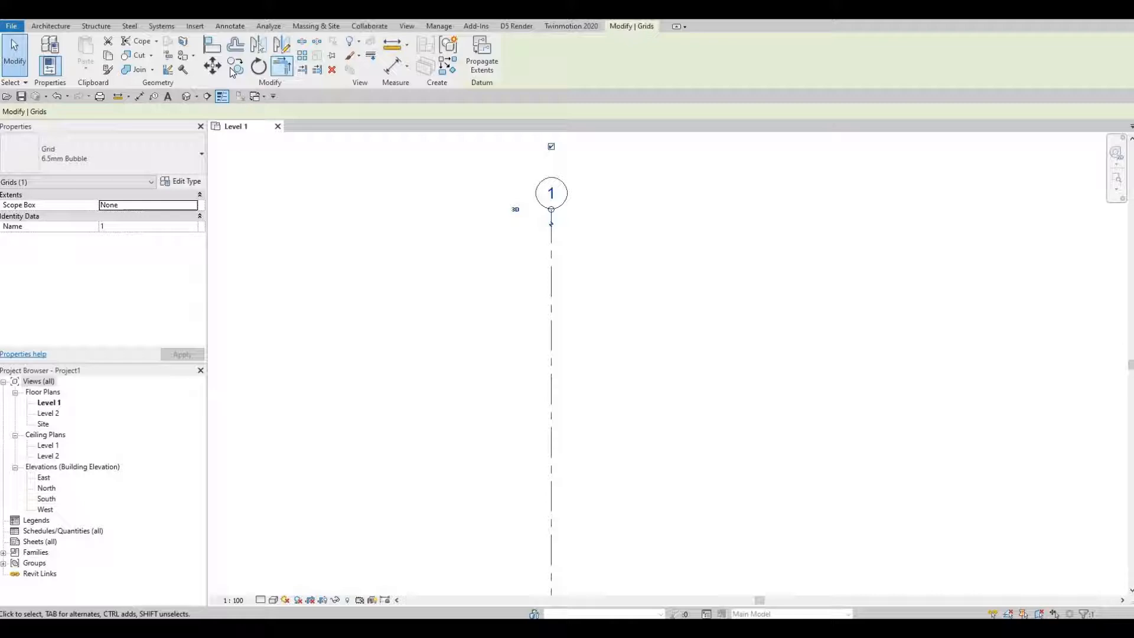
mouse_move(235, 66)
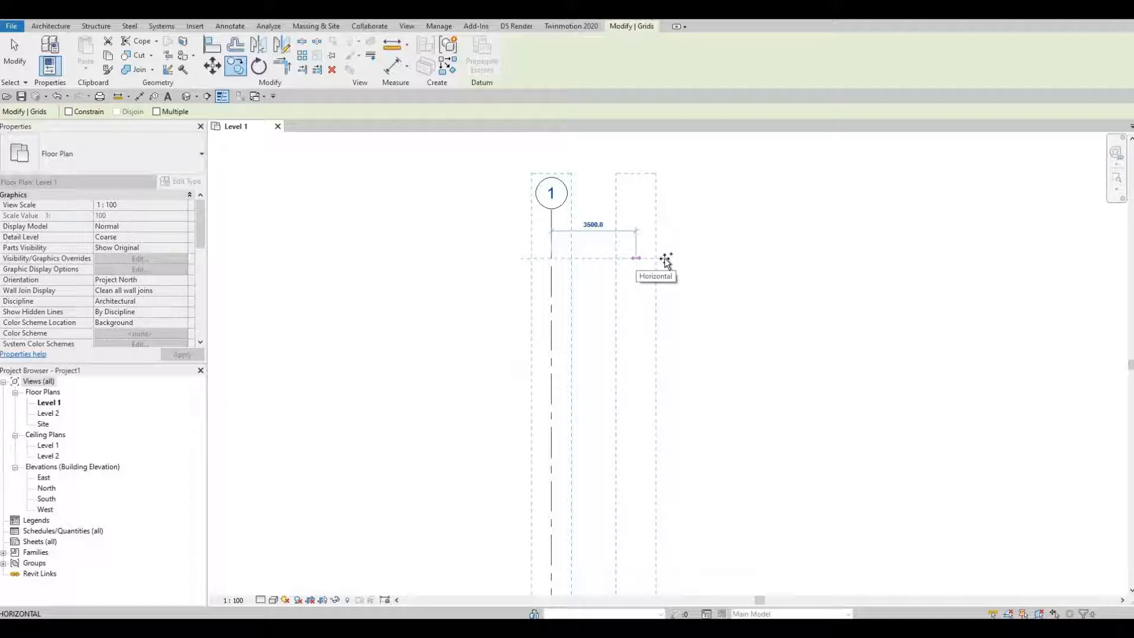
Copy grid 1 to the right to create grid 2, 3500 away
drag(637, 258, 666, 257)
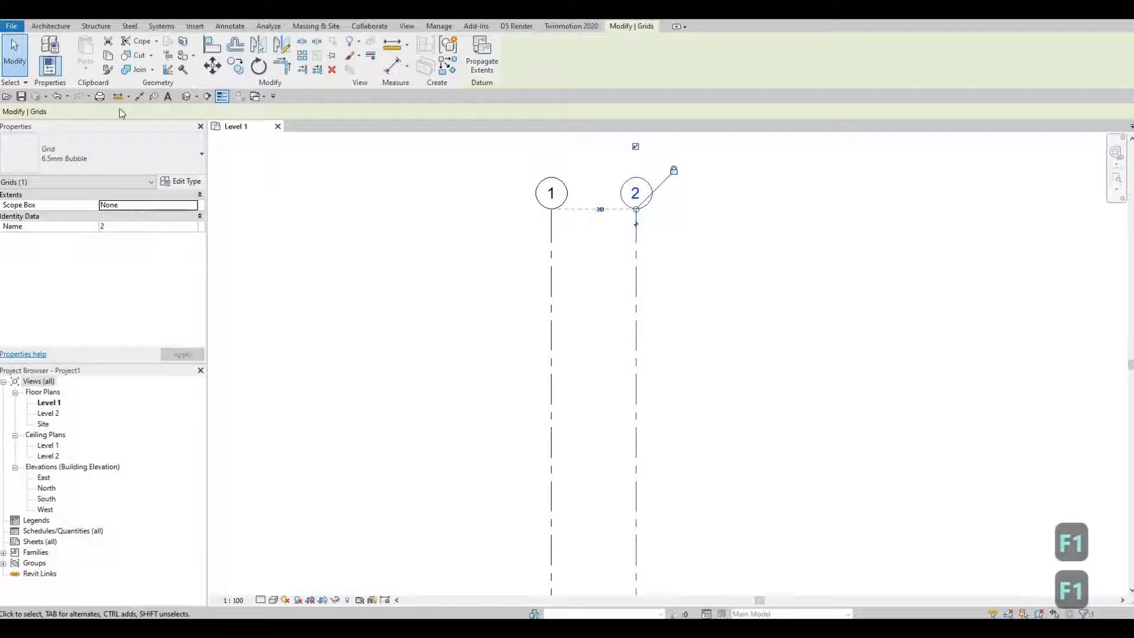
mouse_move(557, 237)
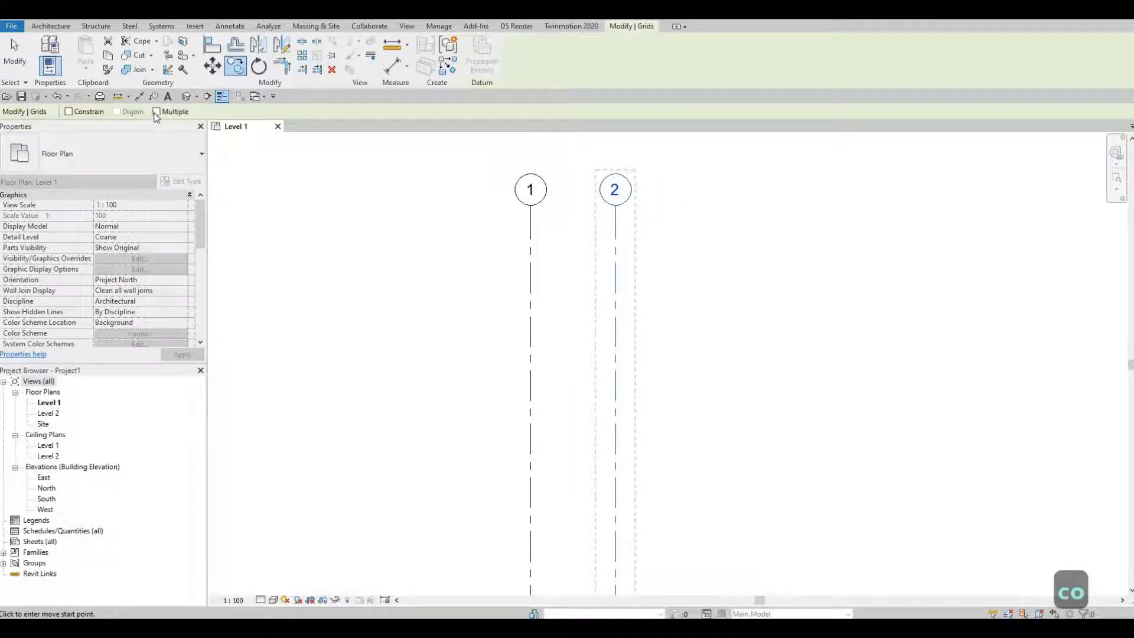
Copy grid 2 with Multiple checked, typing offsets to place grids 3 and 4
click(157, 112)
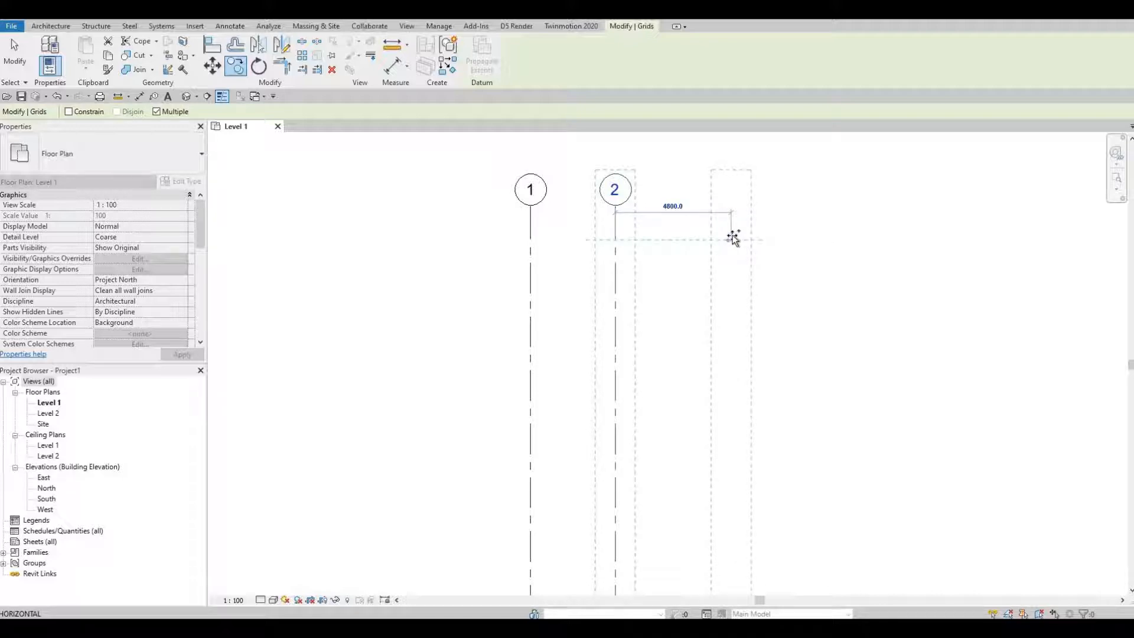
text(21)
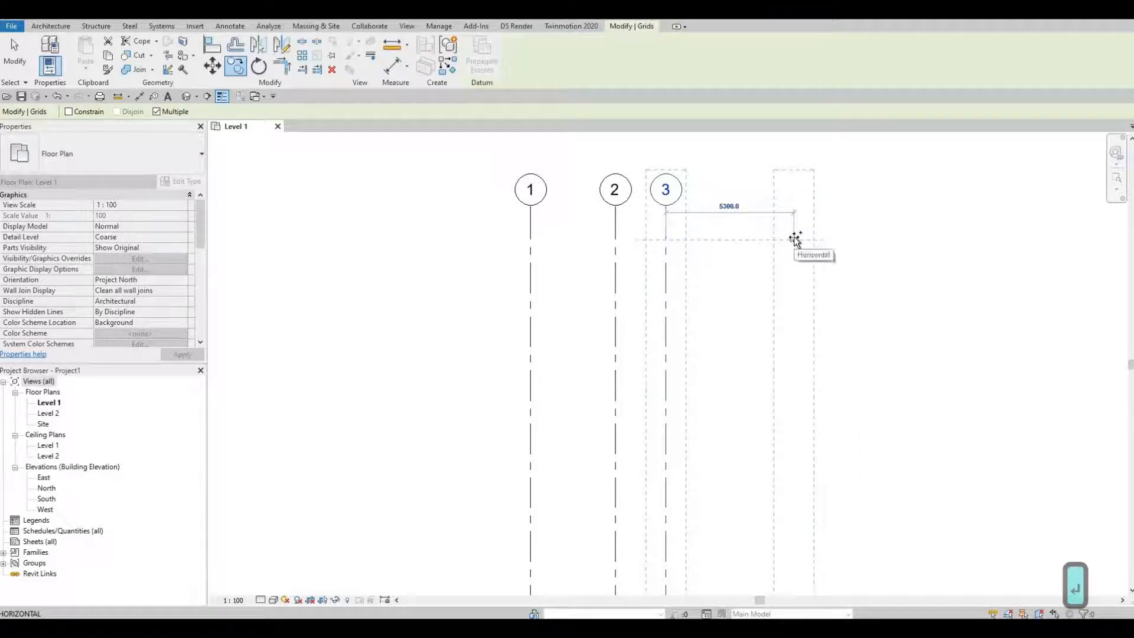
text(2)
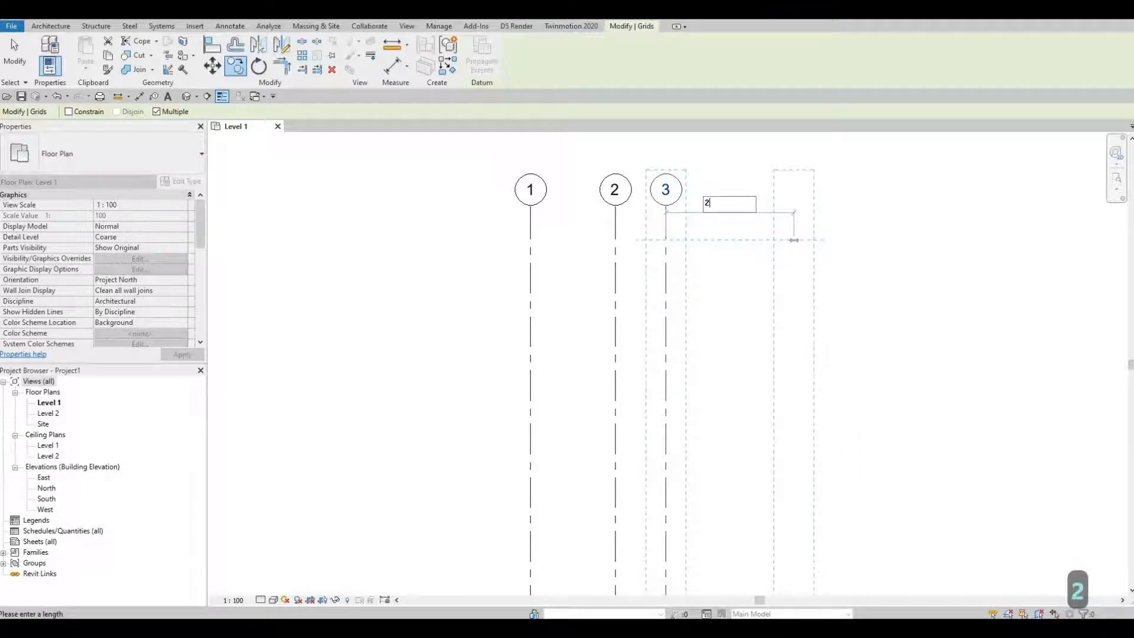
text(100)
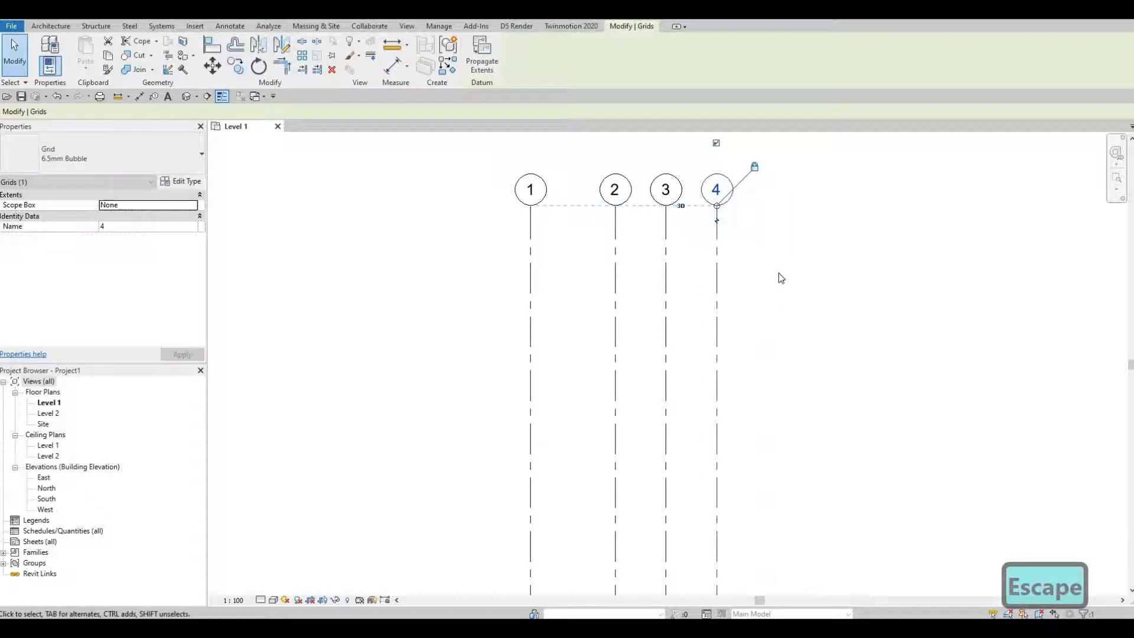
key(Escape)
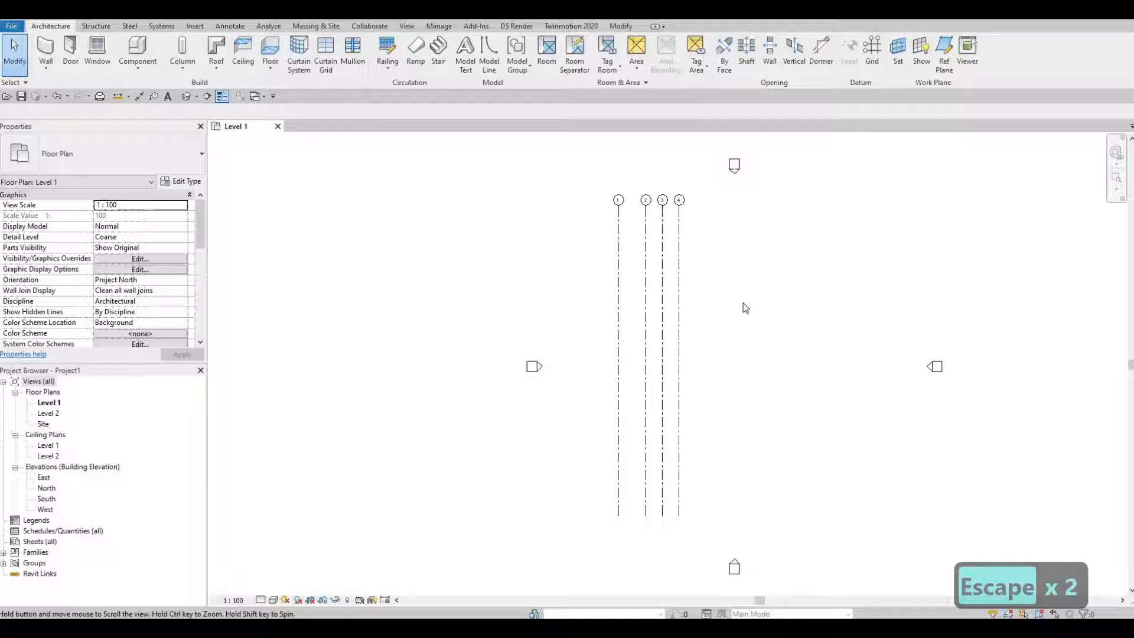
drag(608, 222, 744, 304)
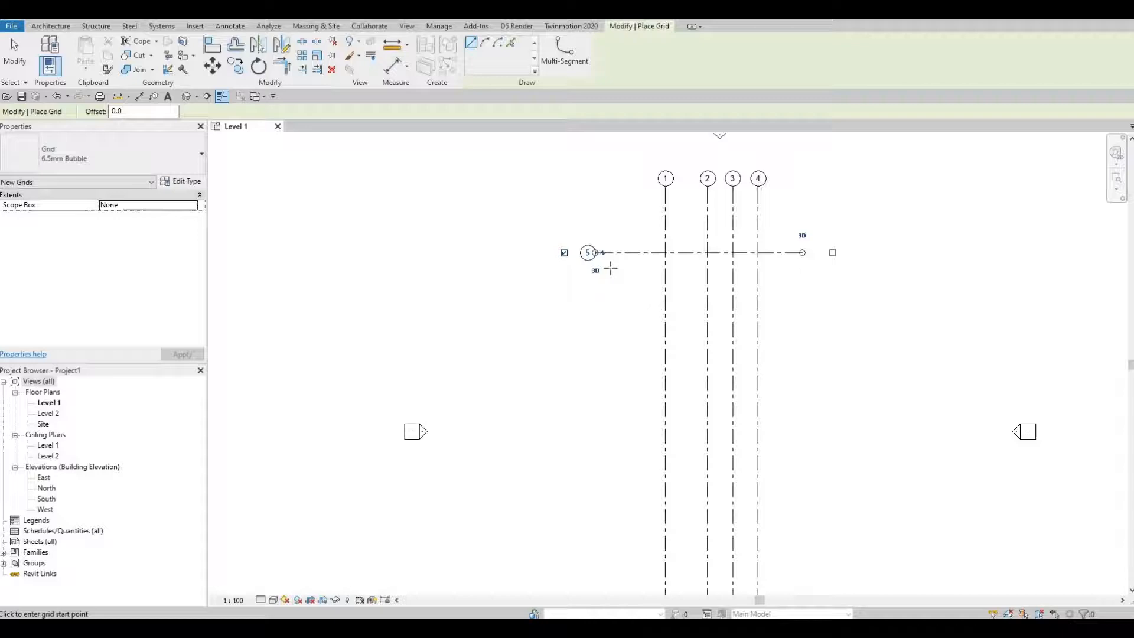
Finish the horizontal grid, rename its label to A, and start copying it
key(Escape)
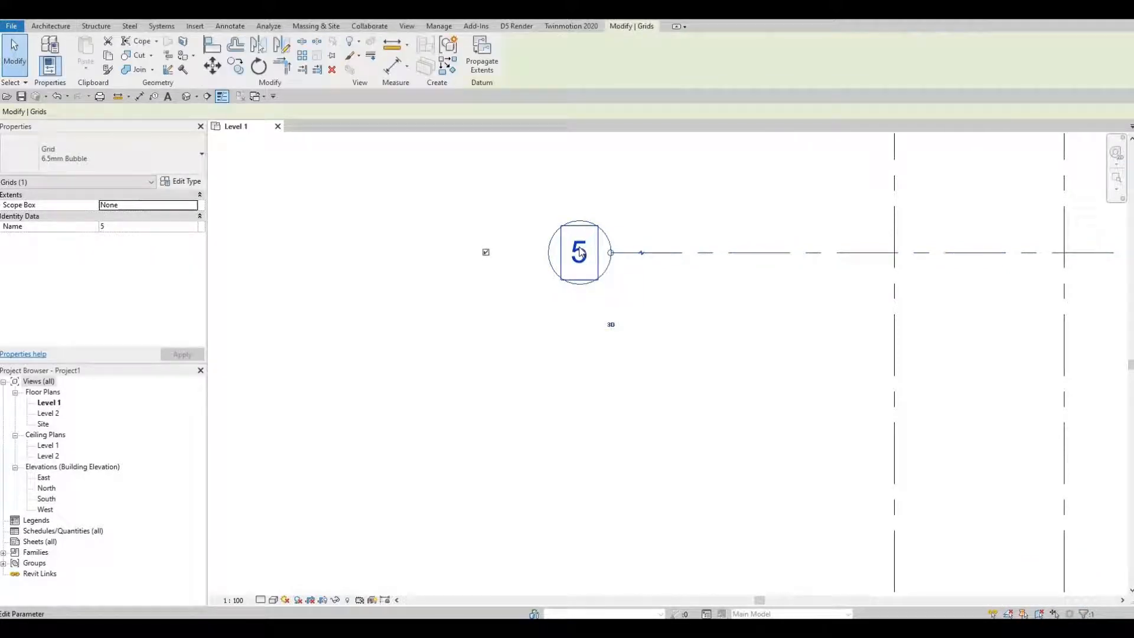
double_click(579, 253)
text(A)
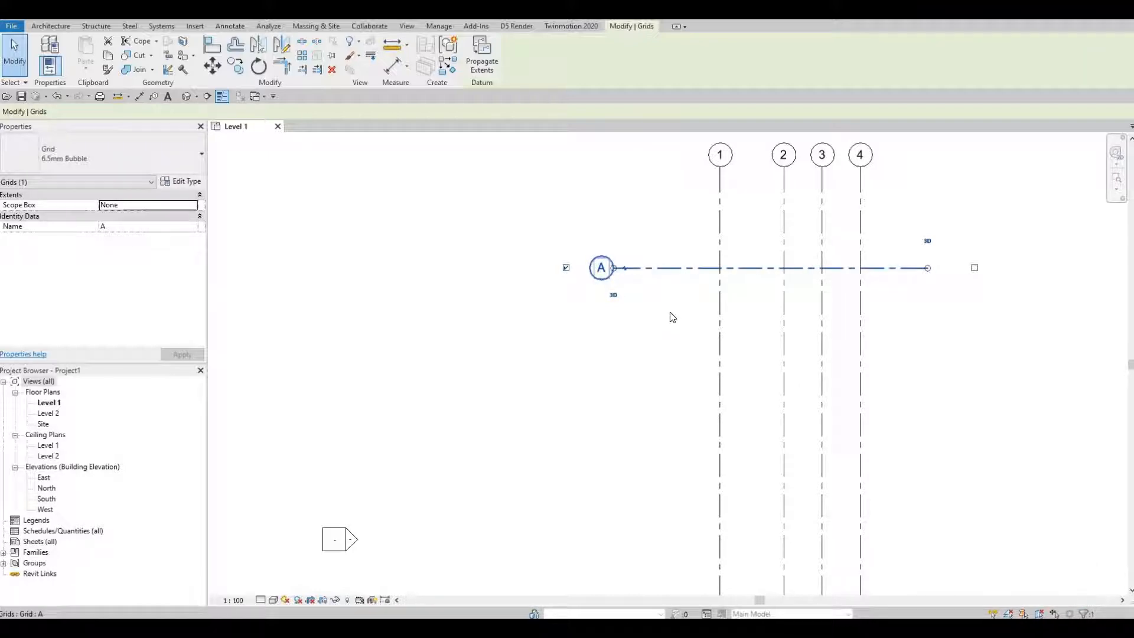
click(212, 65)
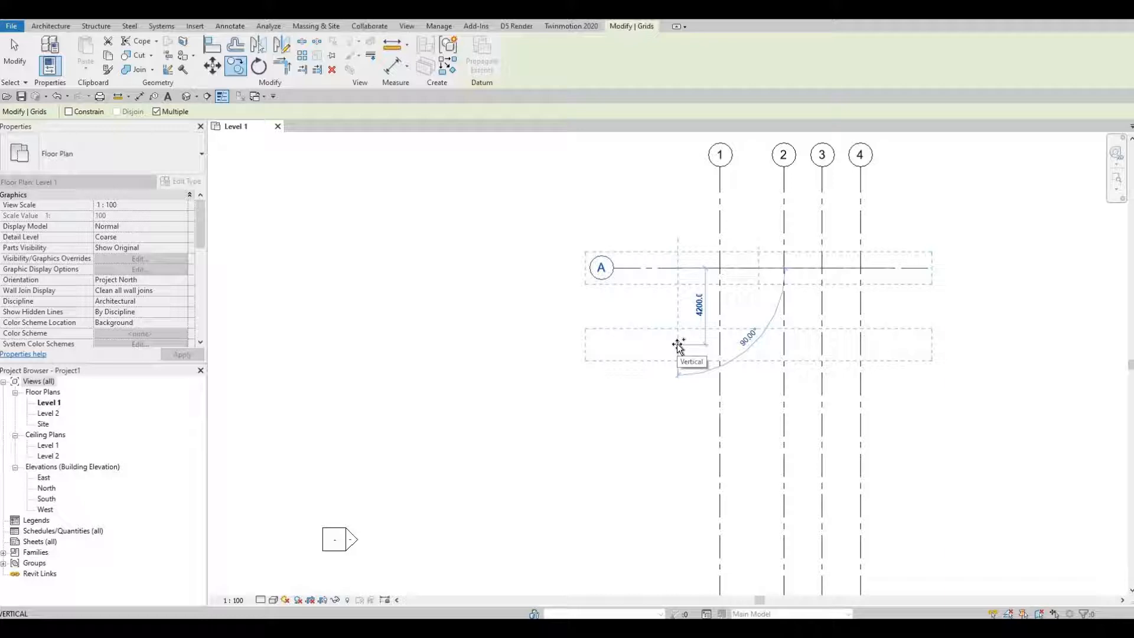
Copy grid A downward with typed offsets, including 5300, 2000 and 1800, for grids B–F
drag(679, 361, 775, 282)
text(7)
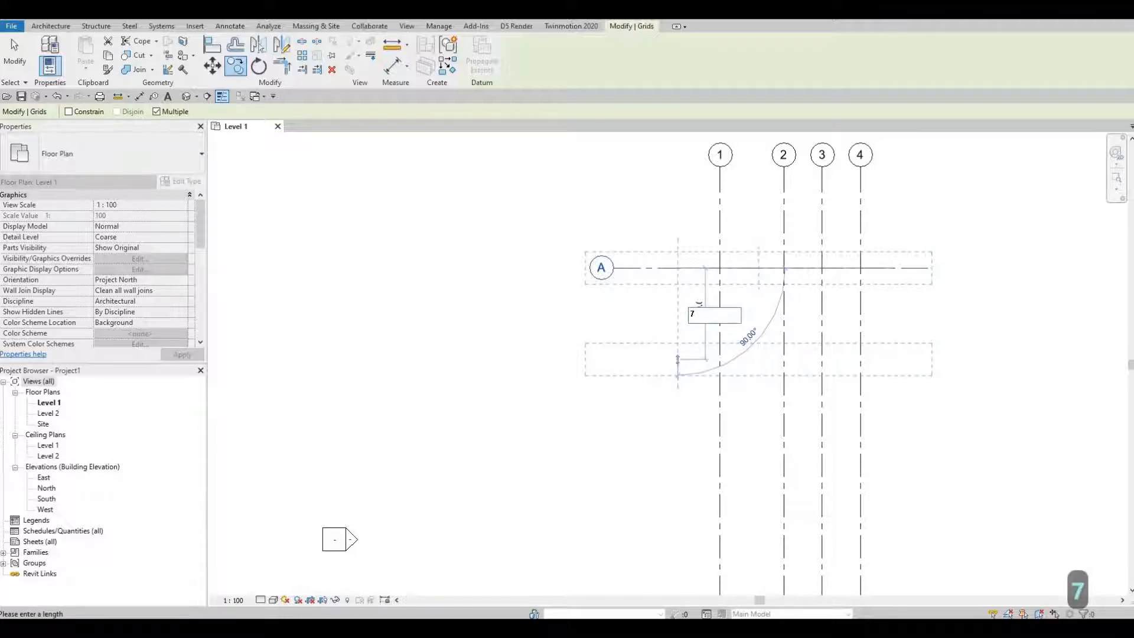
text(350)
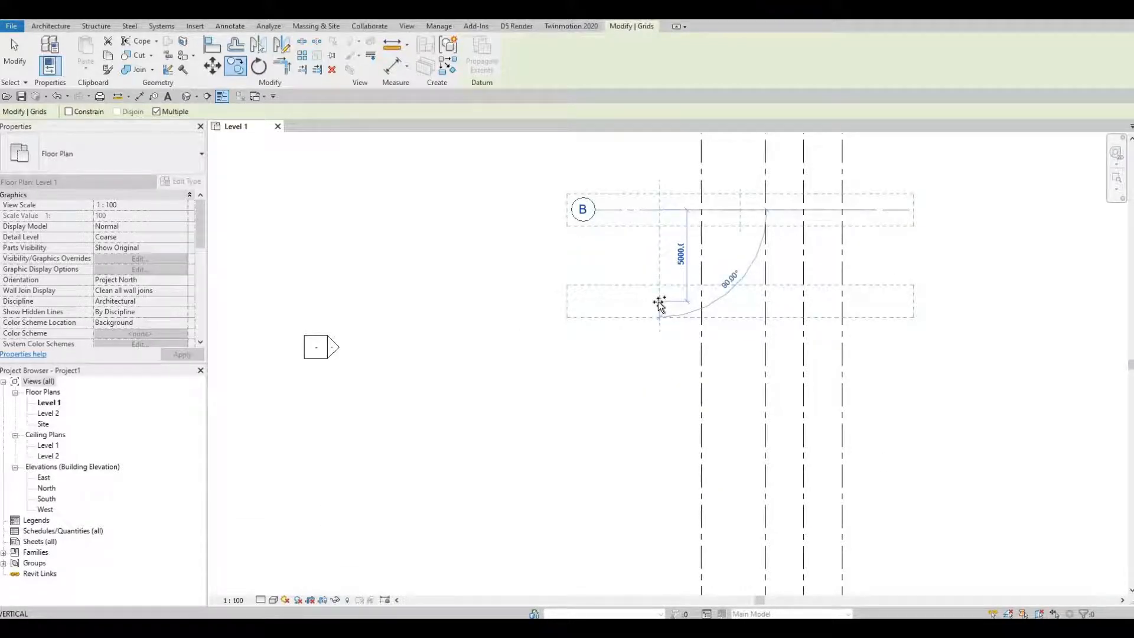
text(5300)
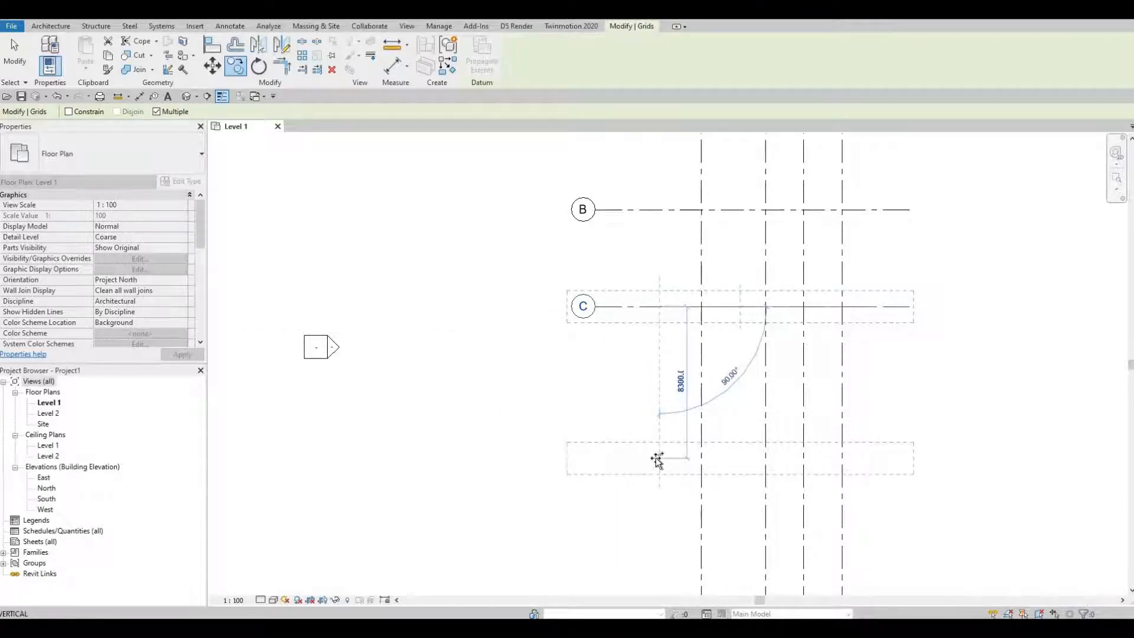
mouse_move(657, 460)
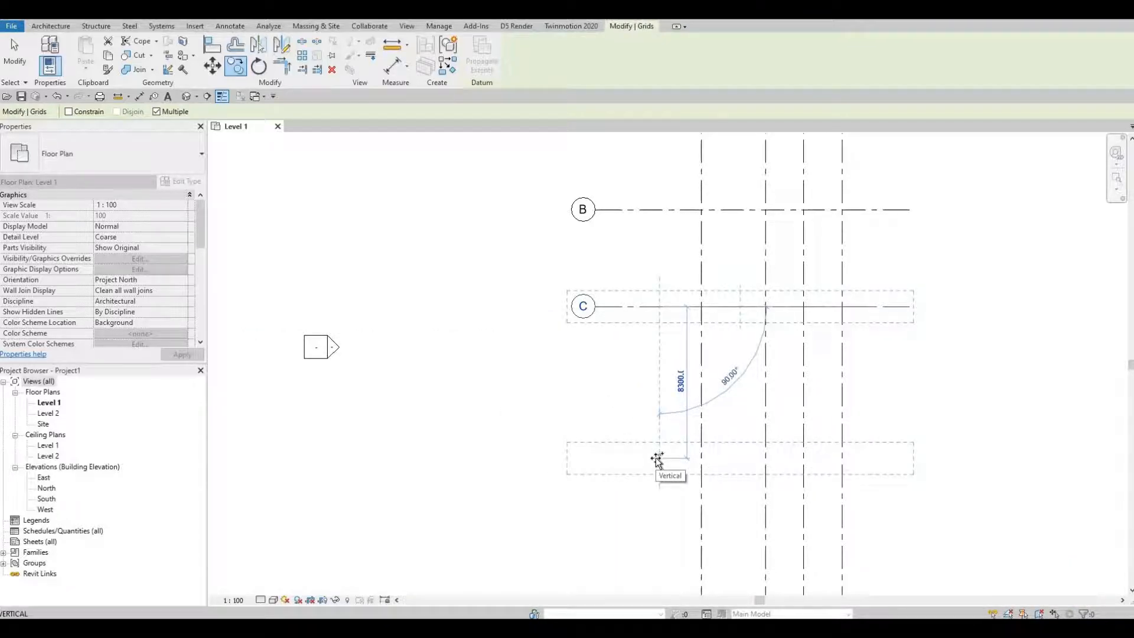
text(62)
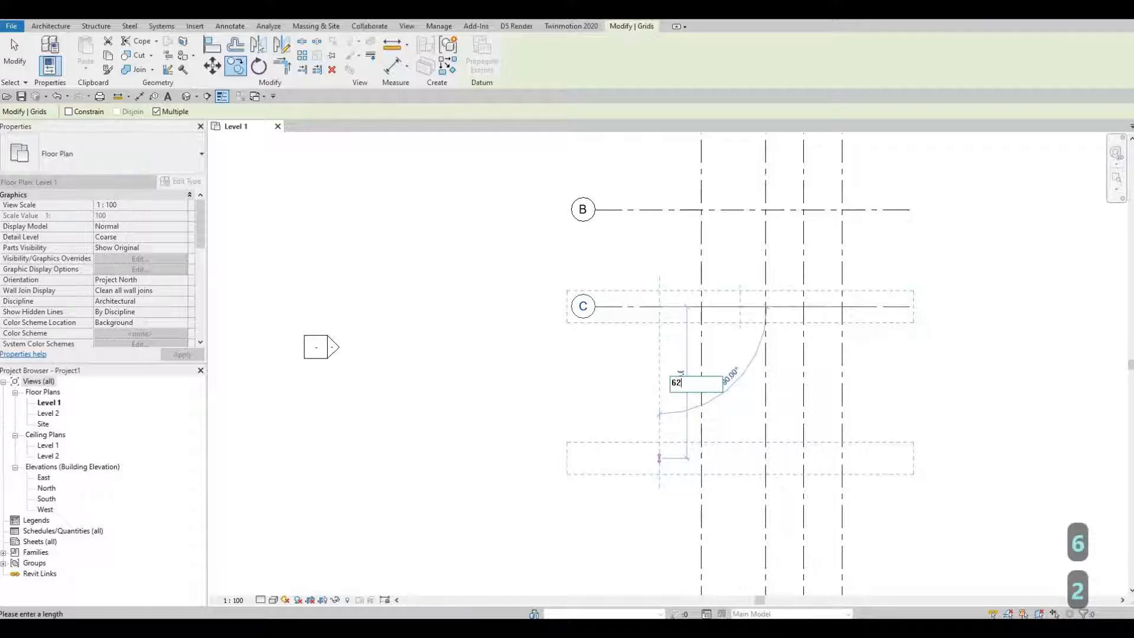
text(2000)
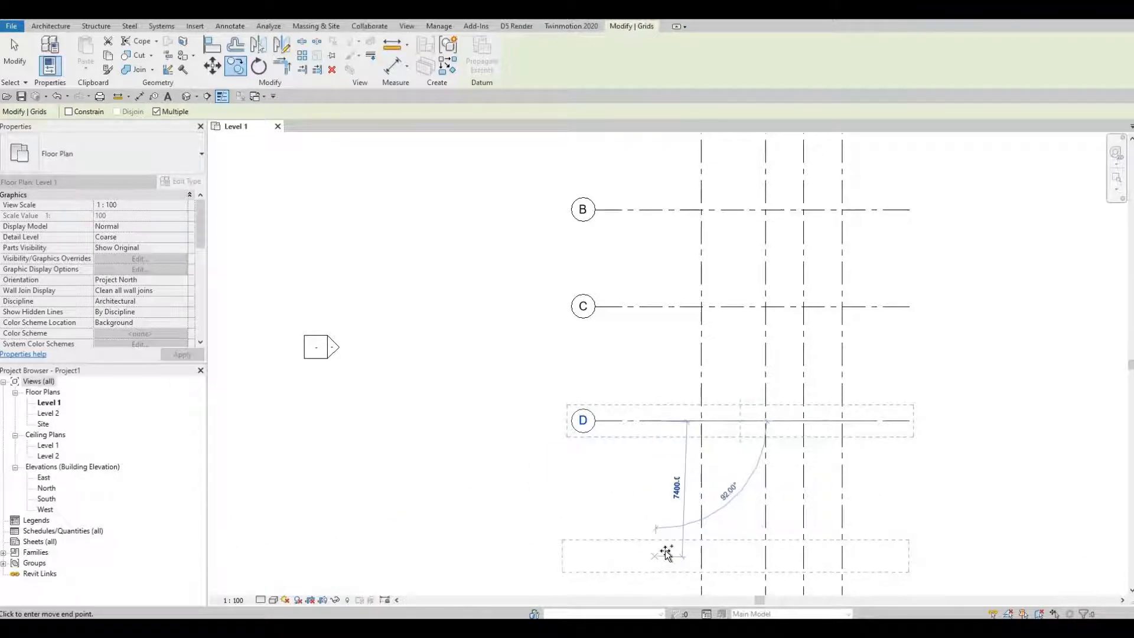
text(3)
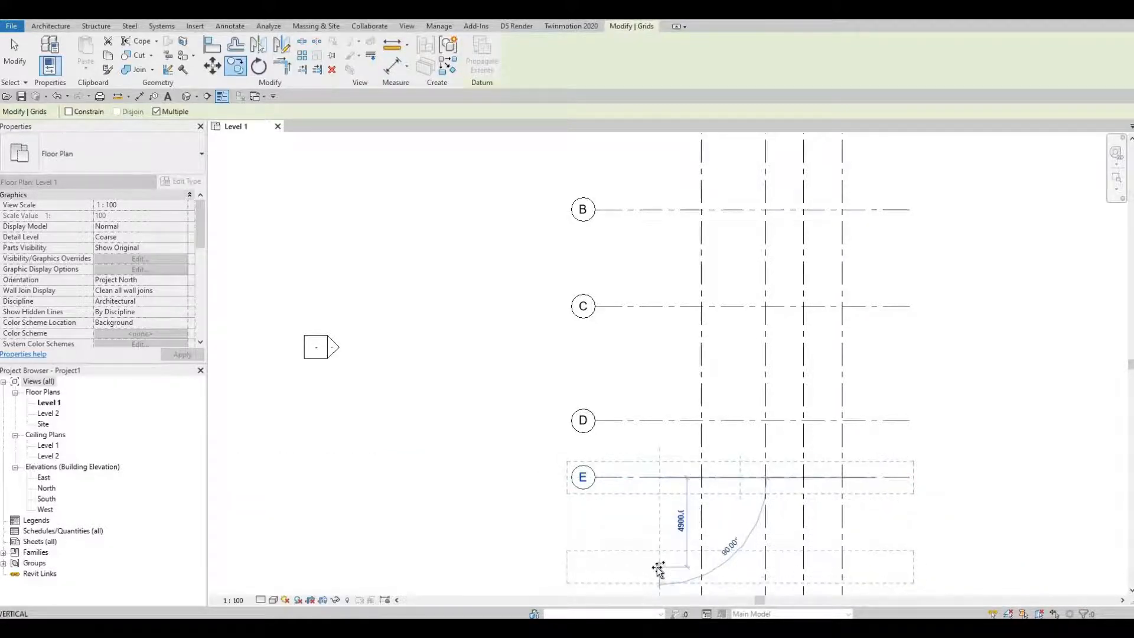
text(1800)
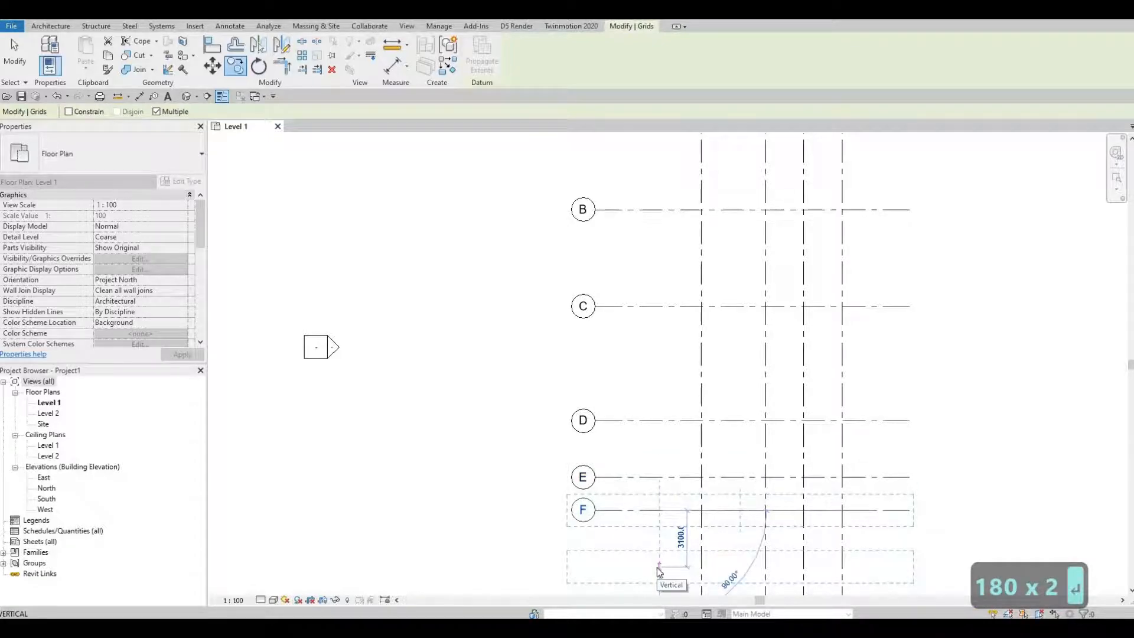
key(Escape)
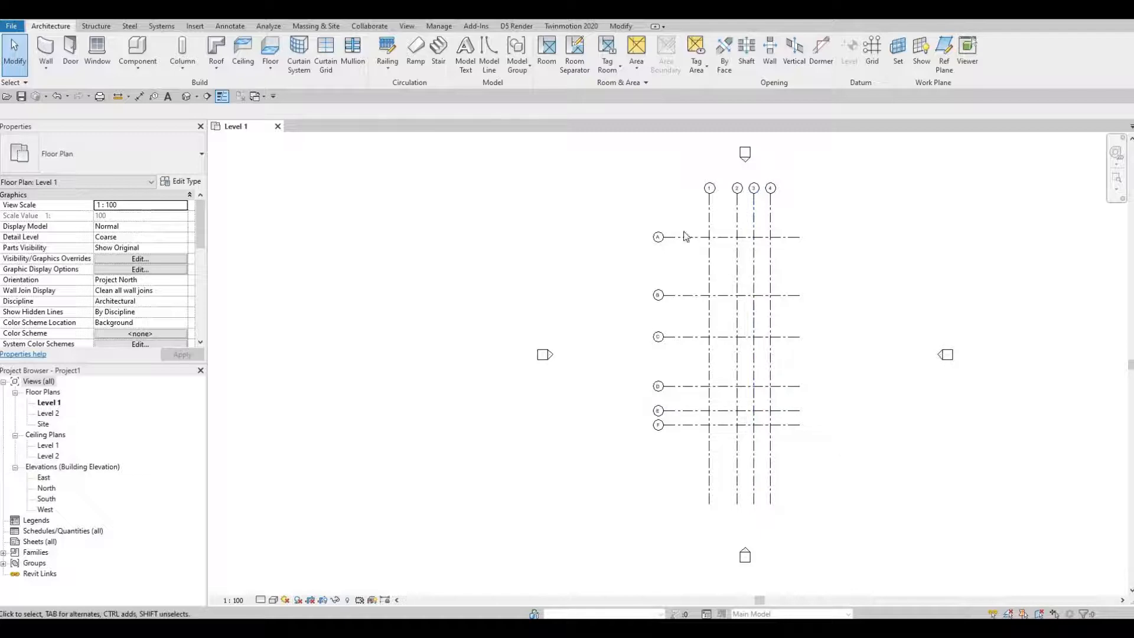
click(709, 236)
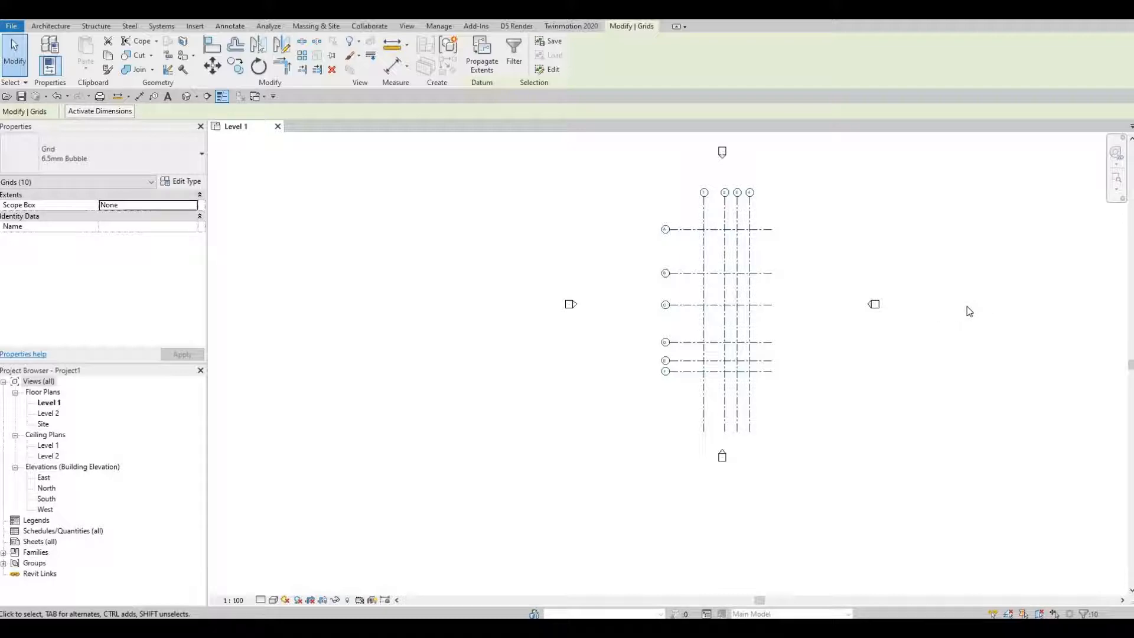
mouse_move(727, 119)
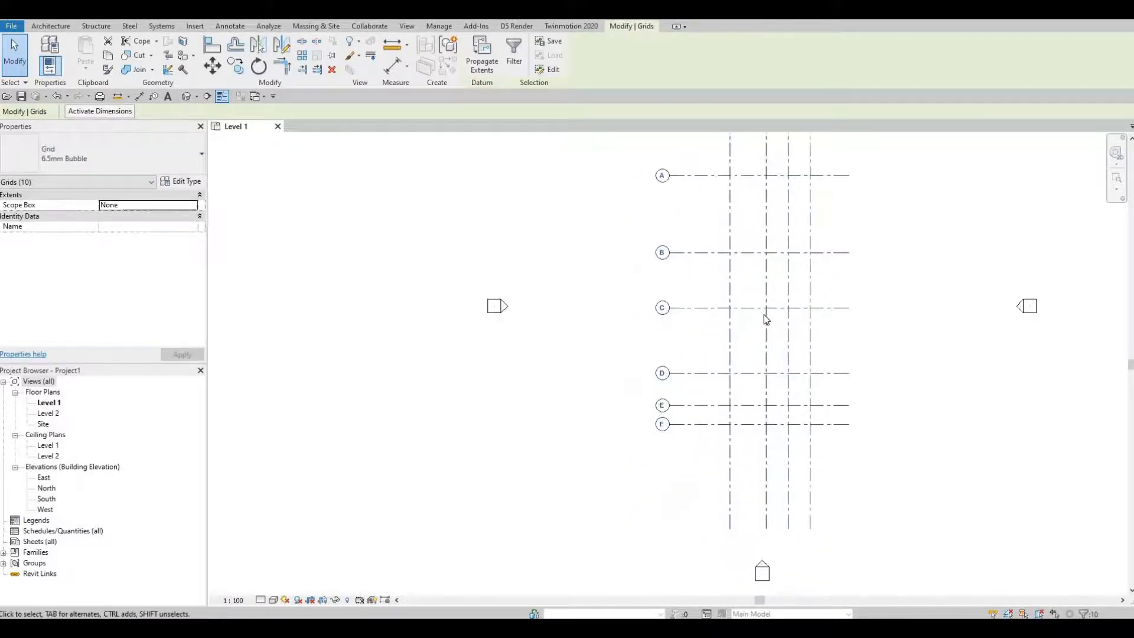
key(Escape)
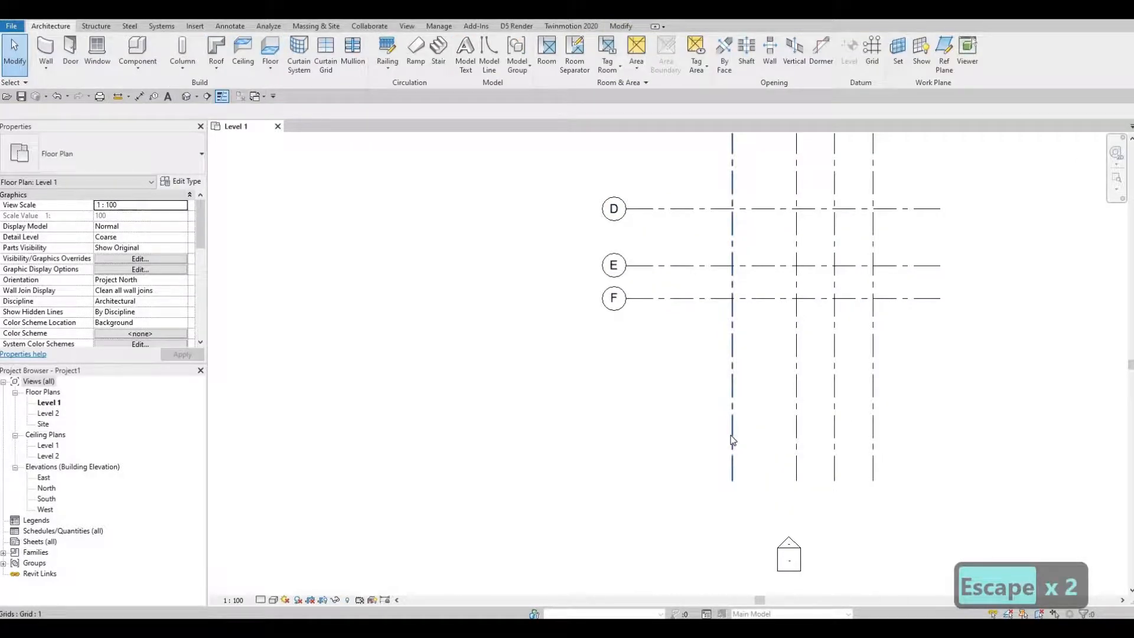
click(731, 441)
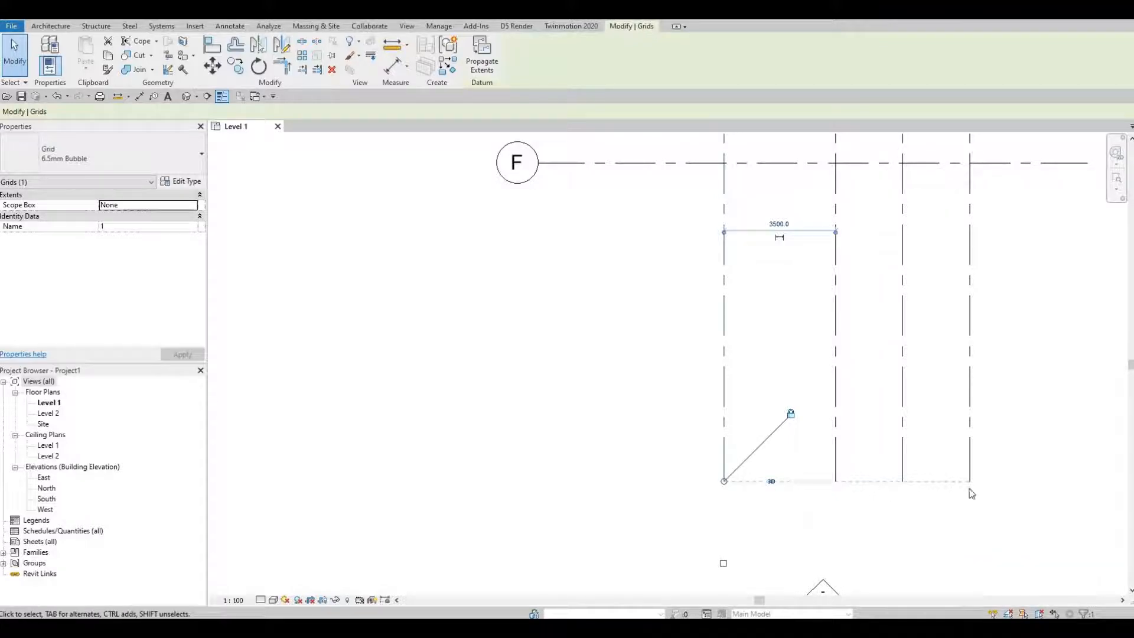
mouse_move(728, 448)
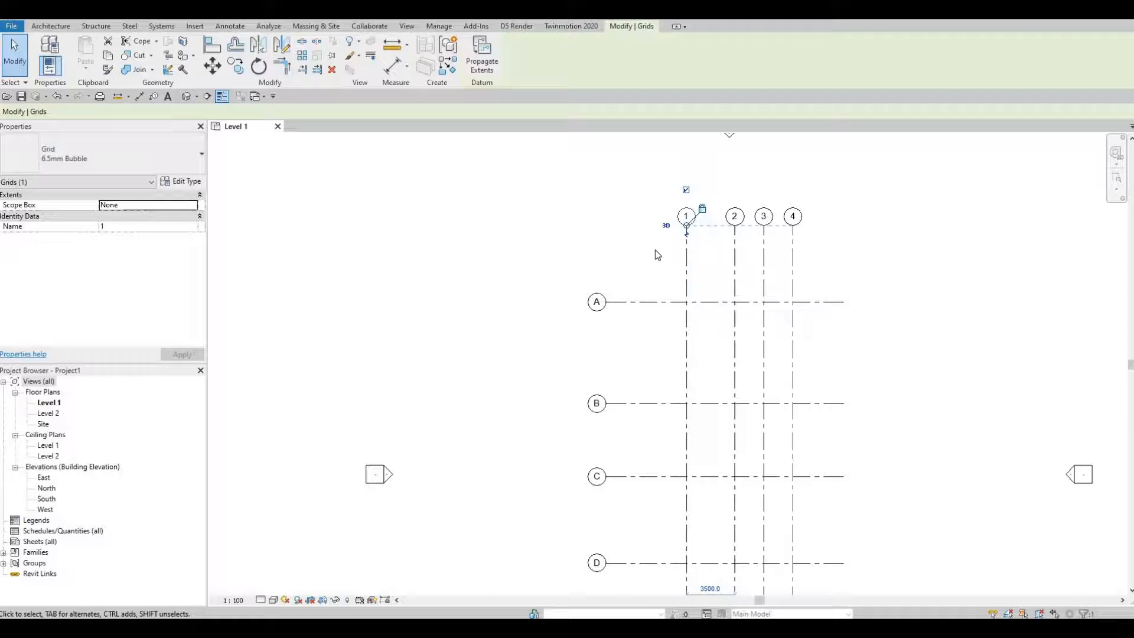
key(escape)
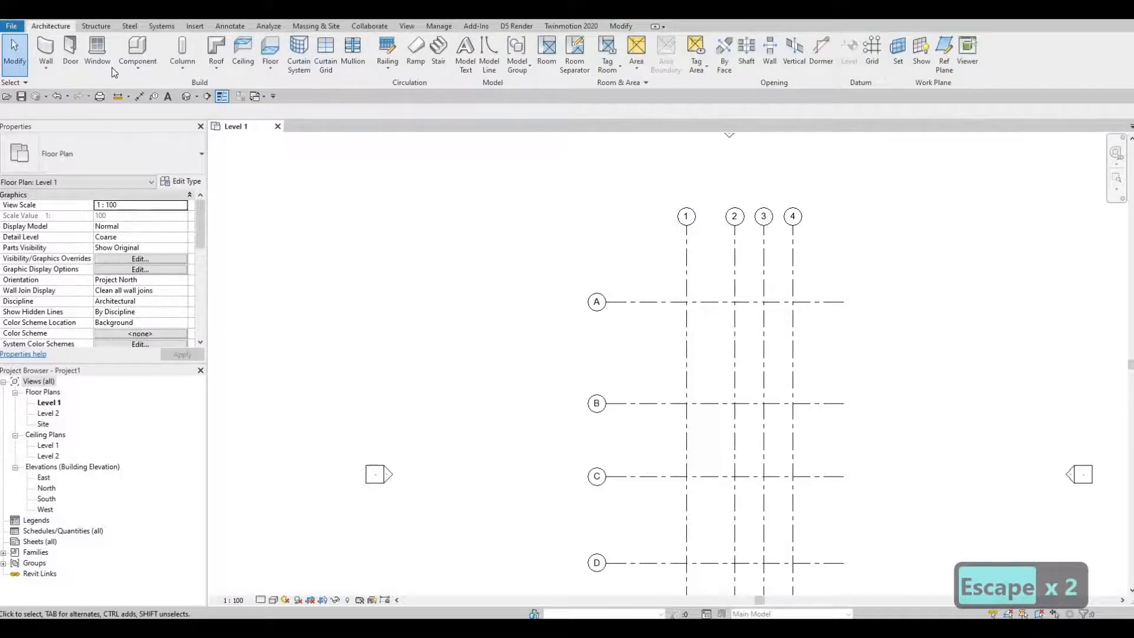
mouse_move(138, 96)
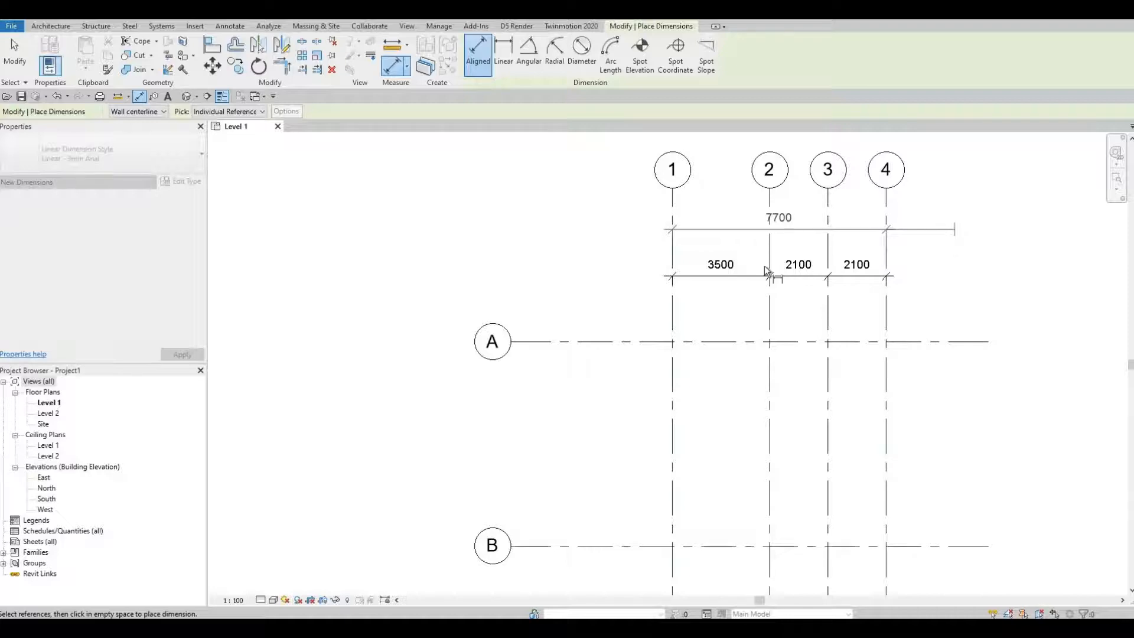
Place the overall dimension across grids 1–4, then pick grids C and D
click(778, 218)
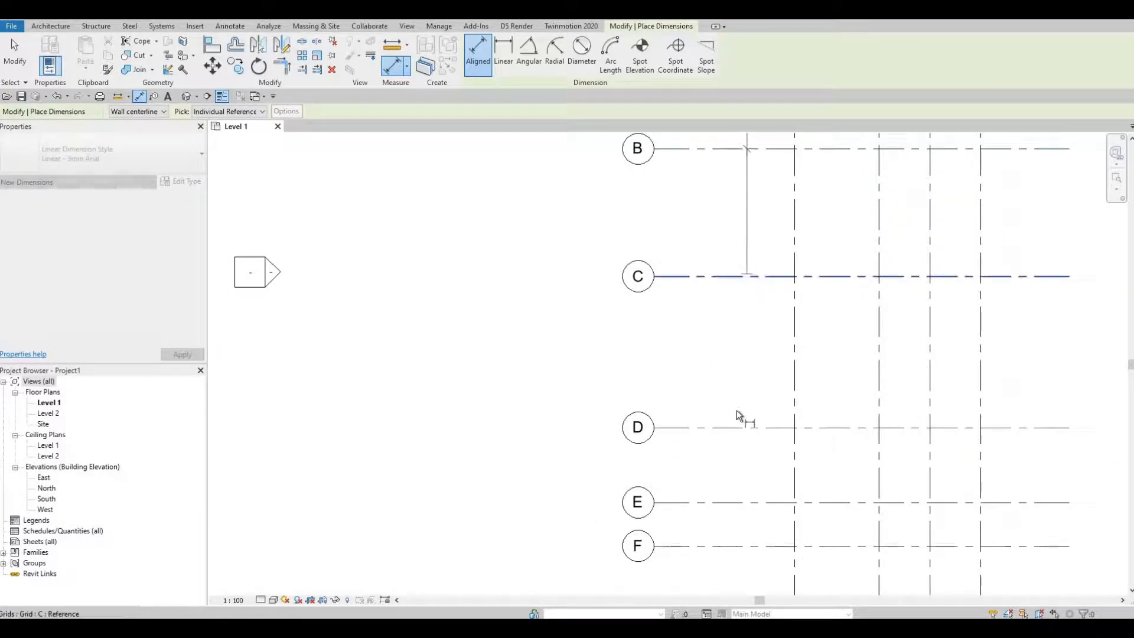
click(741, 426)
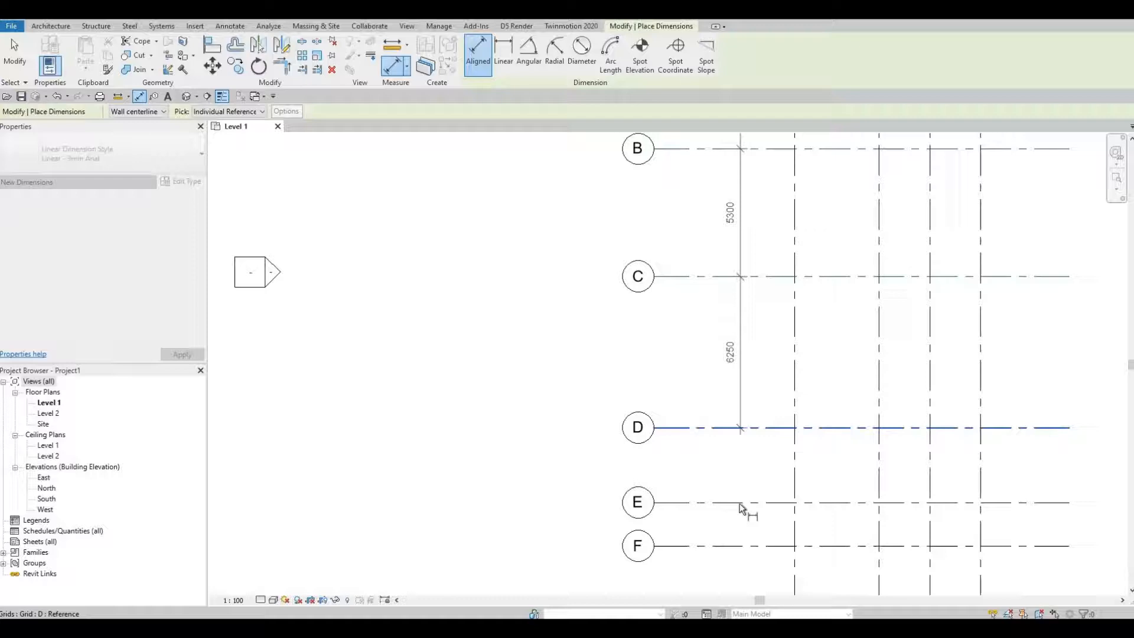
click(738, 545)
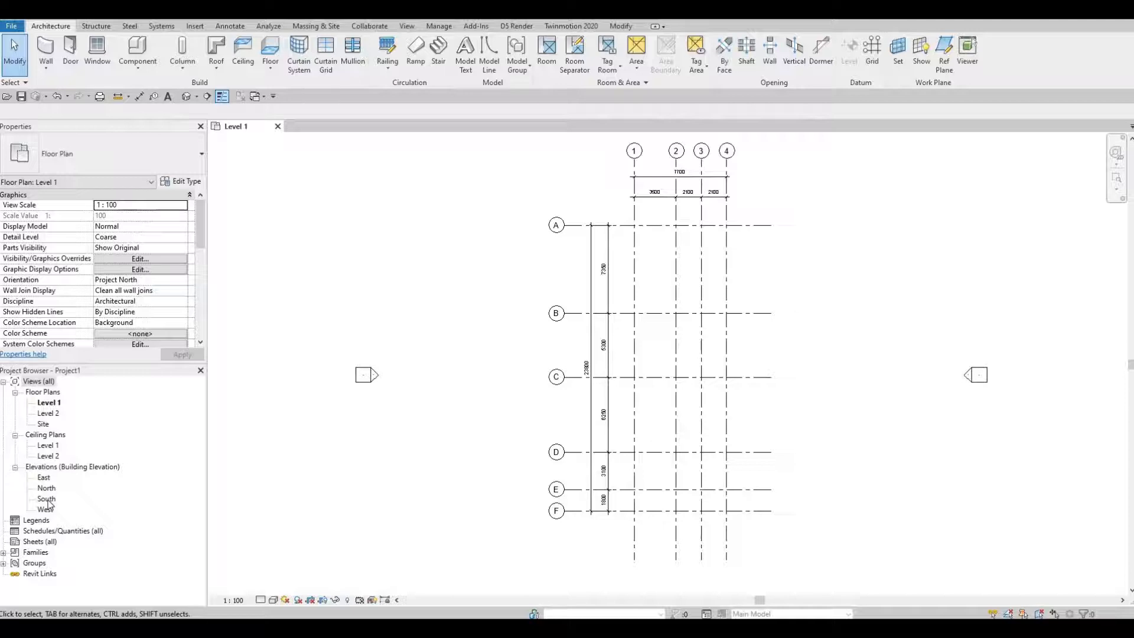
Open the South elevation, return to Level 1, then open the East elevation
double_click(46, 498)
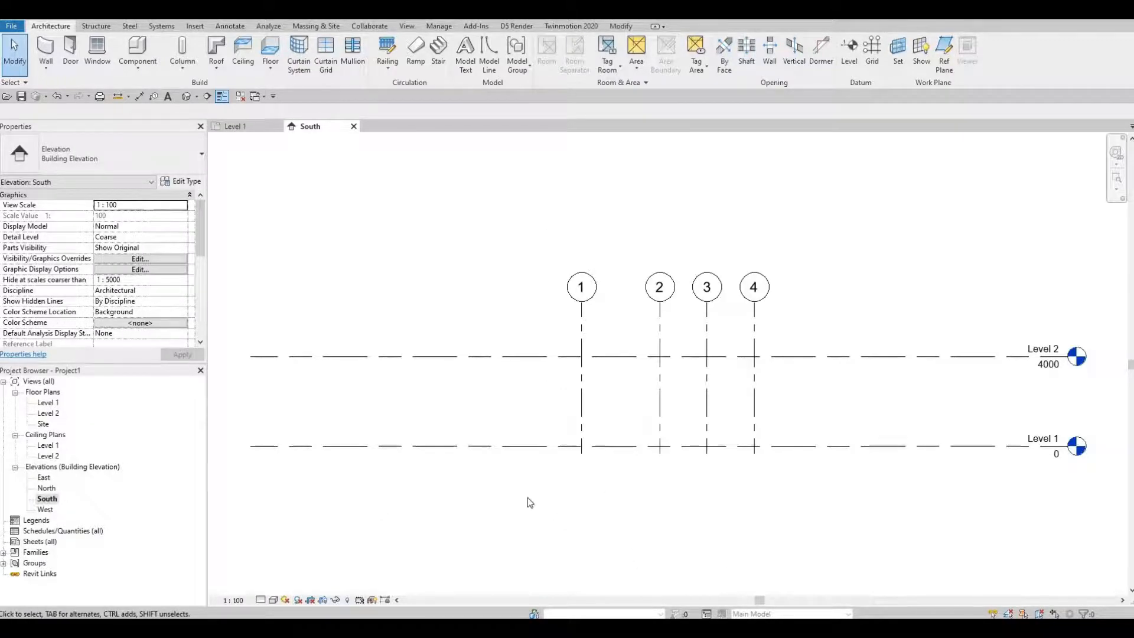
mouse_move(57, 418)
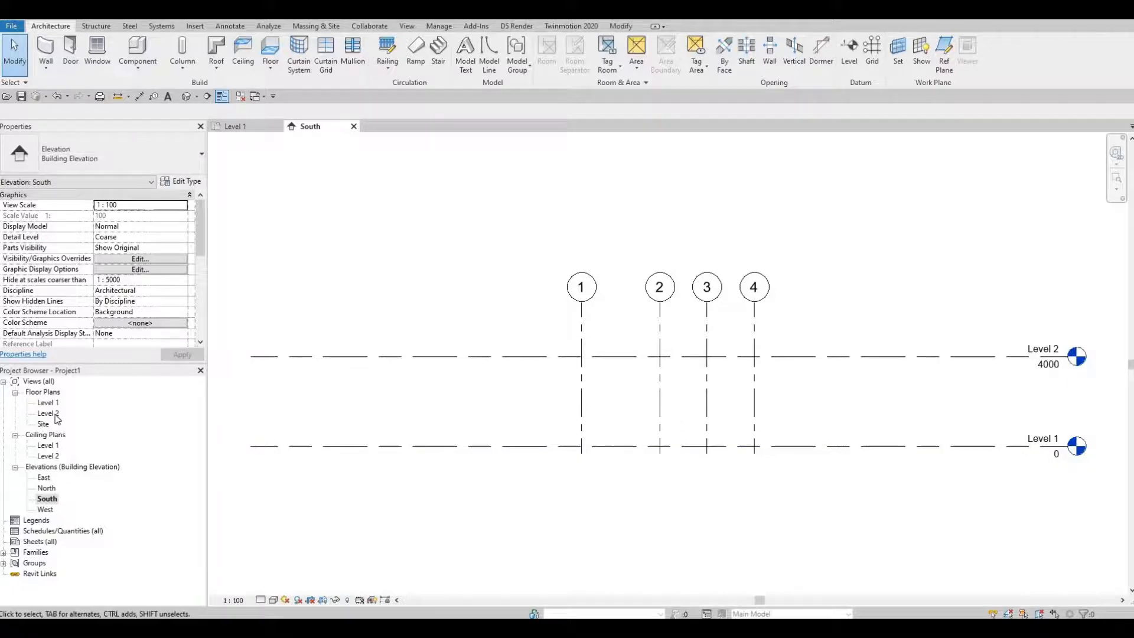
double_click(48, 402)
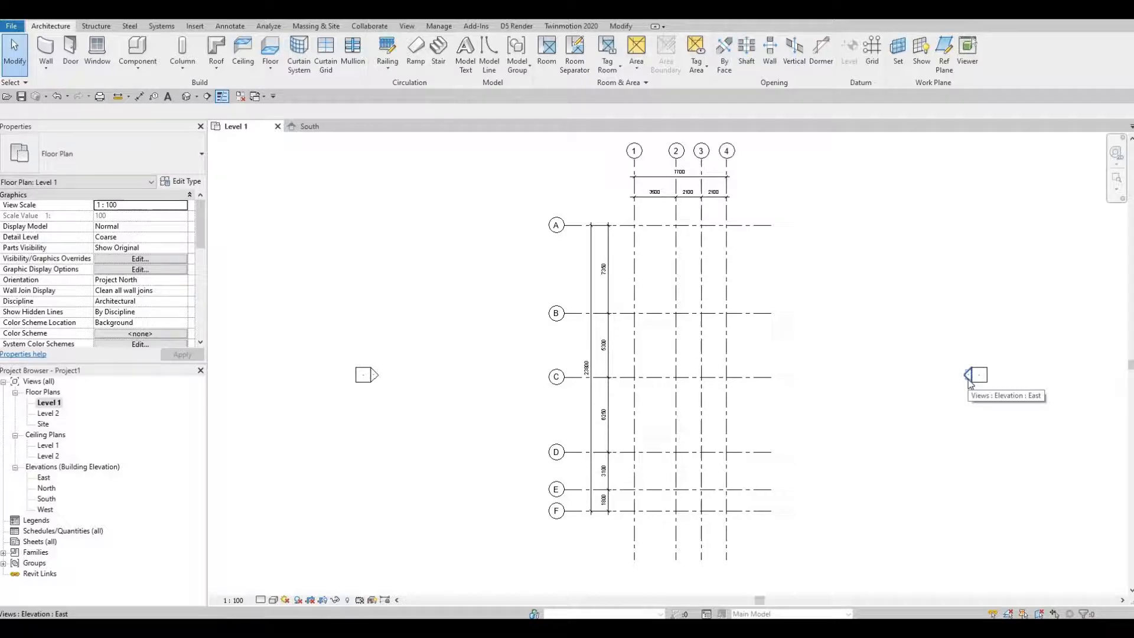
double_click(972, 374)
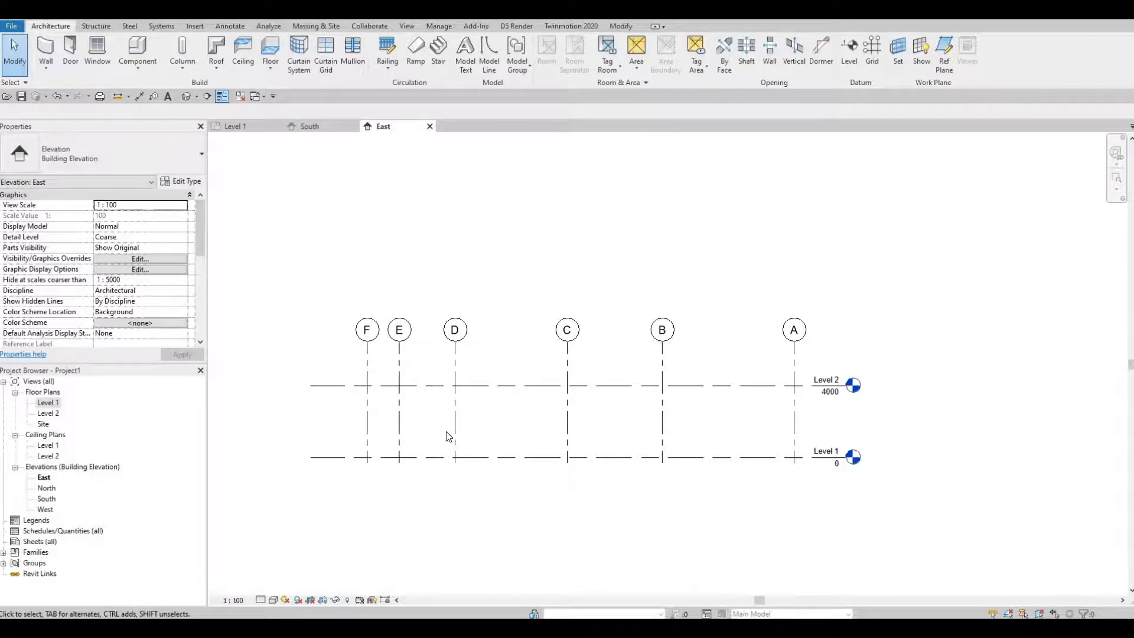
mouse_move(846, 364)
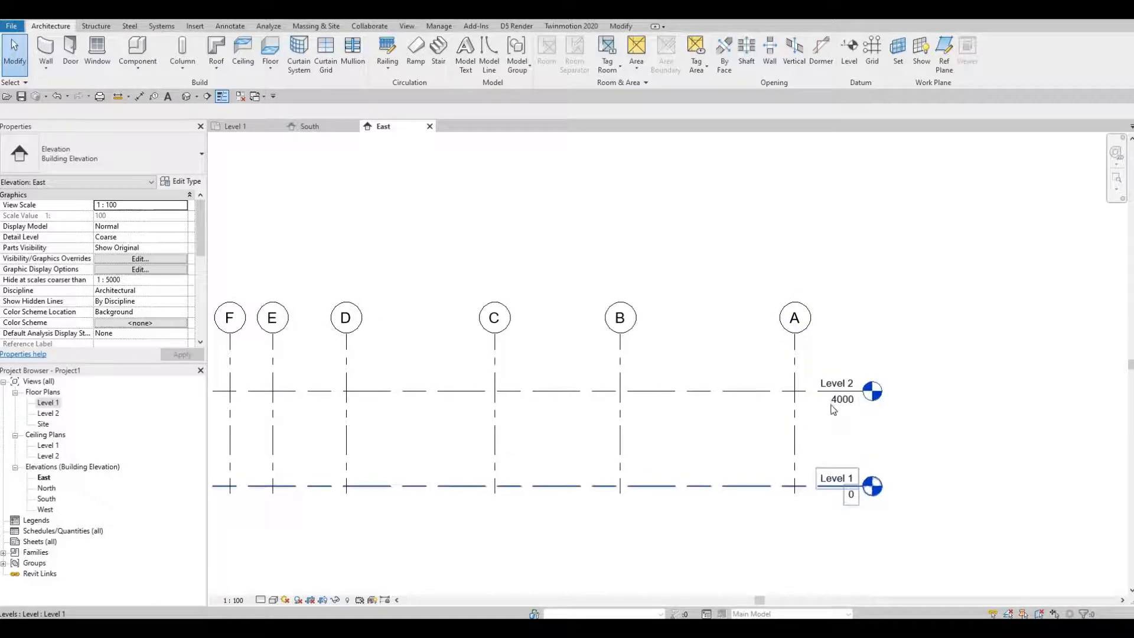
Set Level 2 to 3200 and extend grid heads A–F higher above it
click(841, 400)
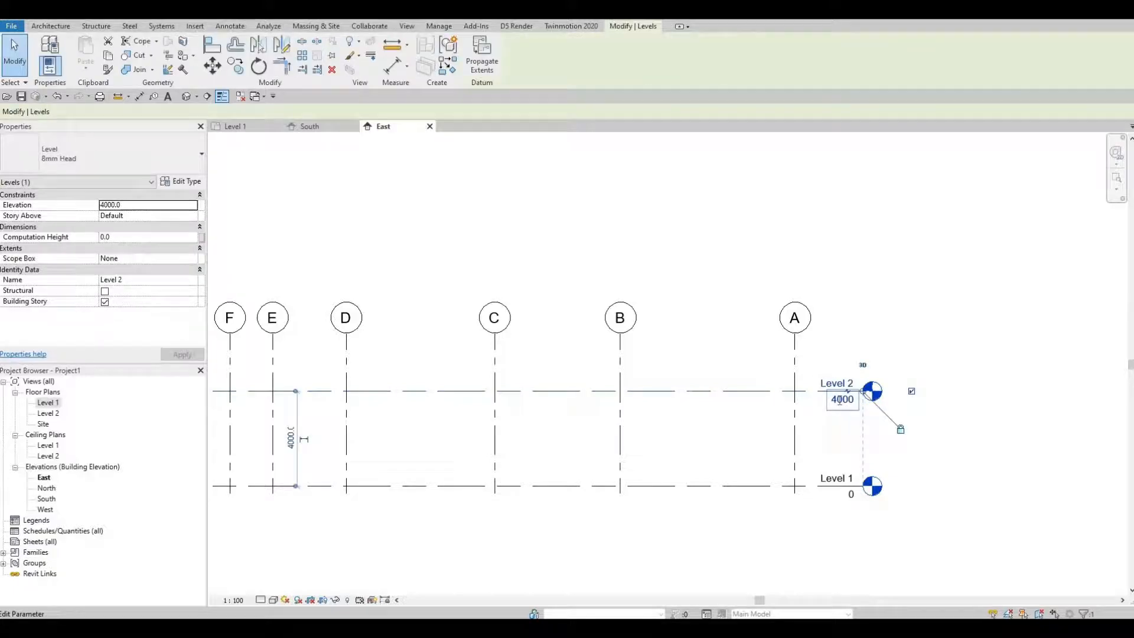
text(32)
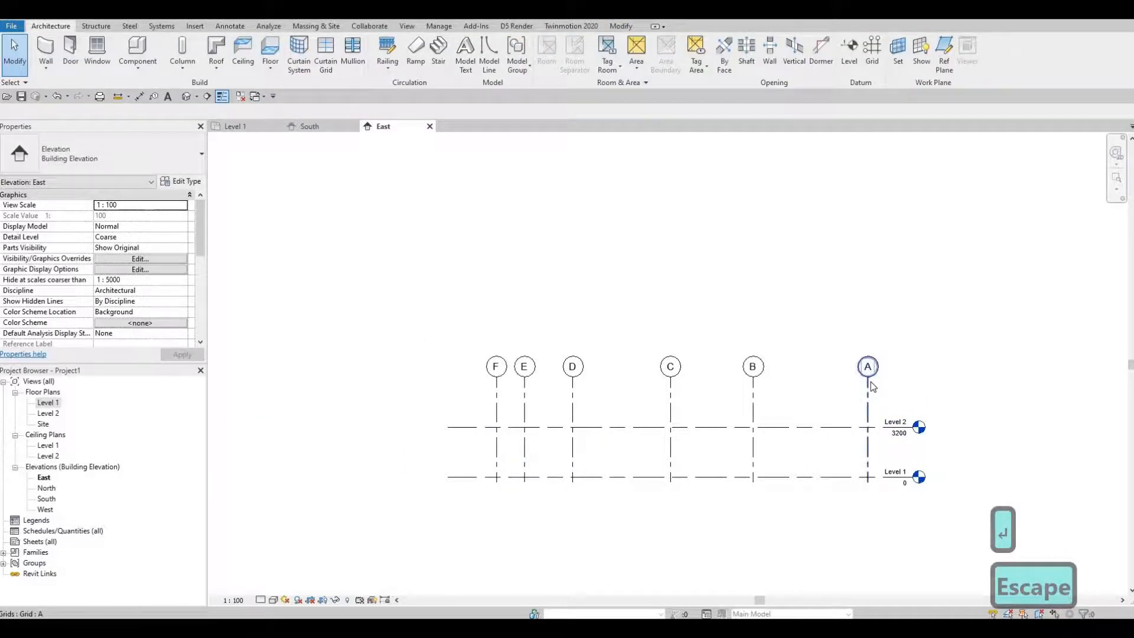
click(867, 367)
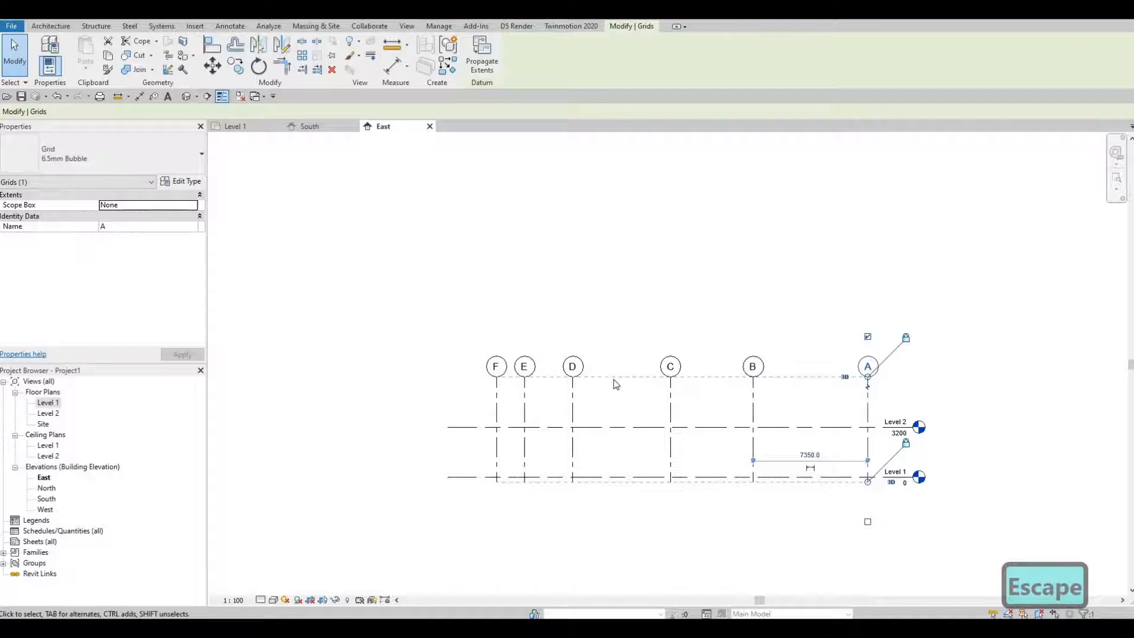
click(523, 367)
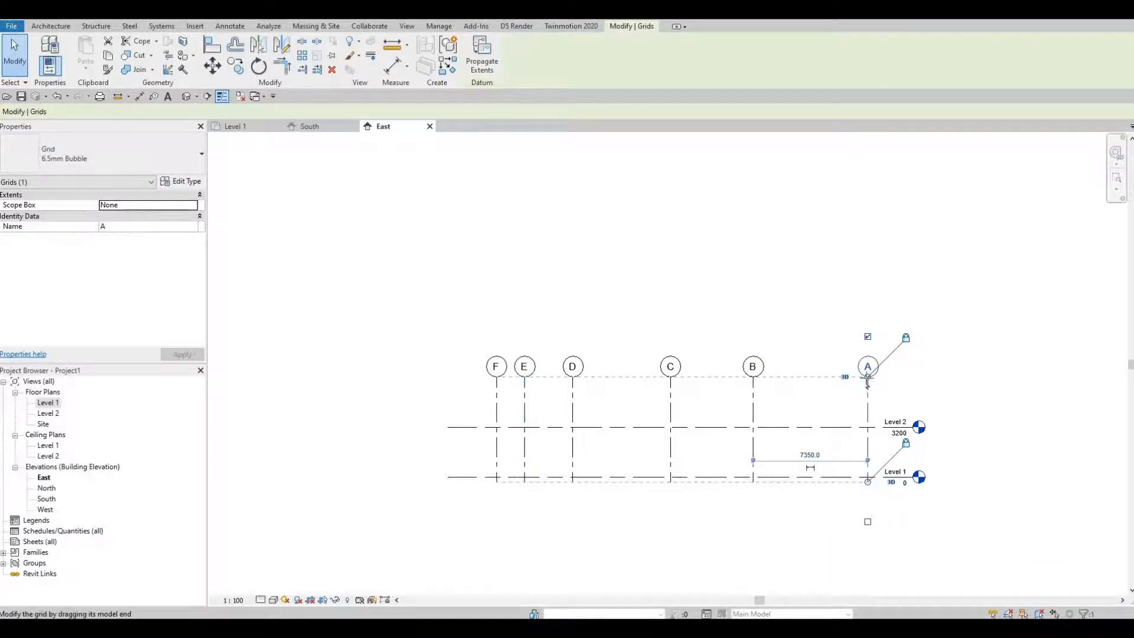
click(867, 367)
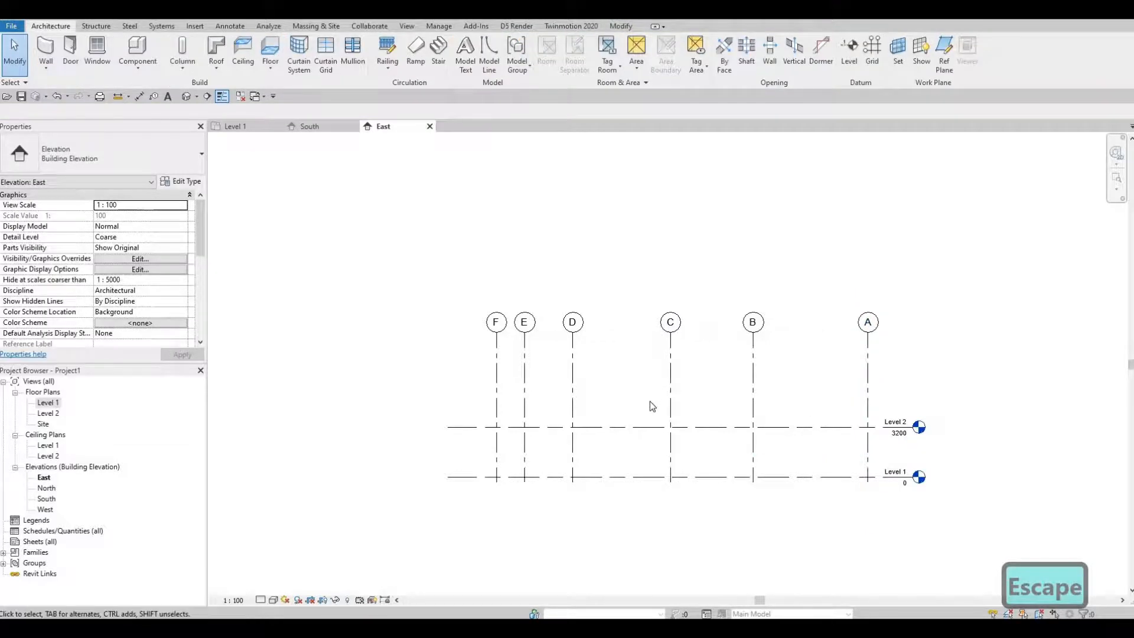
click(611, 426)
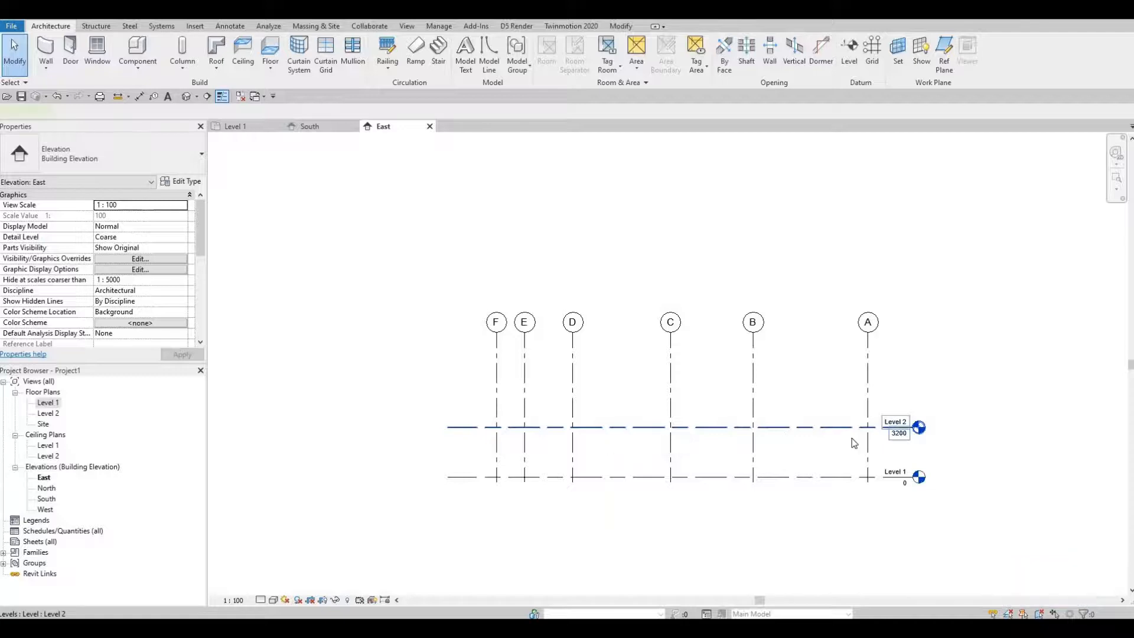
Copy Level 2 upward by 3200 to create Level 3 at elevation 6400
click(651, 427)
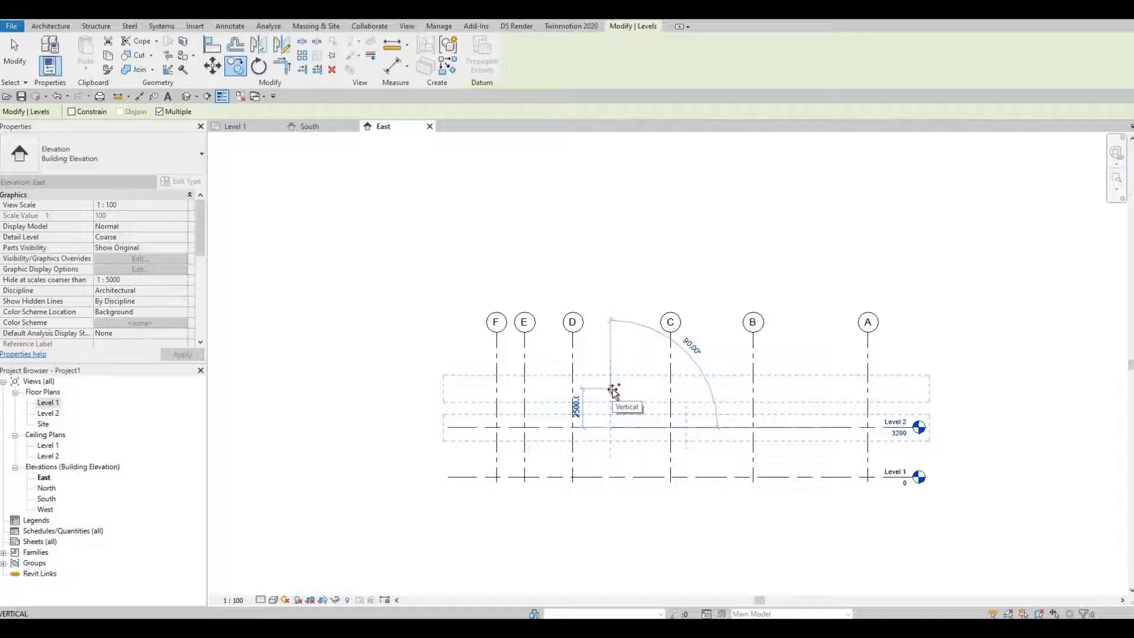
text(3200)
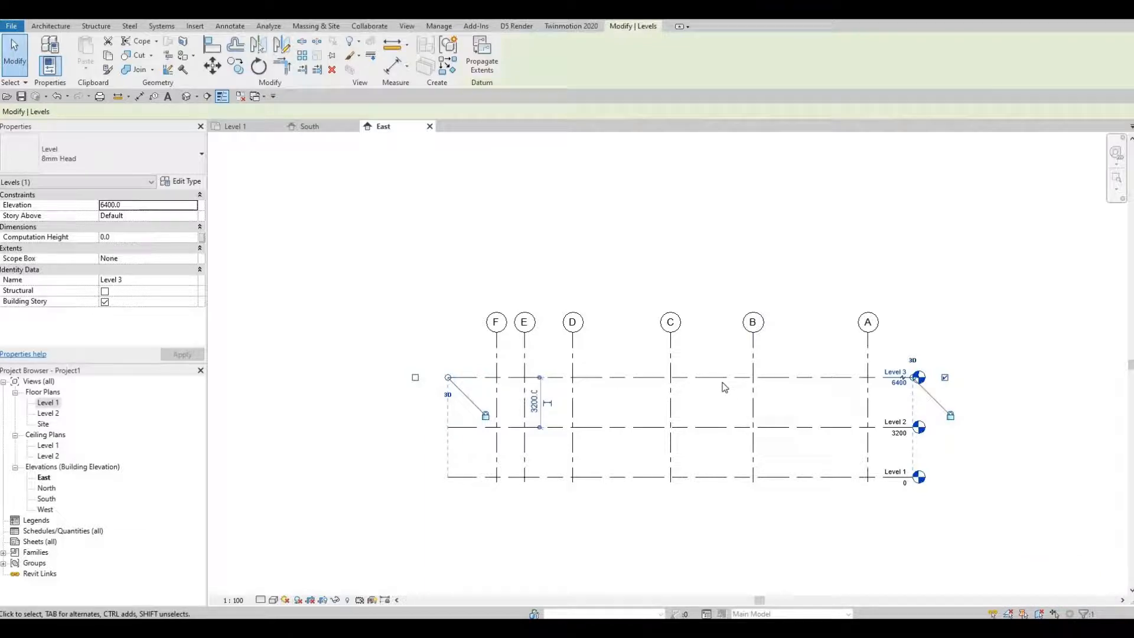
mouse_move(716, 387)
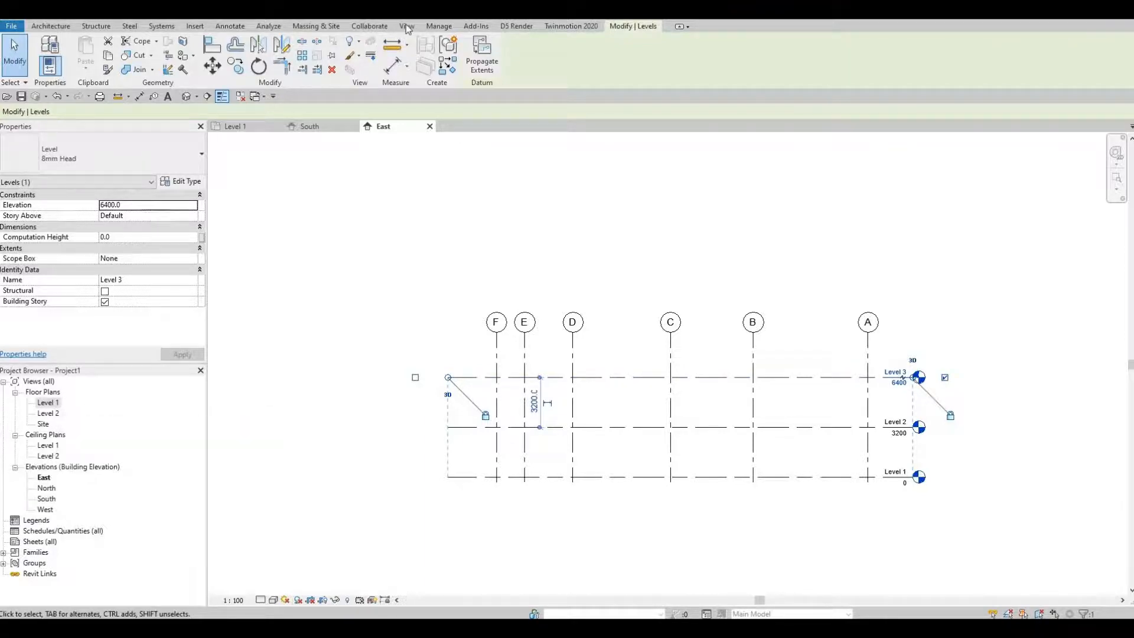
Create a floor plan view for Level 3, then open the Level 1 floor plan
click(406, 26)
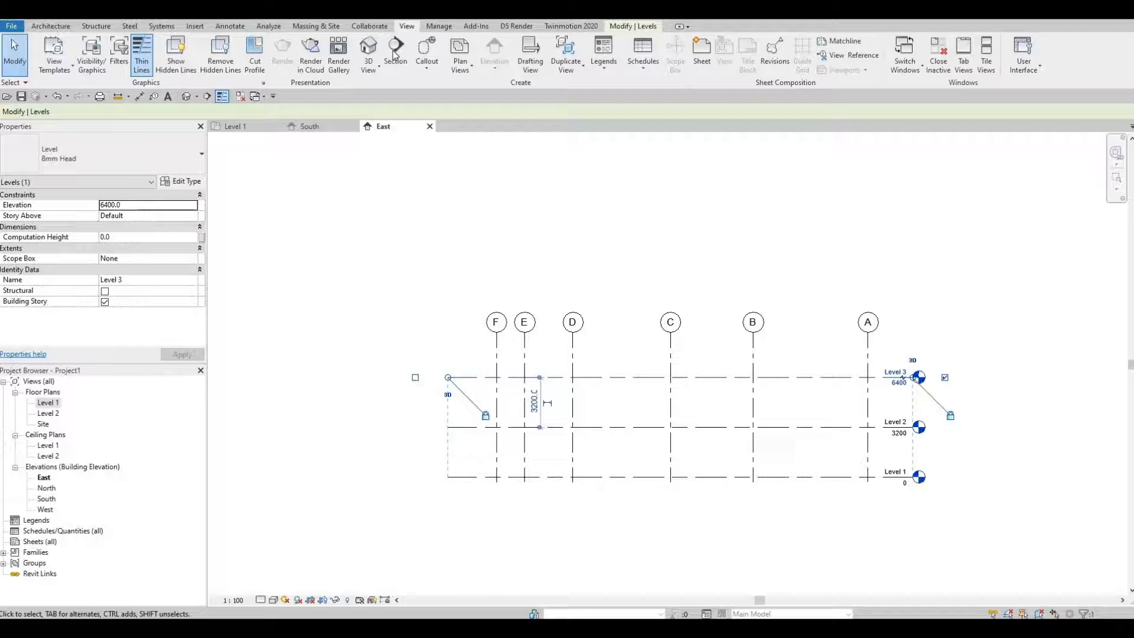
click(460, 55)
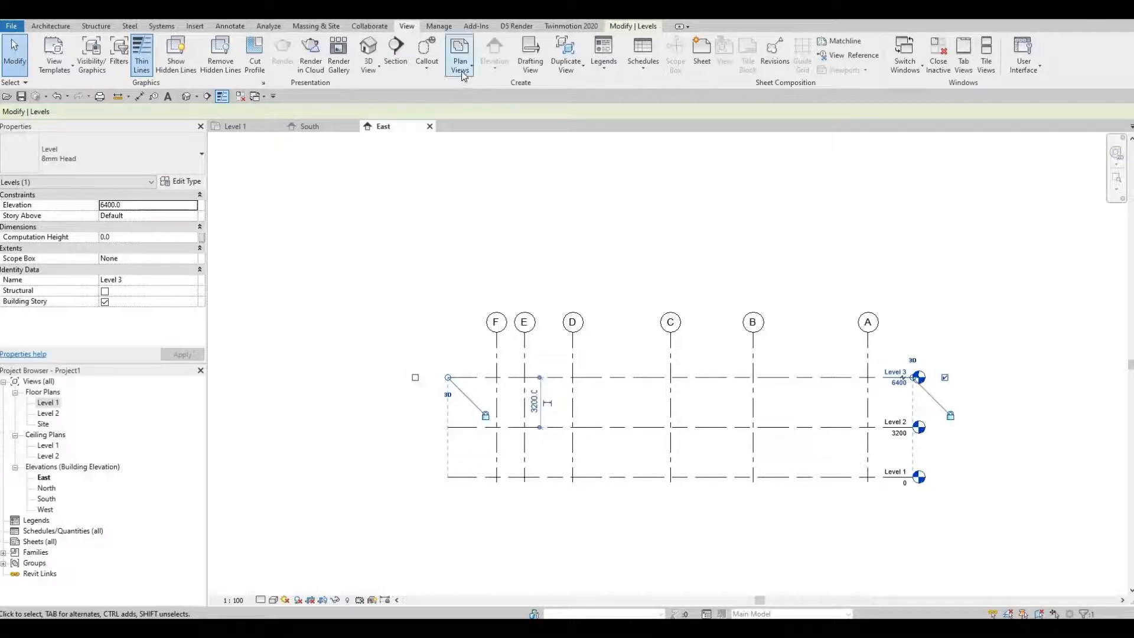
click(460, 52)
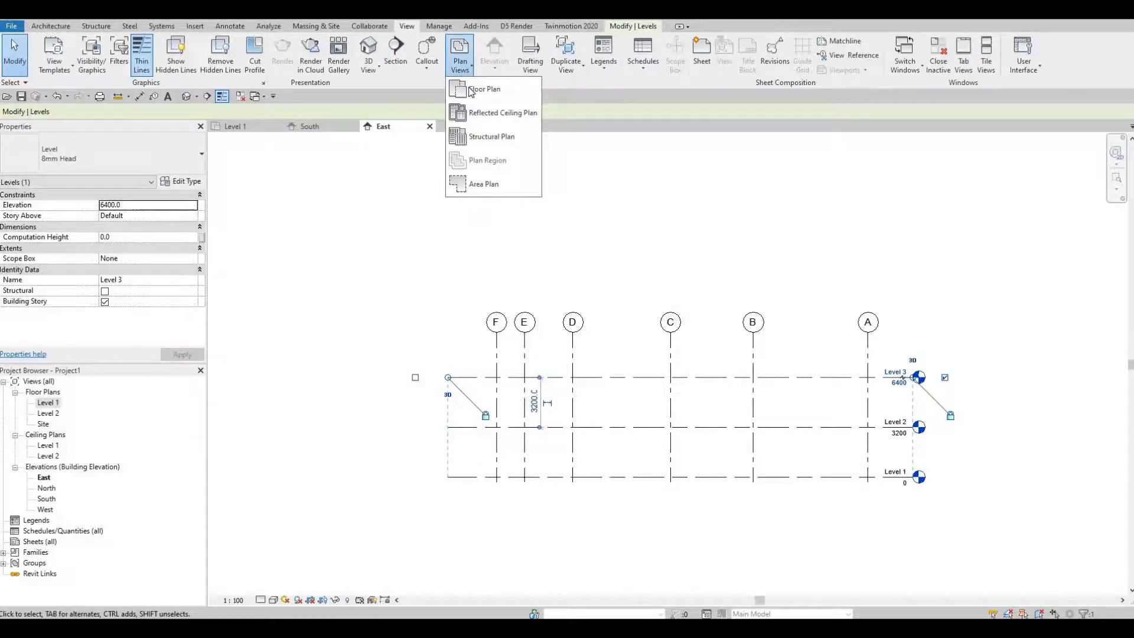
click(484, 90)
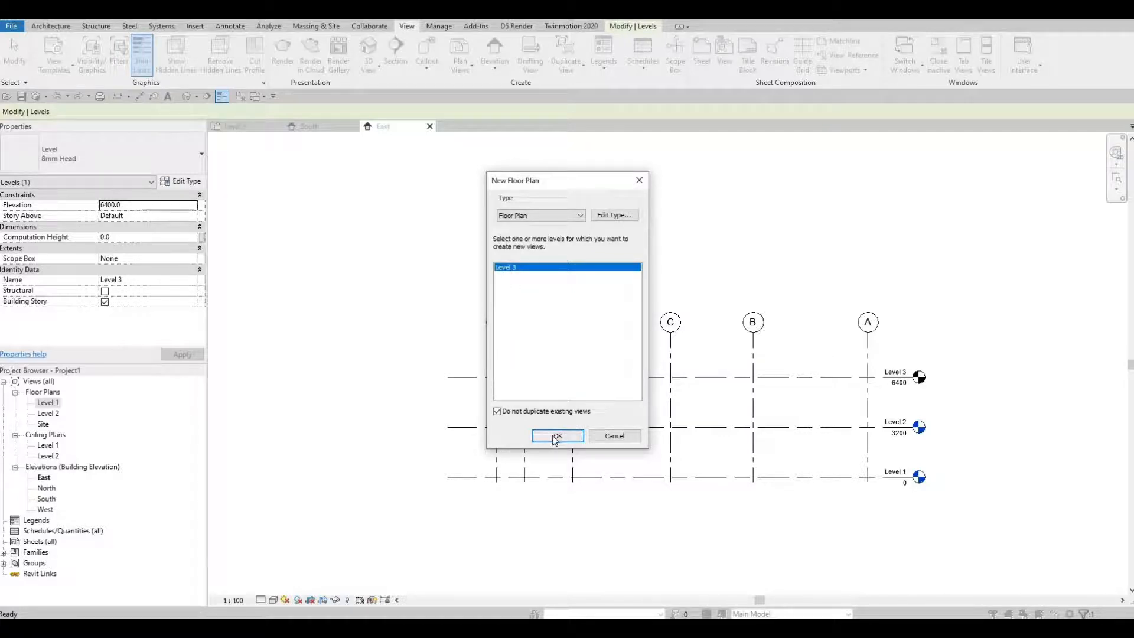
click(557, 435)
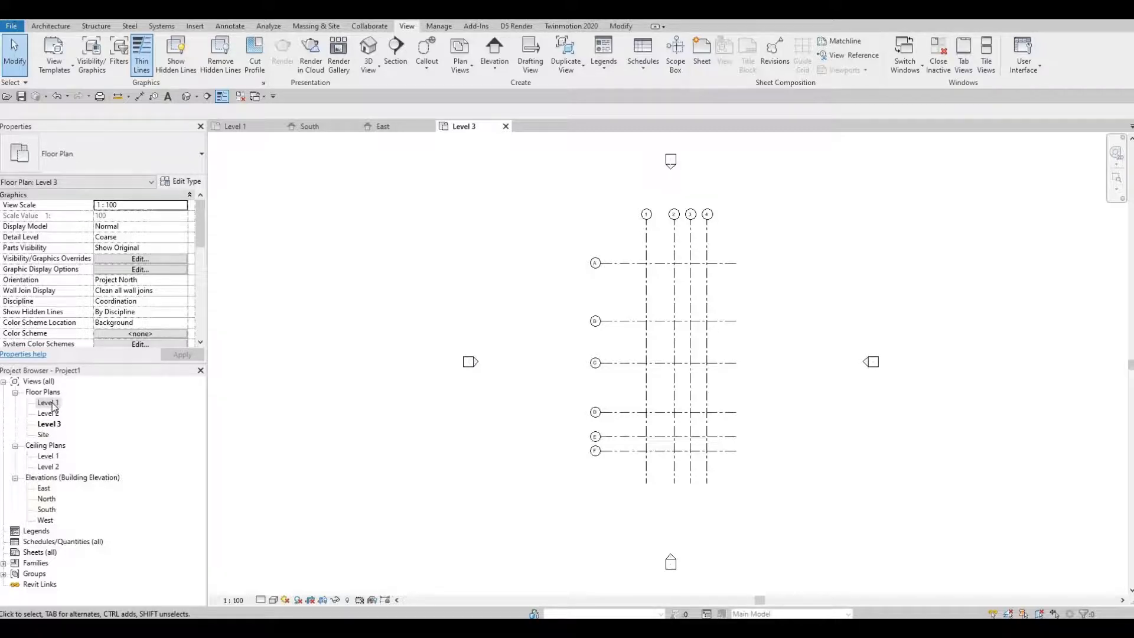
double_click(48, 402)
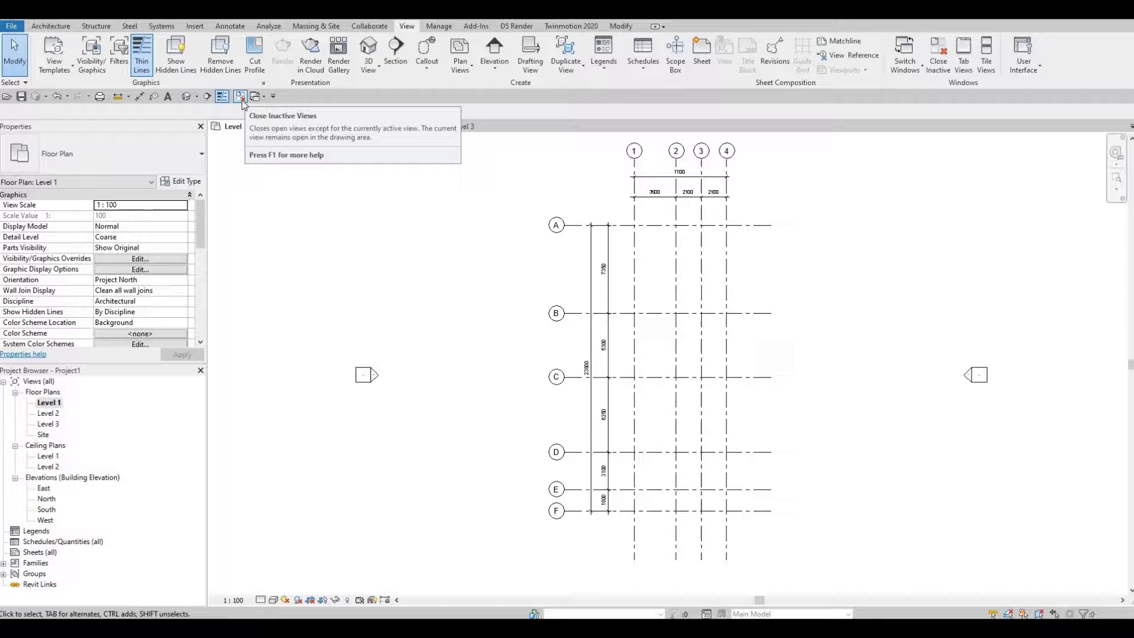
Close every open view except the Level 1 floor plan
click(241, 97)
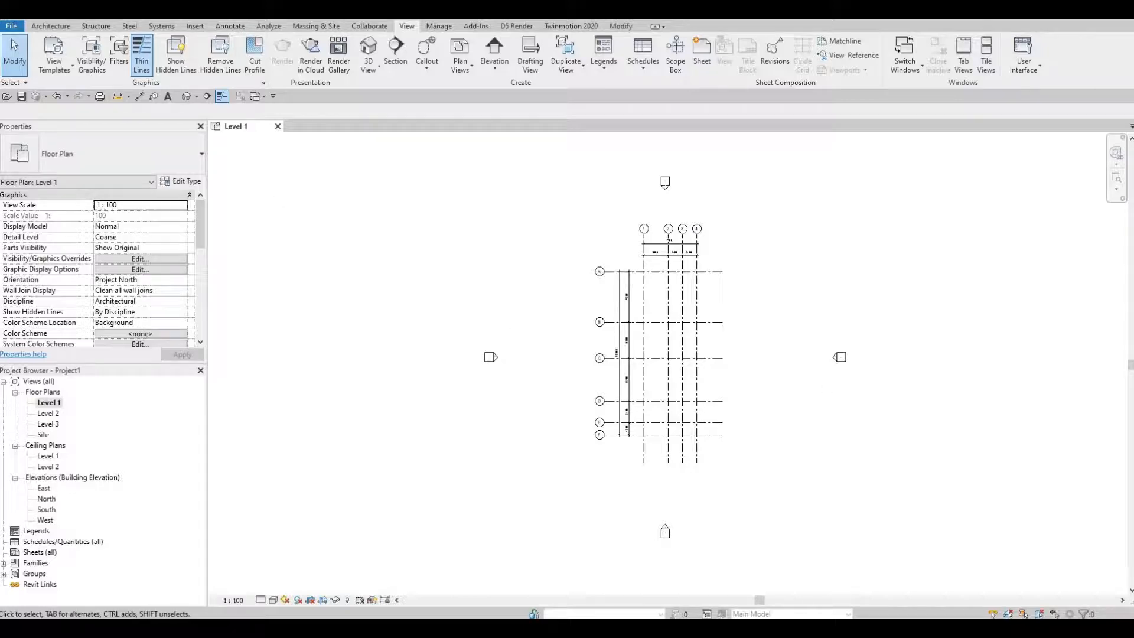
mouse_move(528, 250)
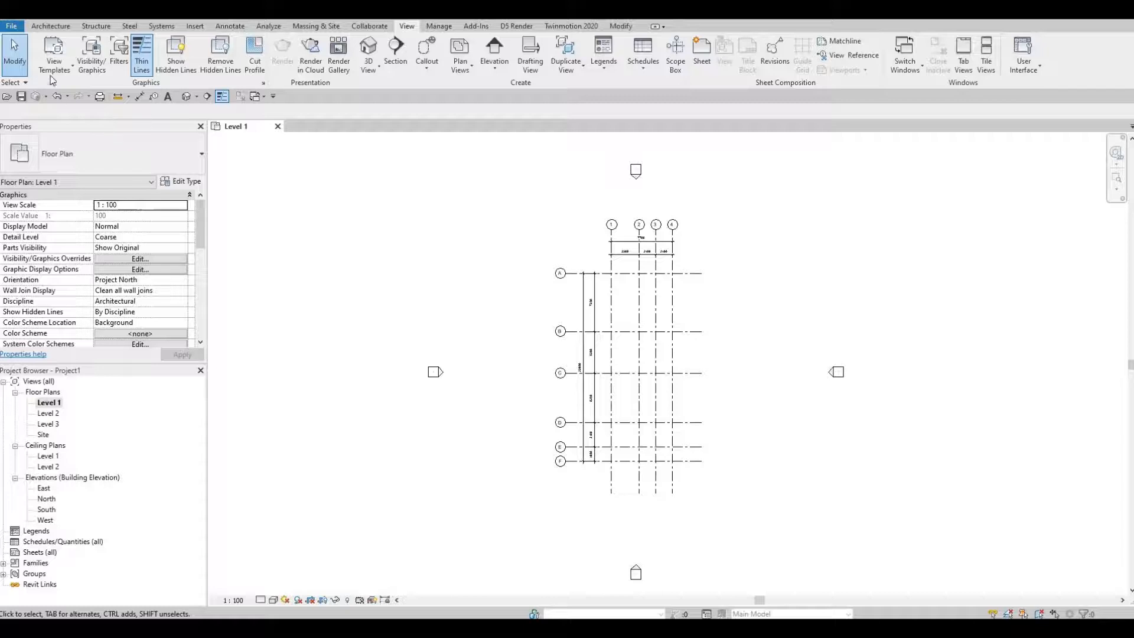
click(50, 26)
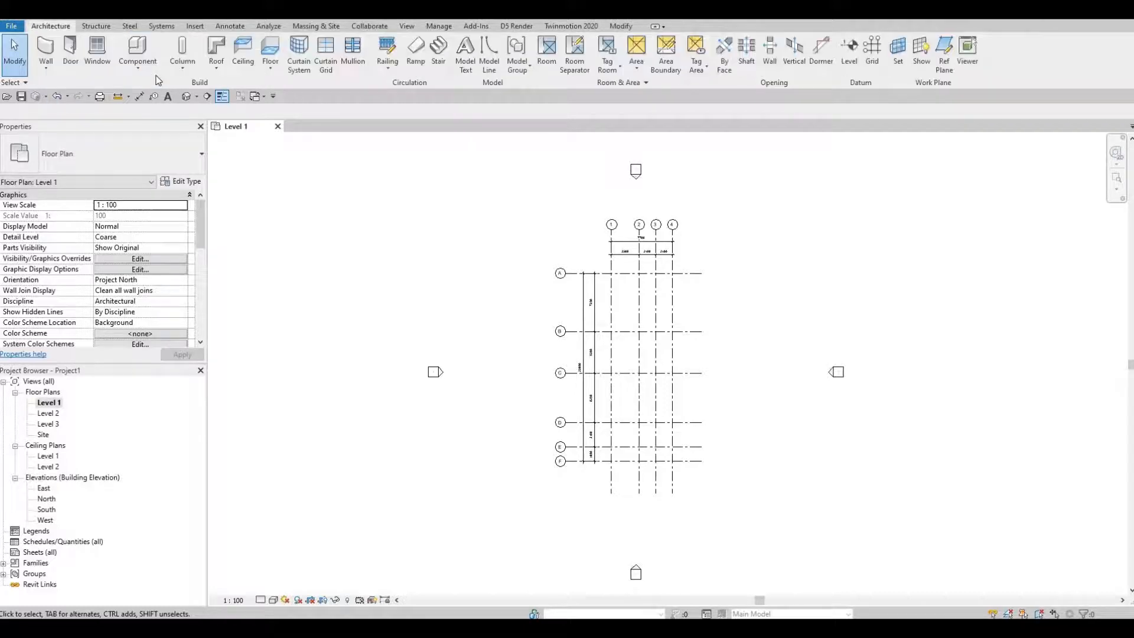
Start the Wall tool and duplicate Generic - 200mm as a new type 'EXTERIOR WALL 1'
click(44, 49)
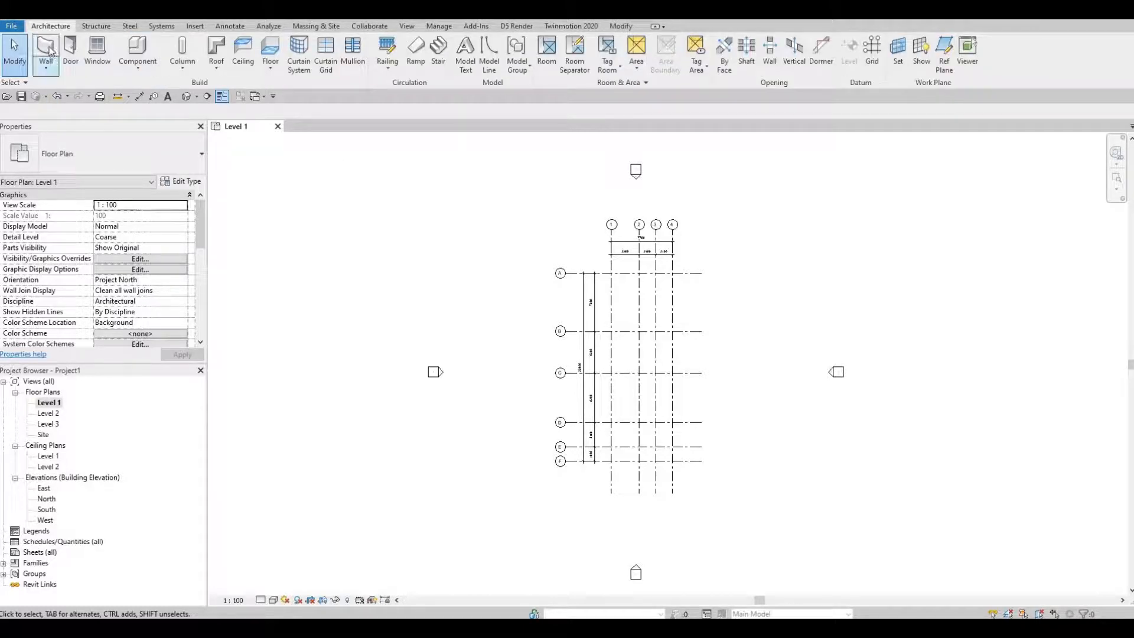
click(46, 51)
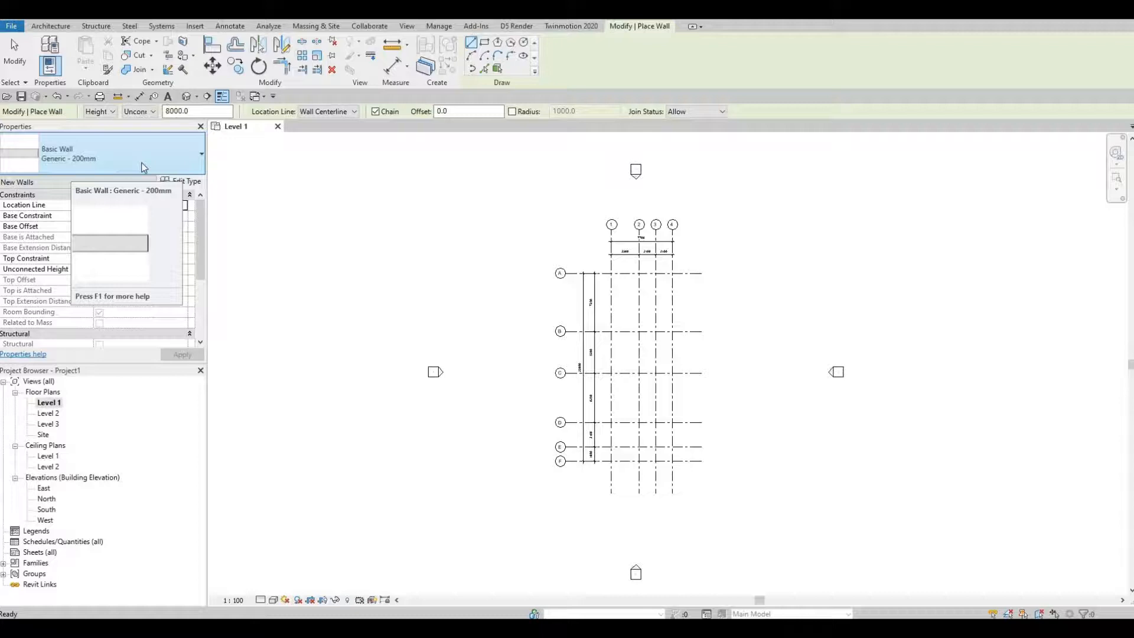
click(201, 154)
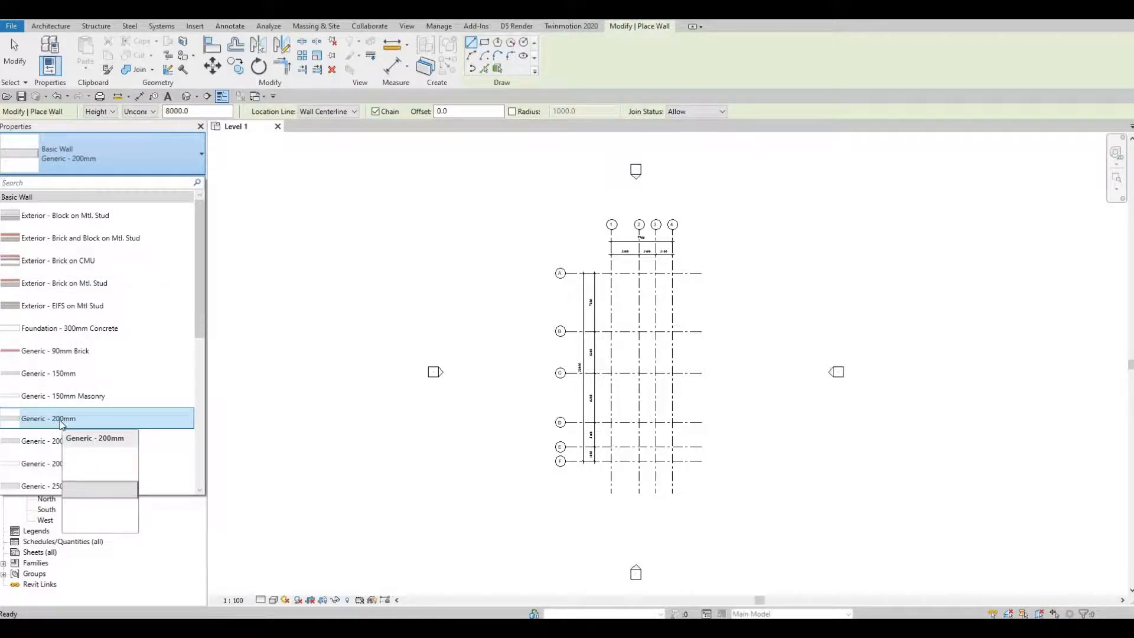
click(48, 418)
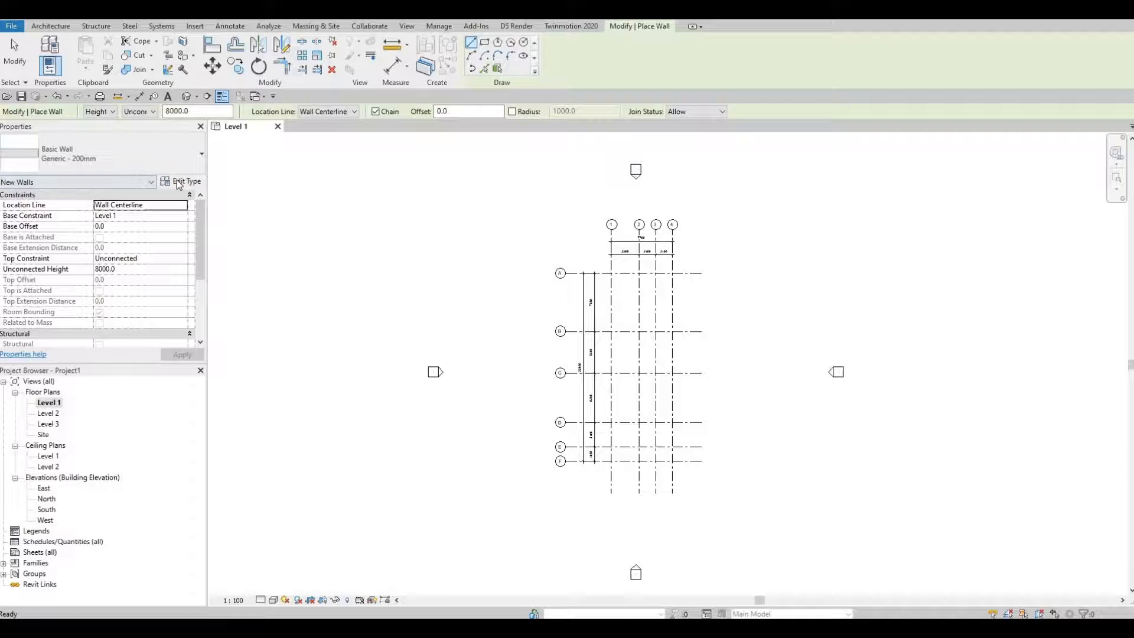
mouse_move(180, 181)
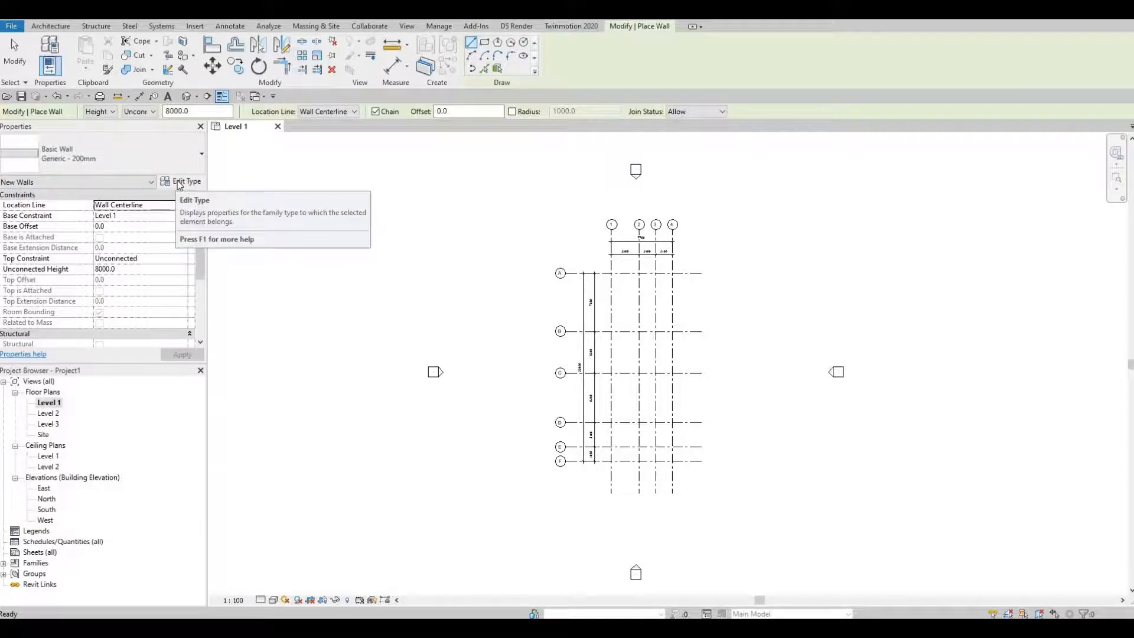
click(187, 181)
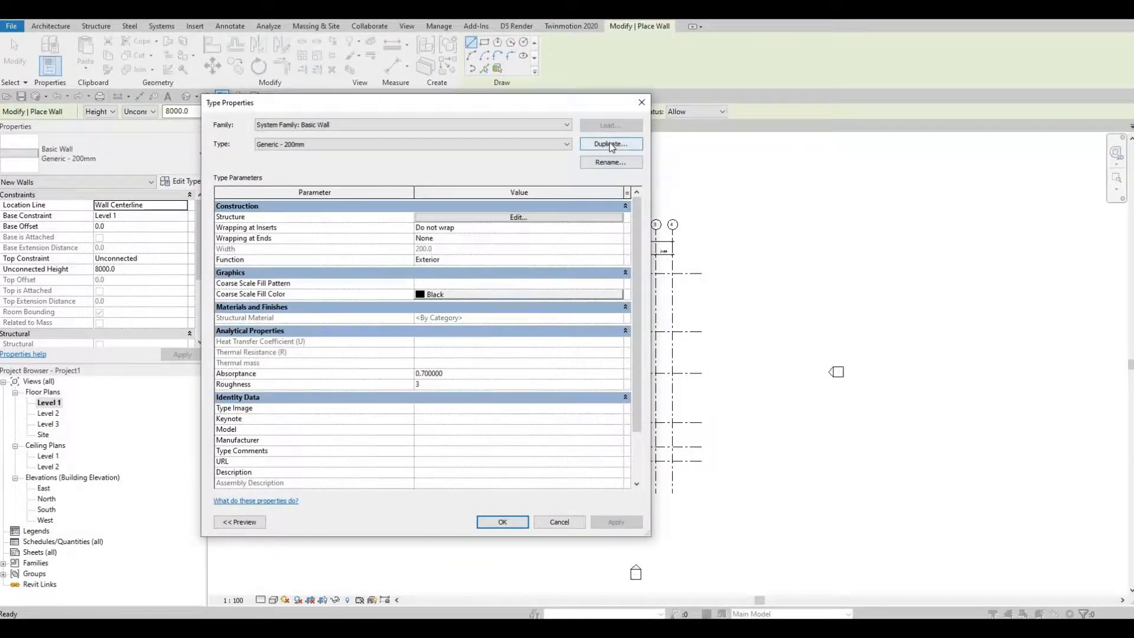
click(610, 143)
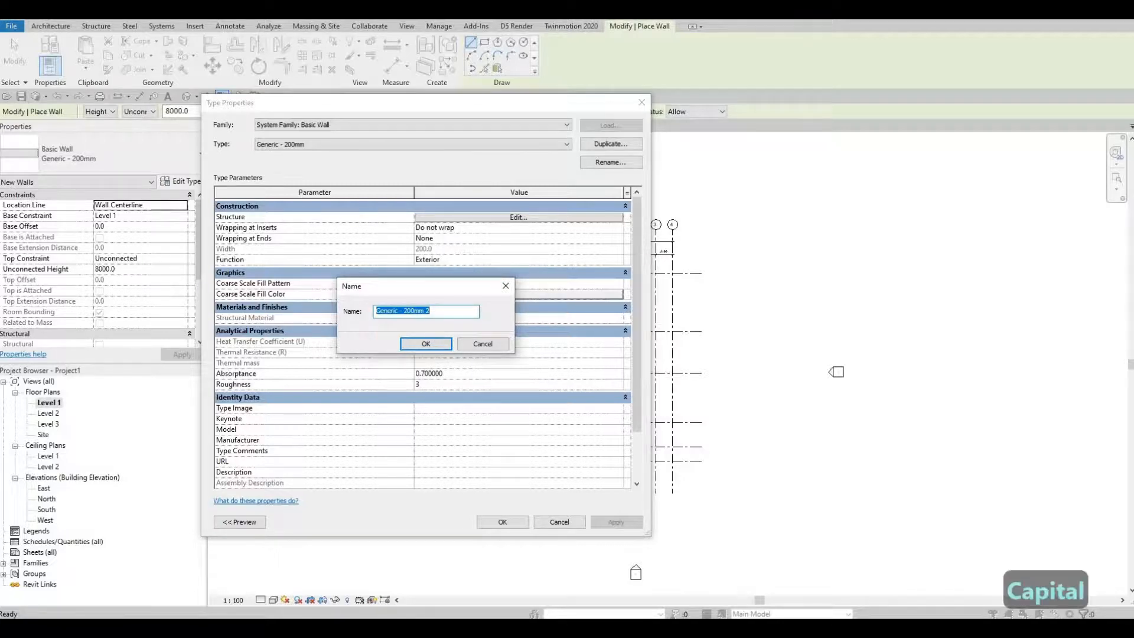
text(EXTERIOR WALL 1)
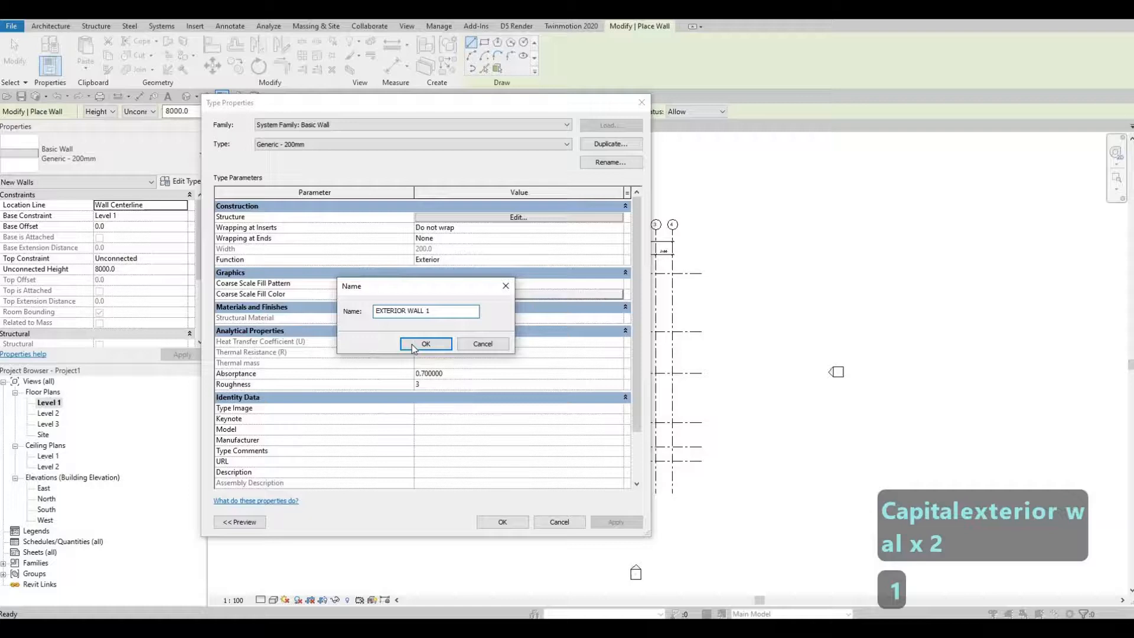
click(426, 344)
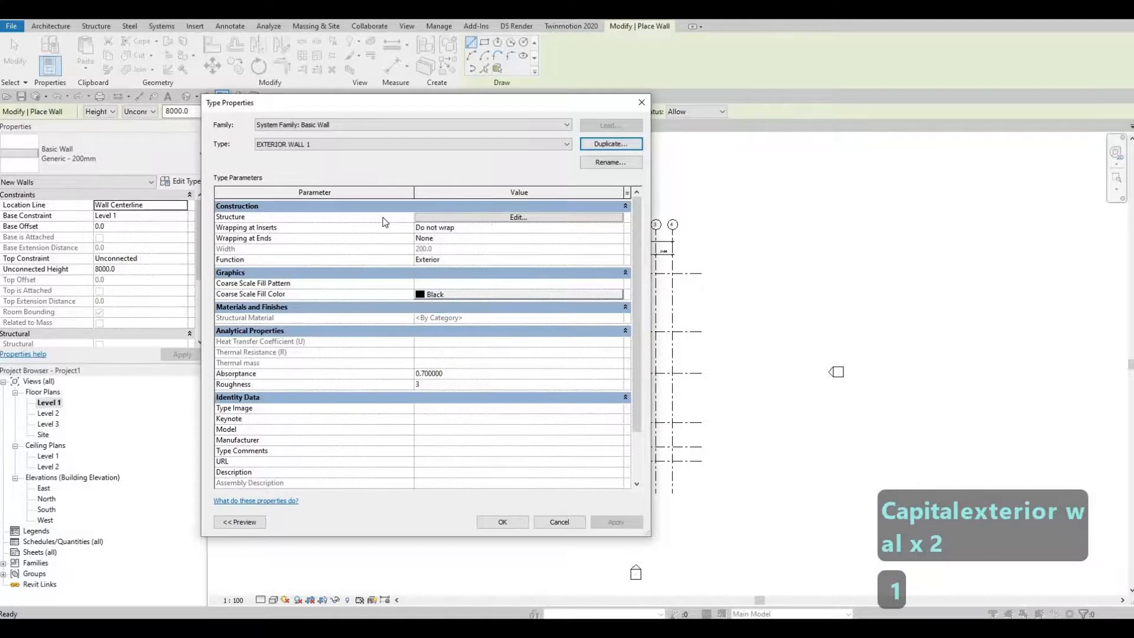
click(518, 217)
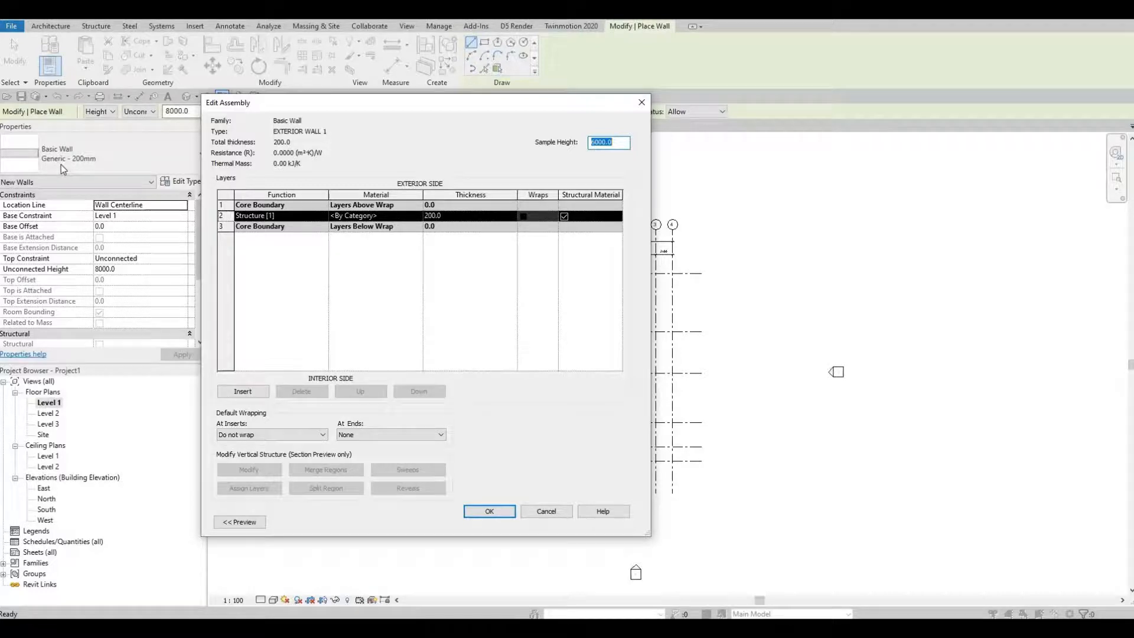
mouse_move(127, 155)
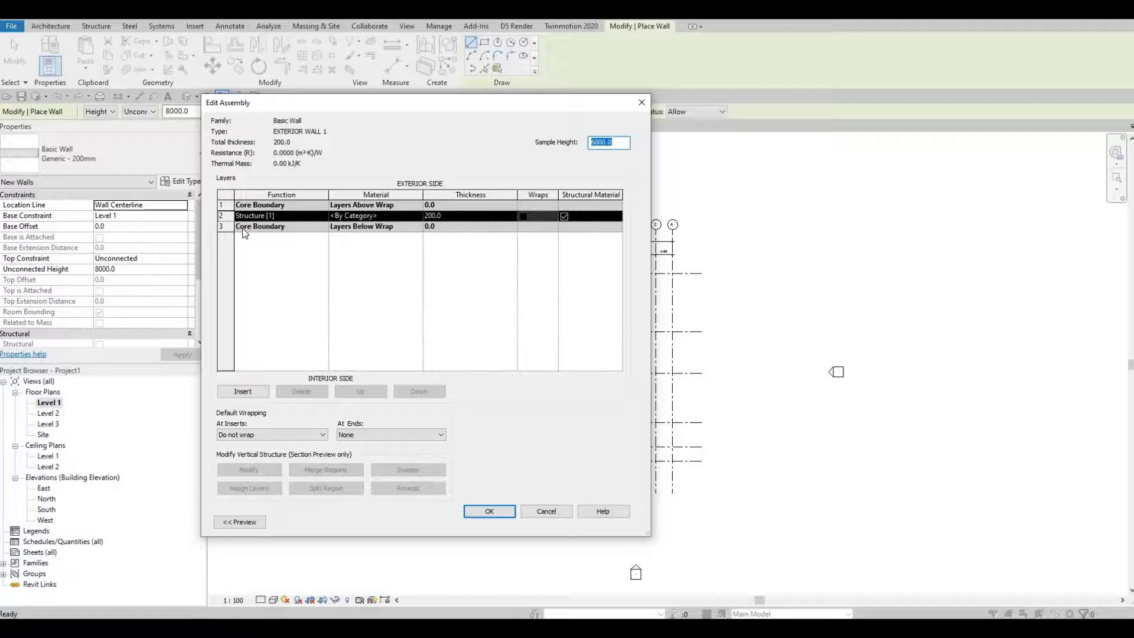
mouse_move(341, 253)
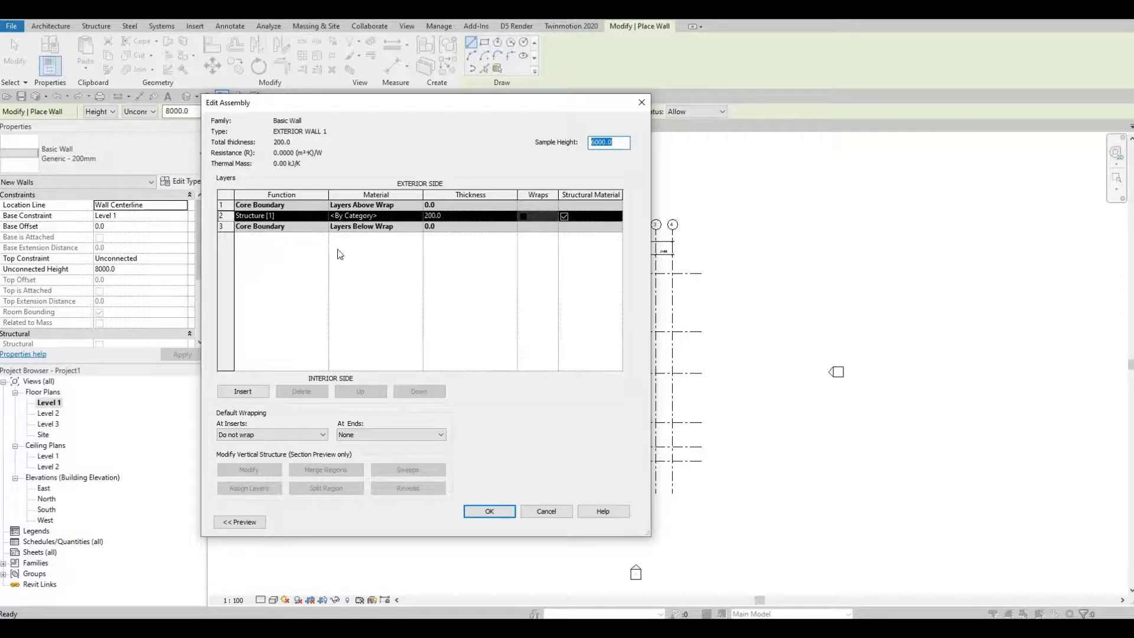
mouse_move(449, 222)
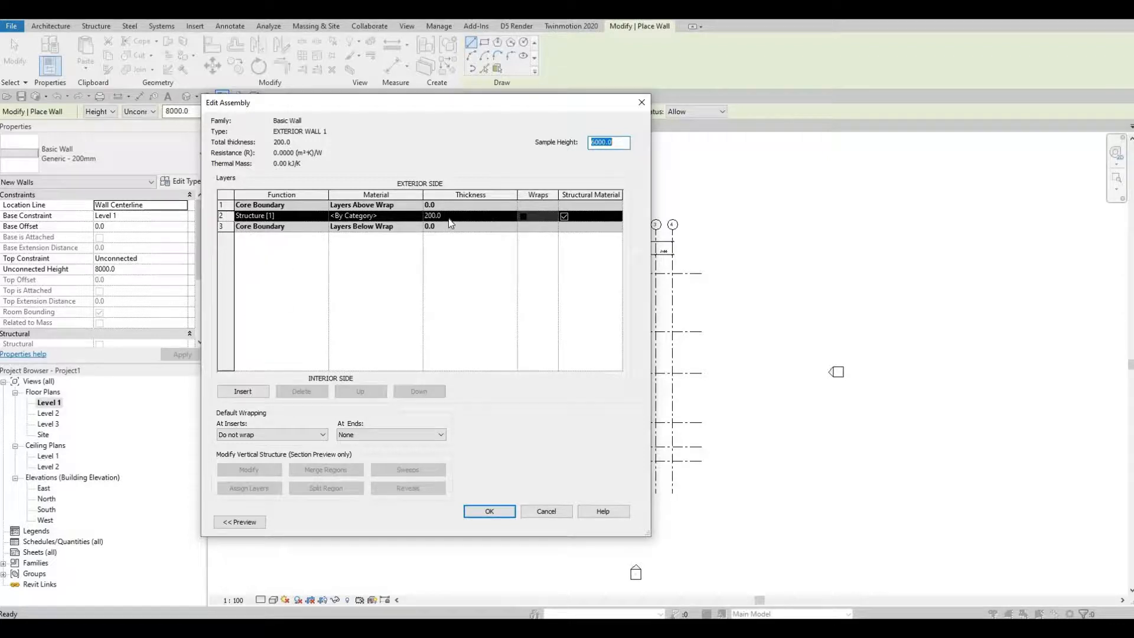
Set the EXTERIOR WALL 1 structure layer to 300 thick with Clad - White material
click(470, 216)
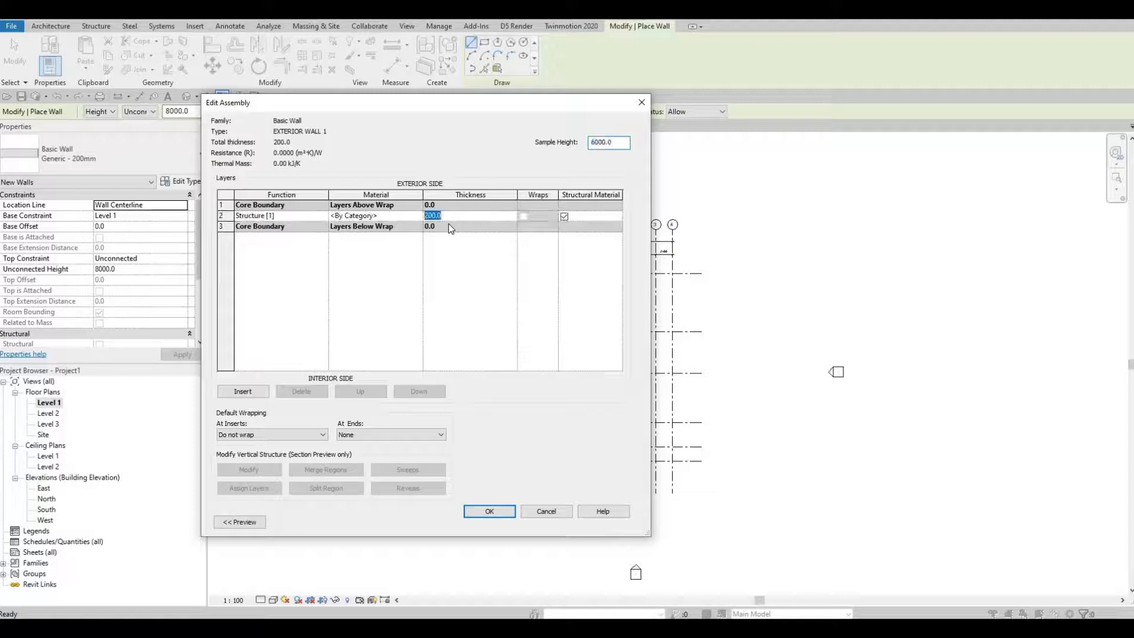
text(300)
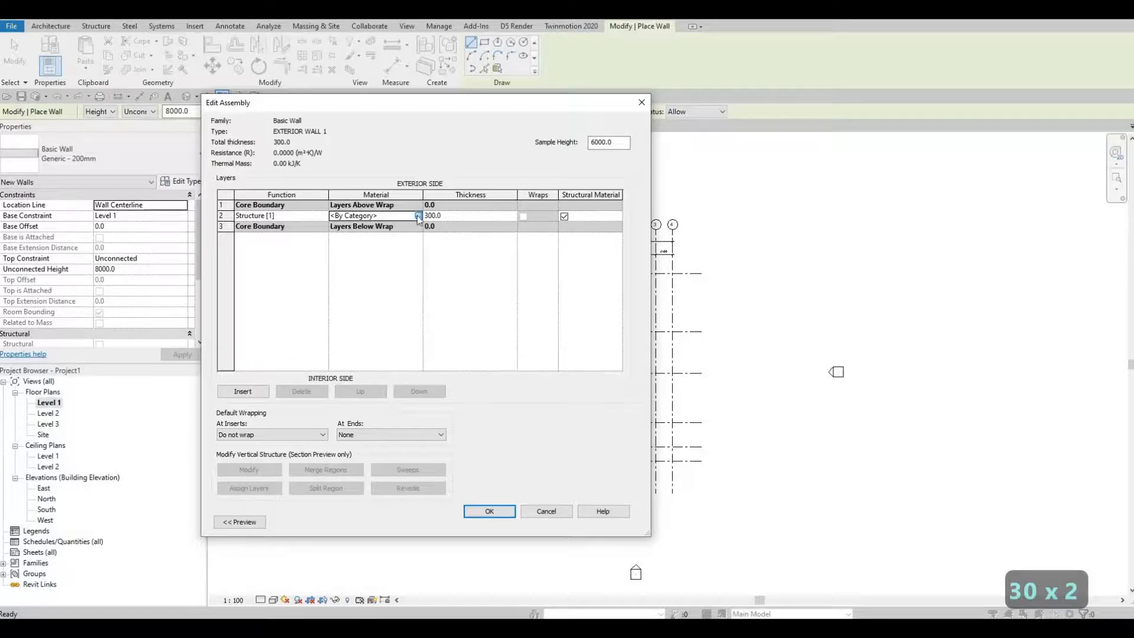
click(418, 216)
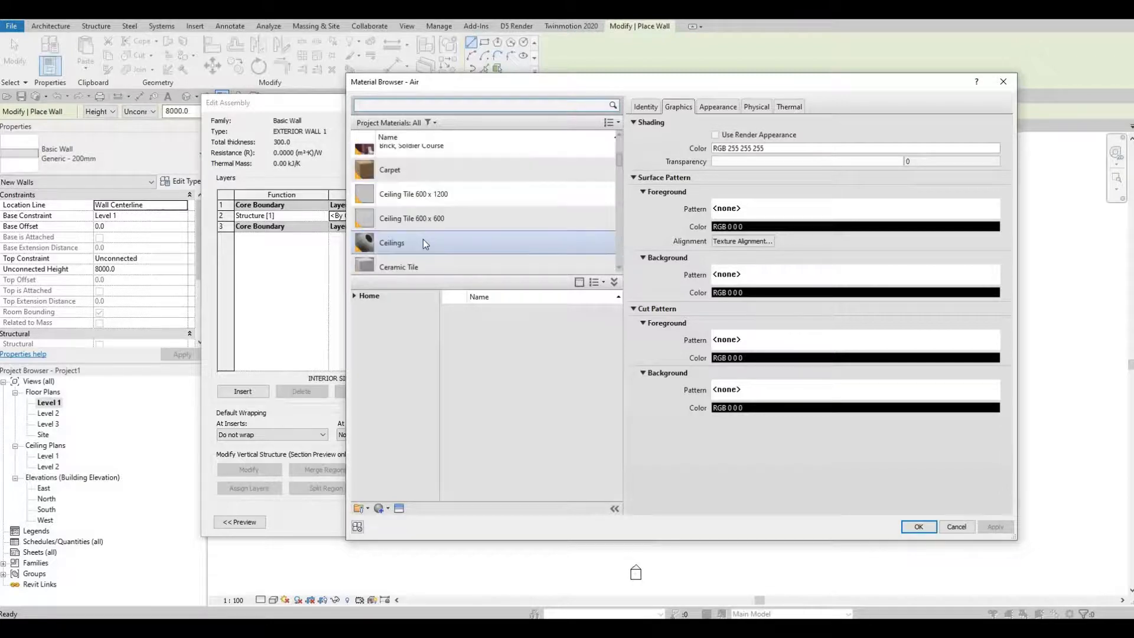
click(400, 234)
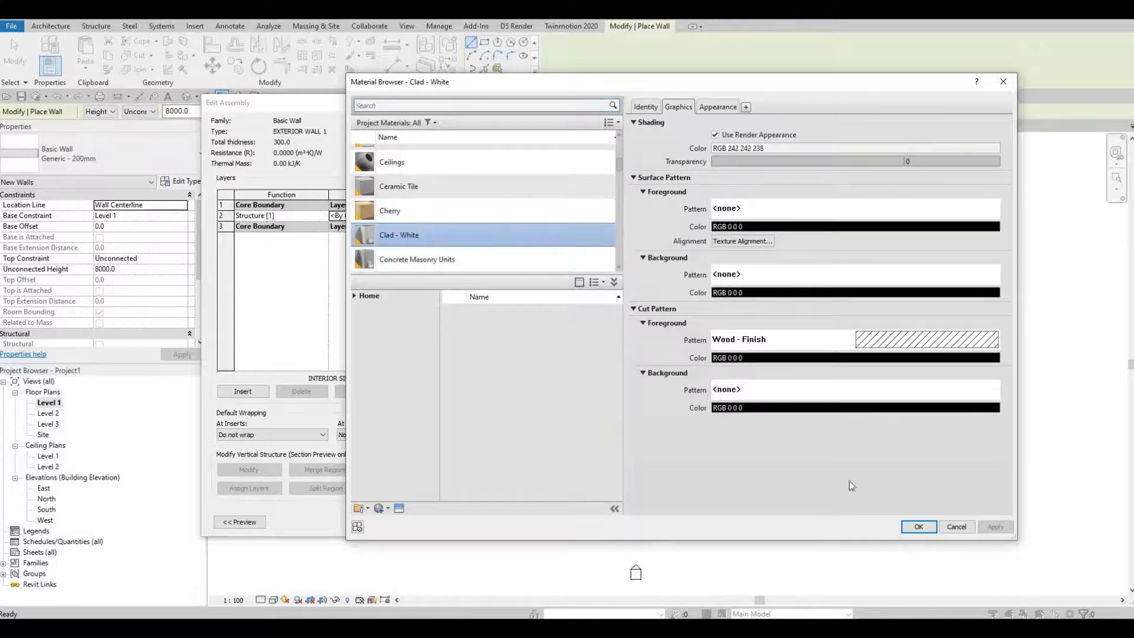
click(918, 527)
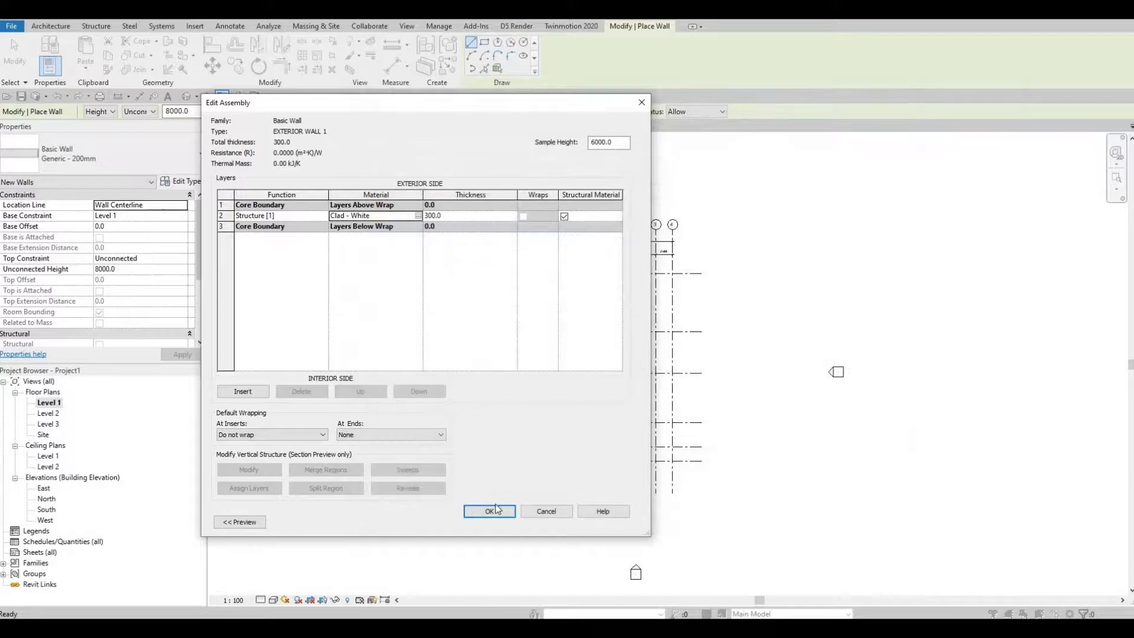
click(489, 510)
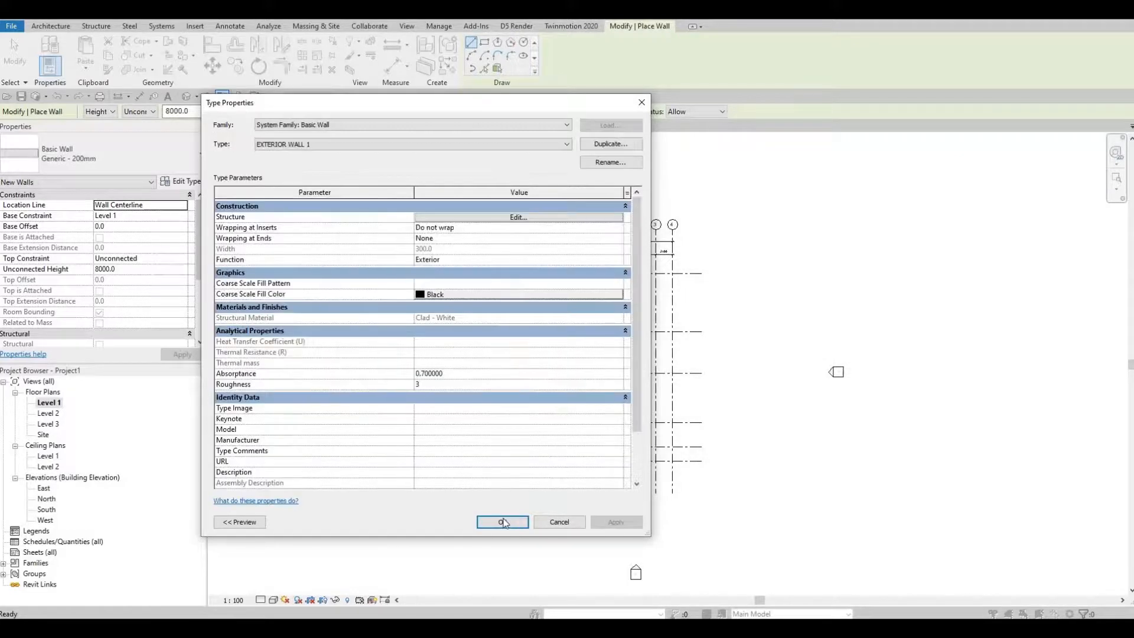
Accept the EXTERIOR WALL 1 type and set the wall height to Level 2
click(502, 521)
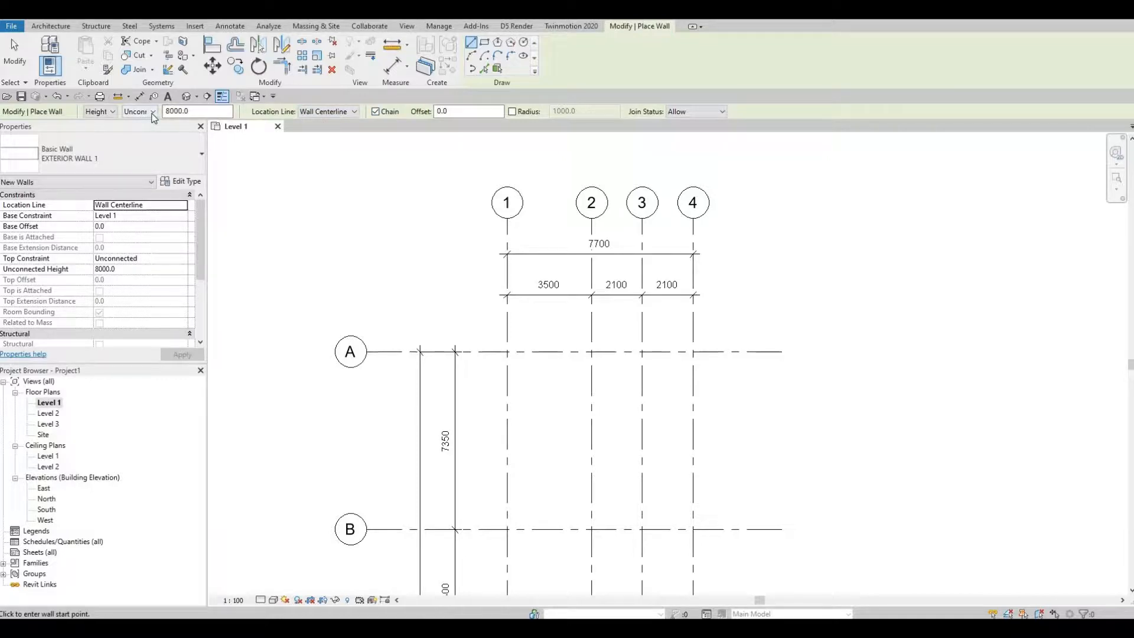
click(151, 110)
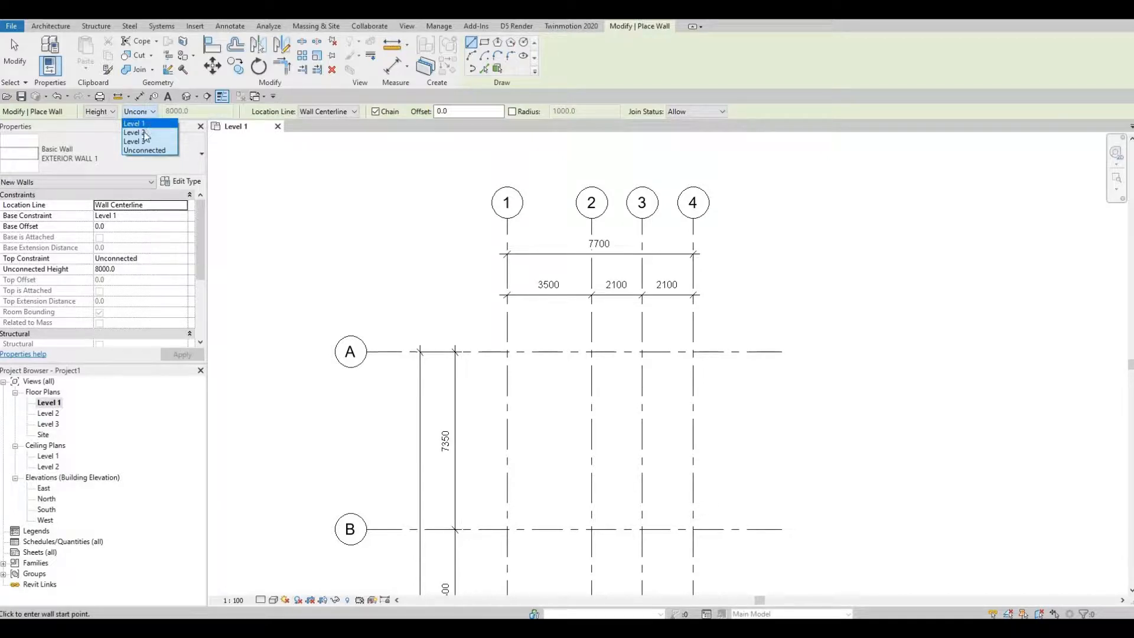
click(133, 133)
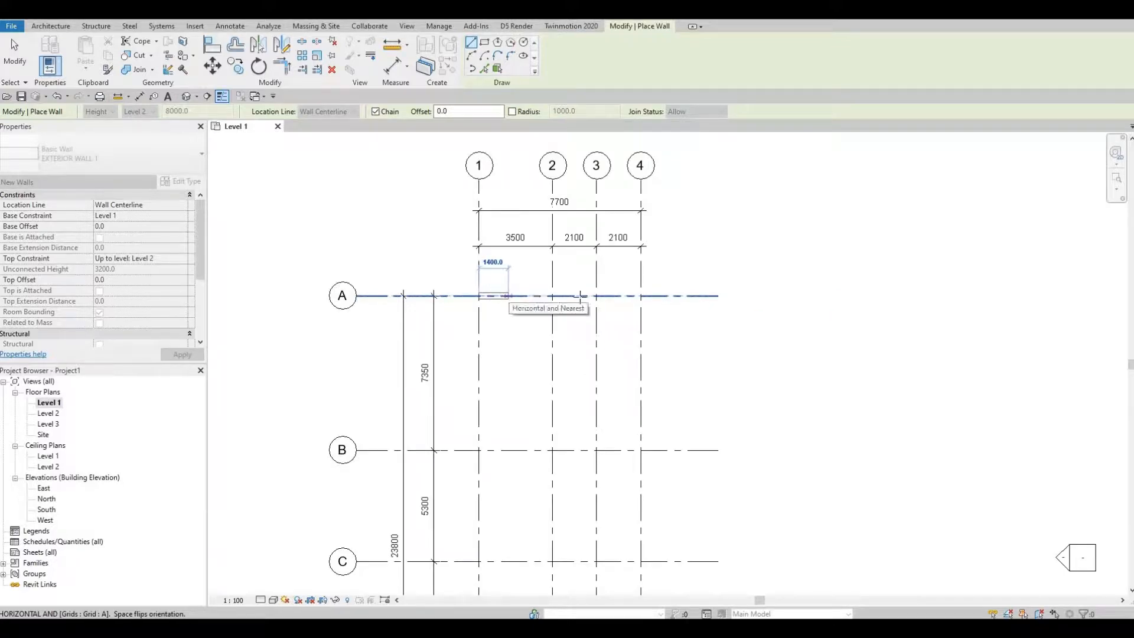
mouse_move(595, 296)
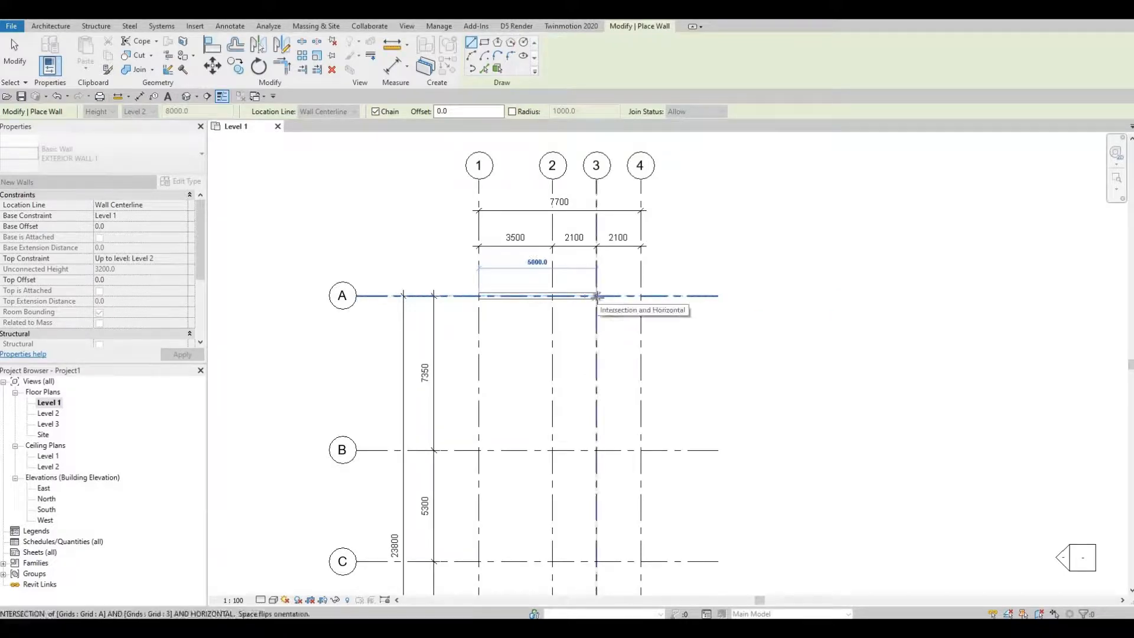
Chain exterior walls from A1 along the grids, ending the first at A/3 and typing 41
click(596, 295)
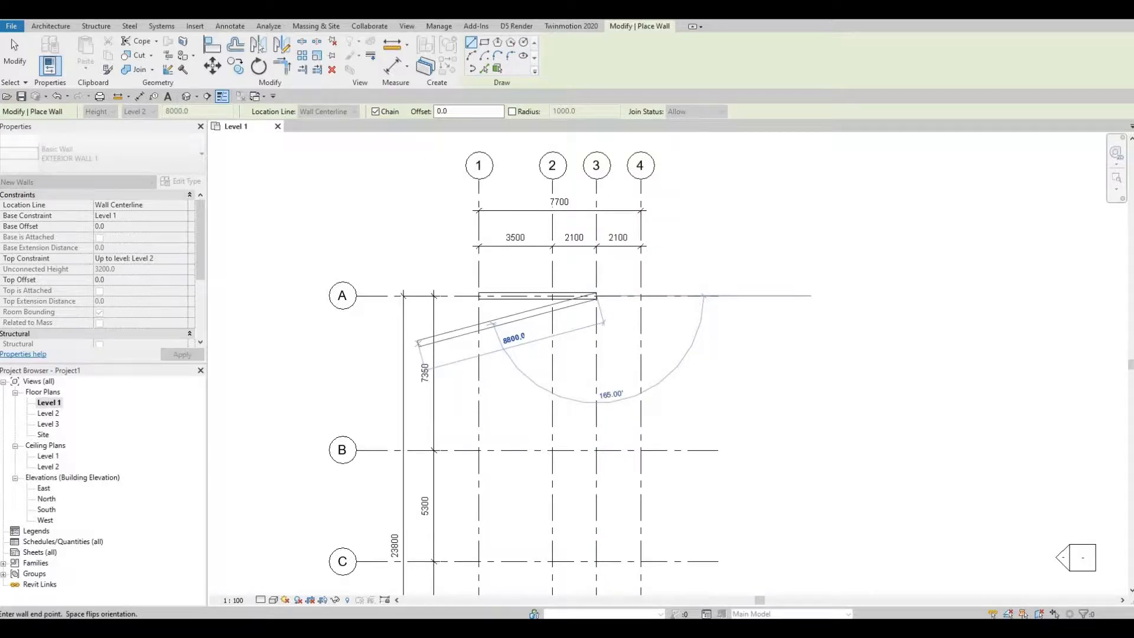
mouse_move(602, 434)
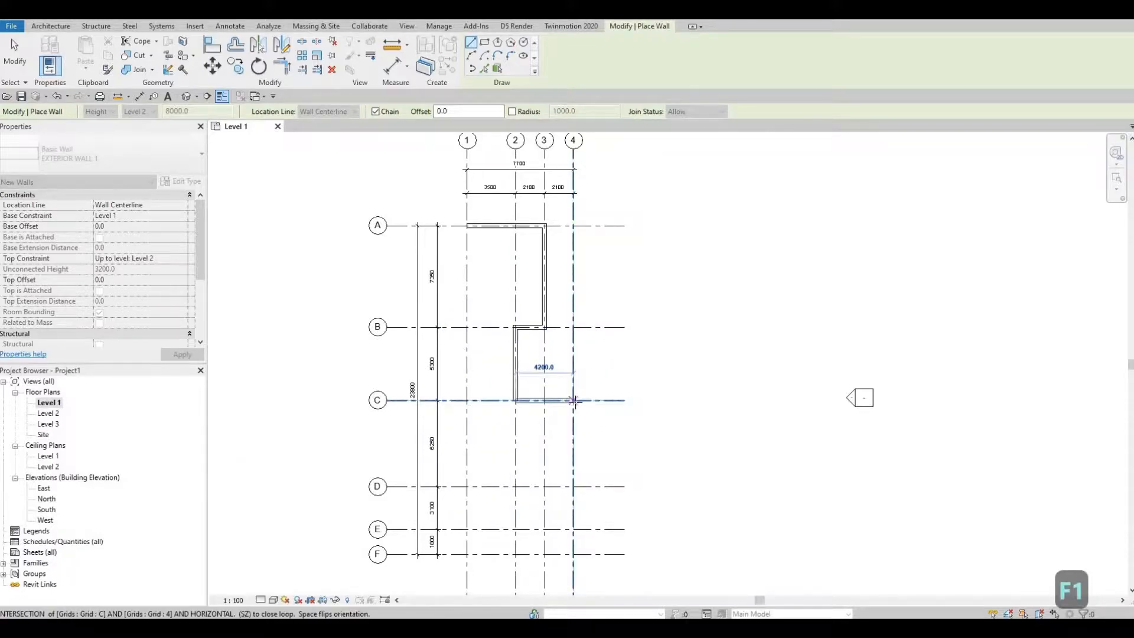
mouse_move(573, 400)
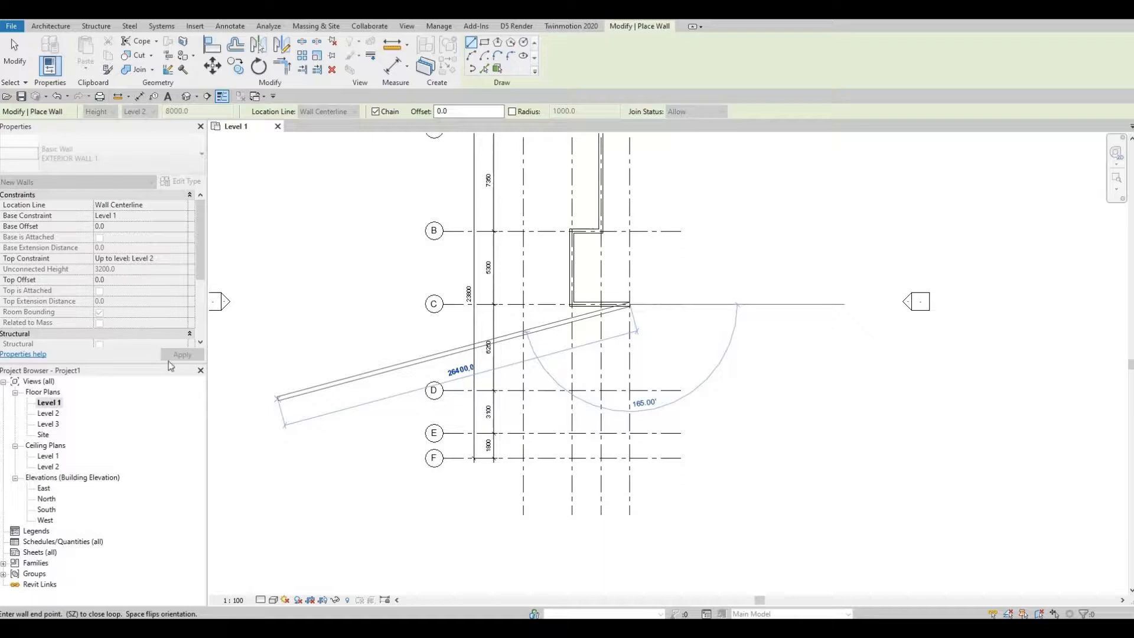
mouse_move(592, 386)
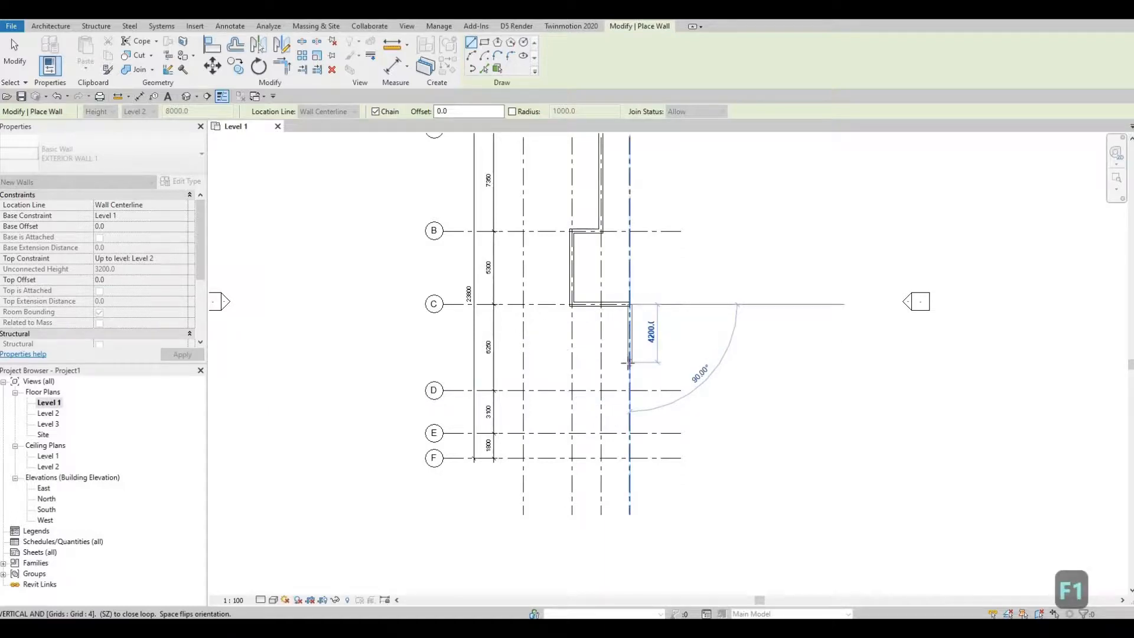
text(41)
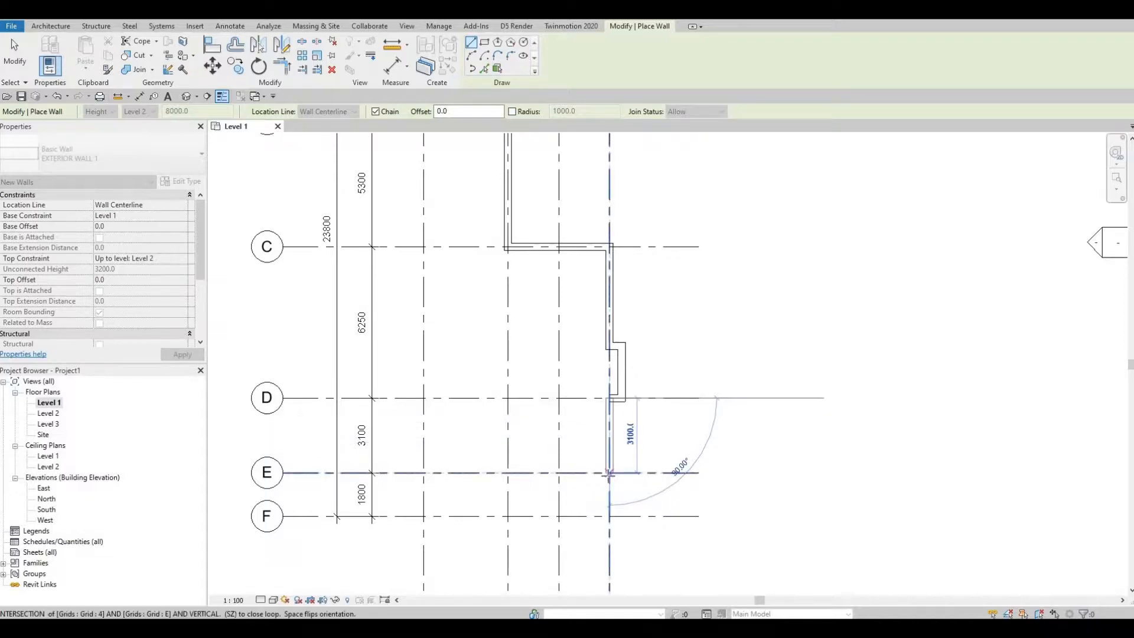
mouse_move(610, 474)
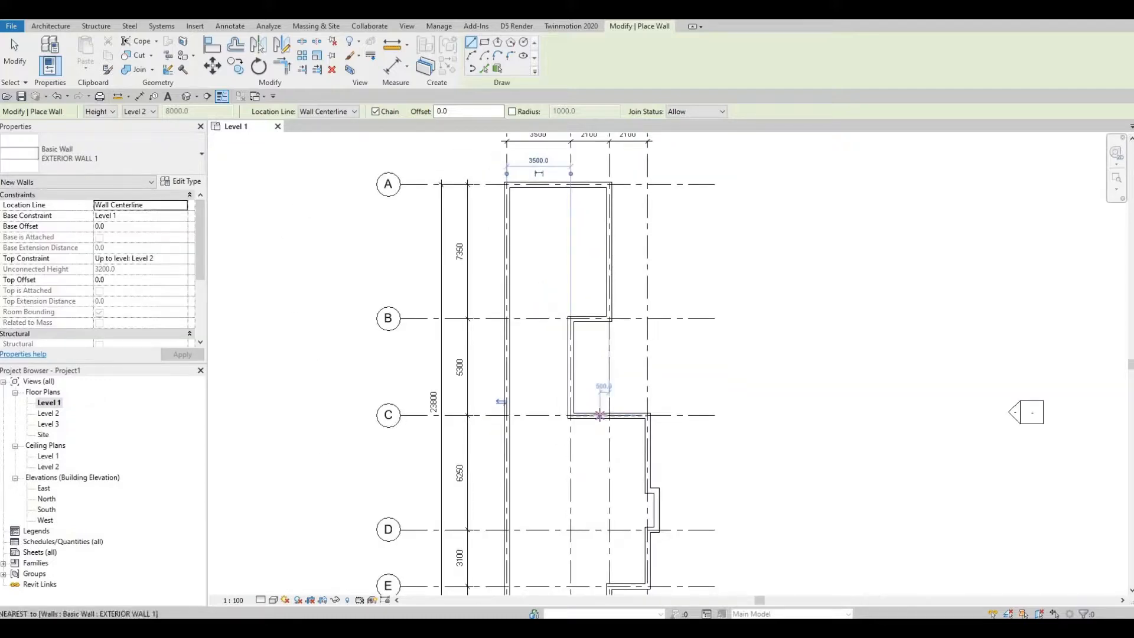
Drag the short southern wall left onto the next grid line and pick a wall for Create Similar
key(Escape)
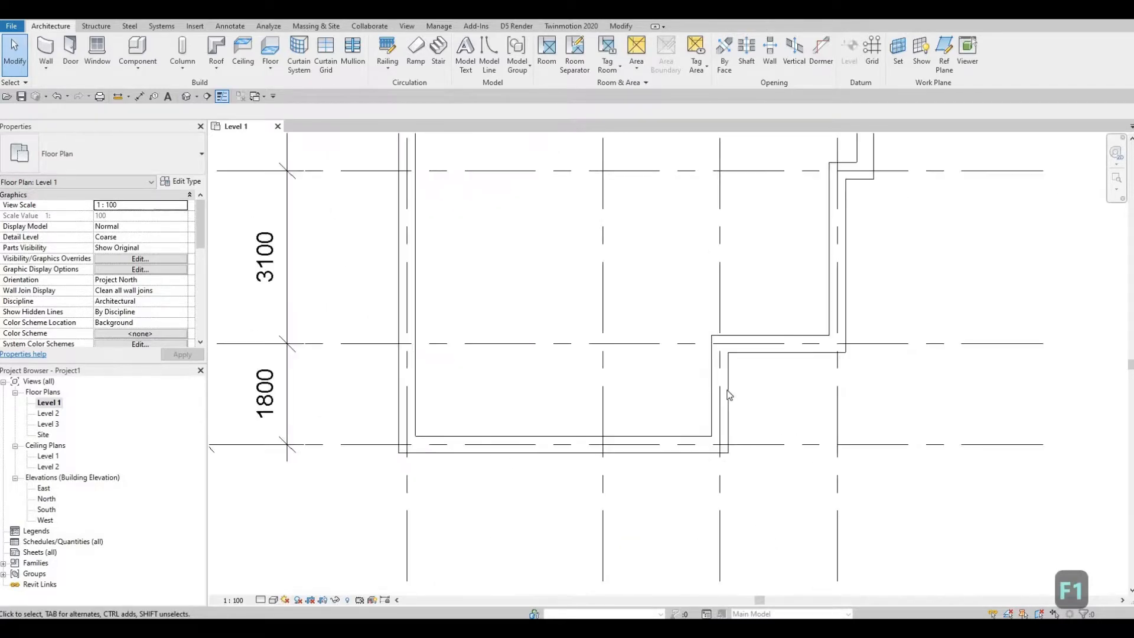
click(718, 394)
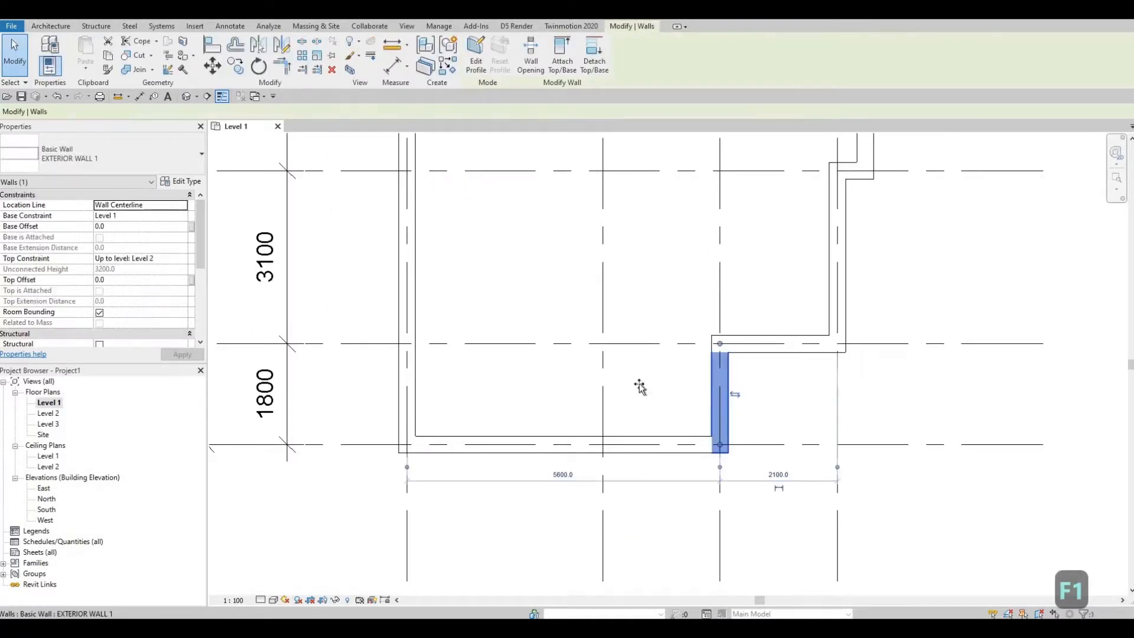
drag(719, 398, 604, 398)
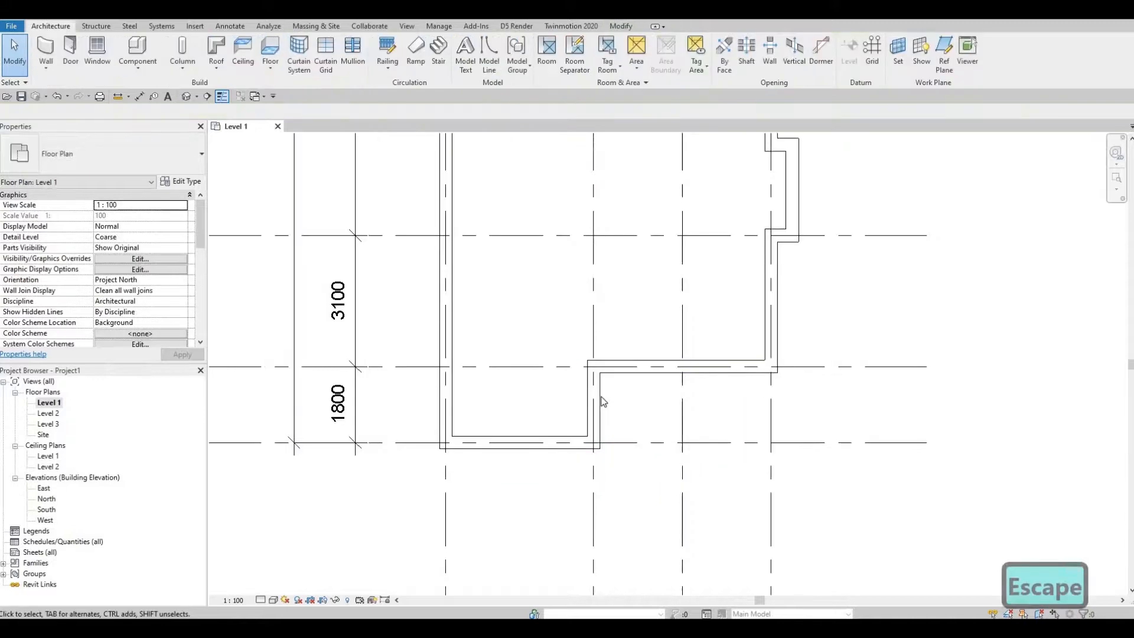
mouse_move(596, 401)
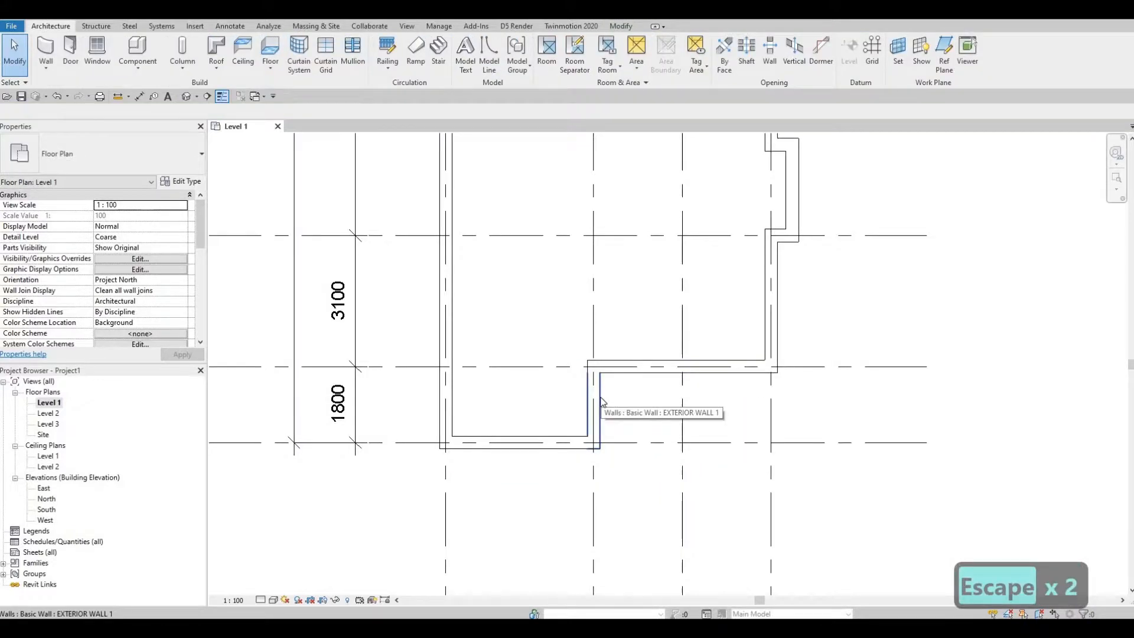
click(593, 405)
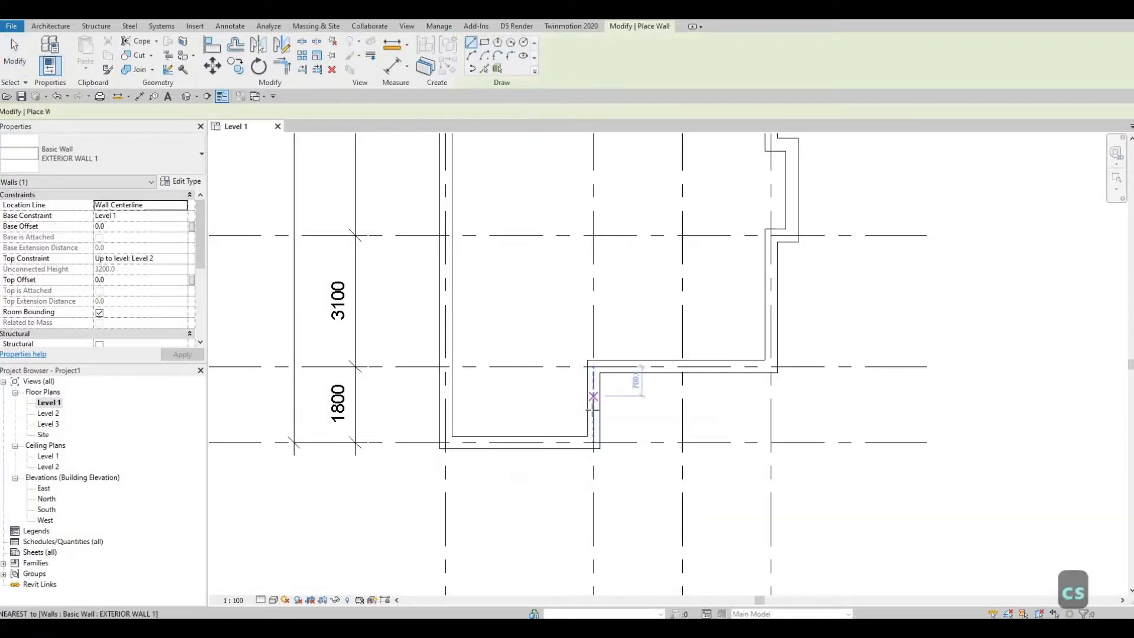
Start a new exterior wall on the short wall between grids E and F
click(593, 401)
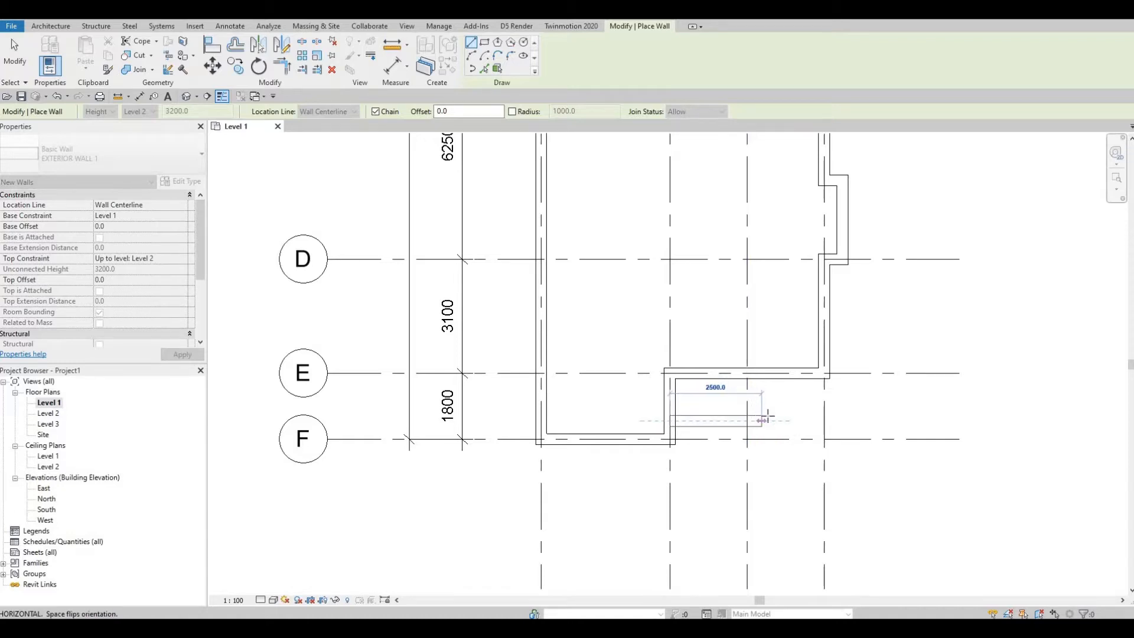
mouse_move(766, 421)
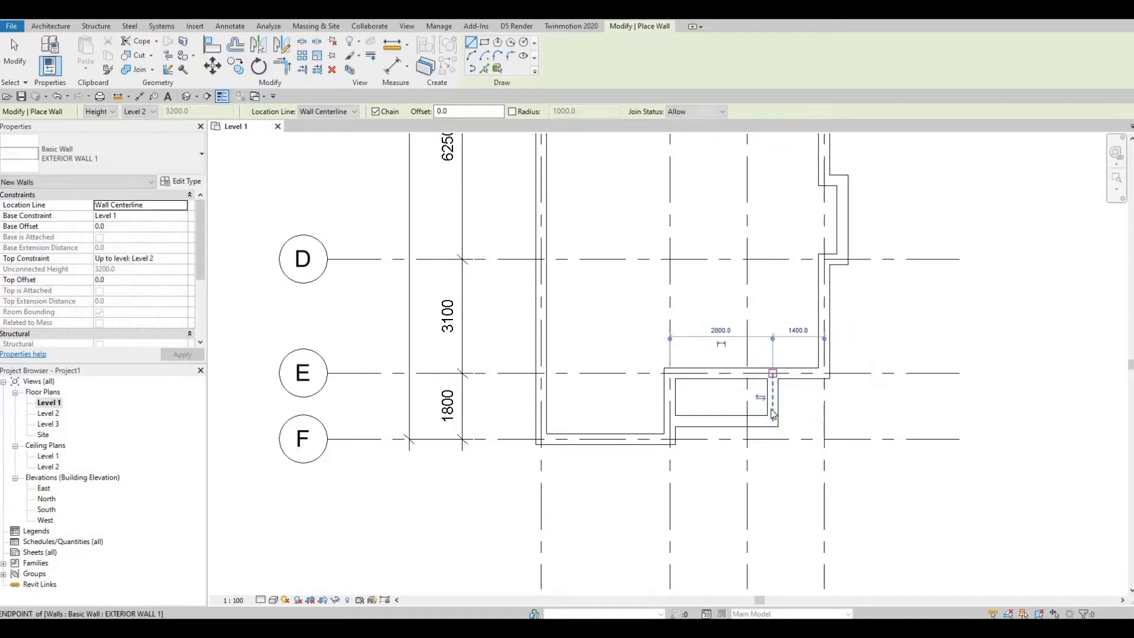
Trim the overlapping walls at the southern step into a clean corner
key(Escape)
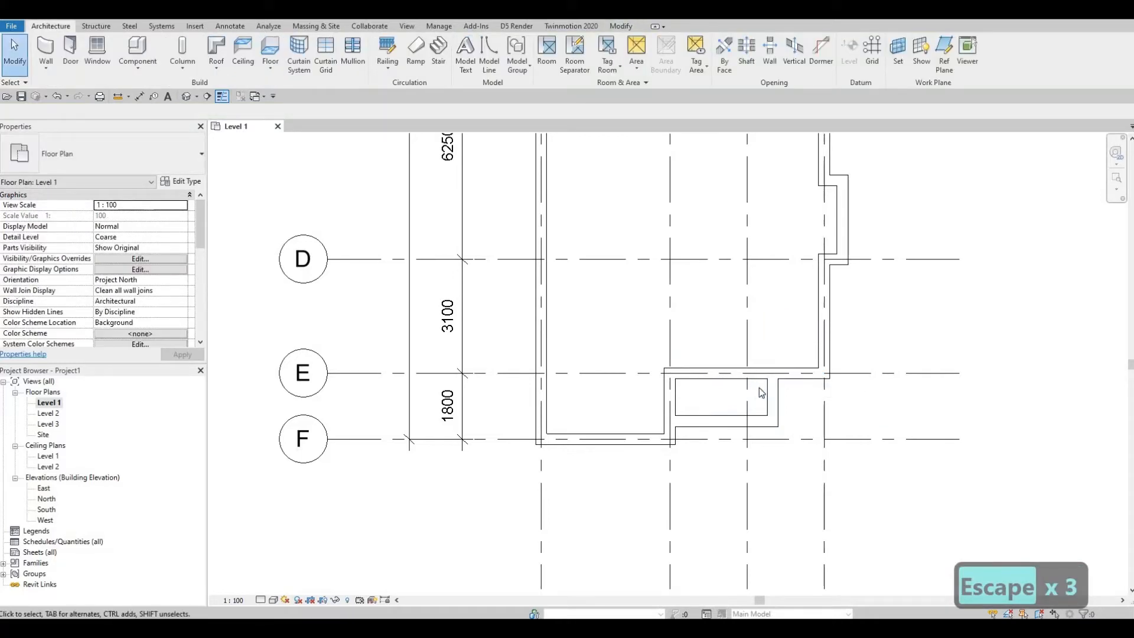
mouse_move(757, 400)
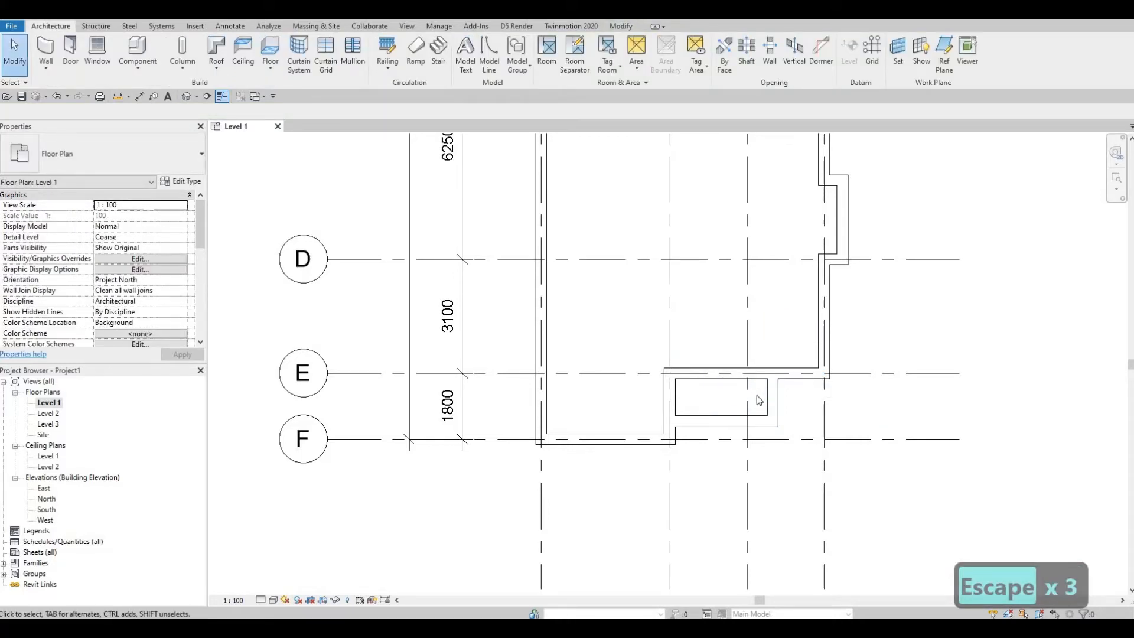
mouse_move(774, 397)
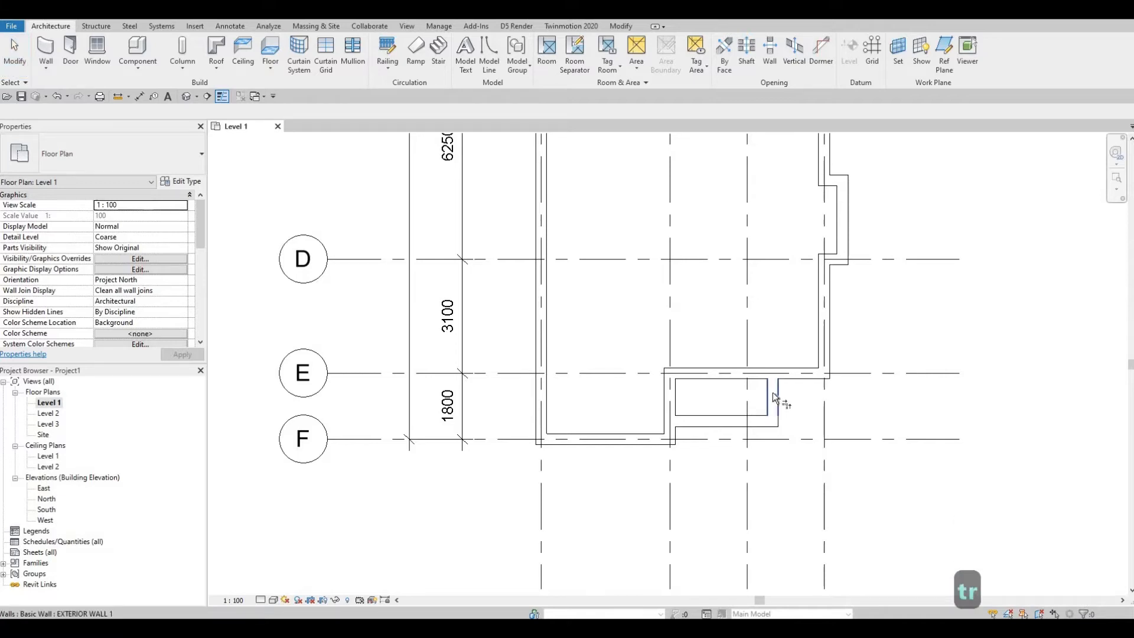
mouse_move(794, 384)
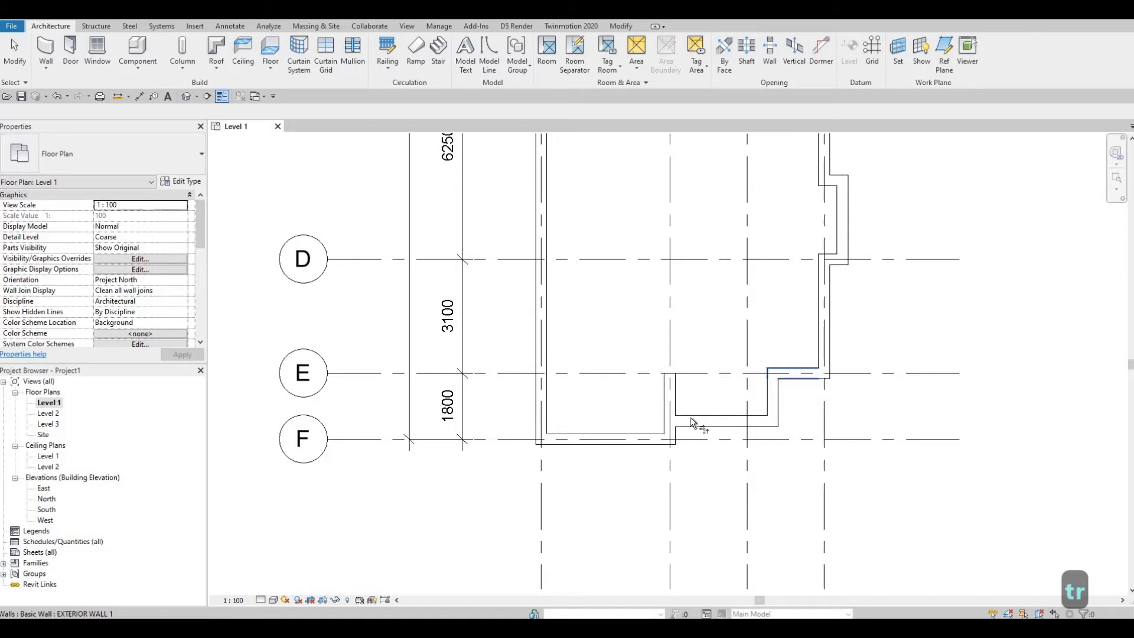
click(720, 421)
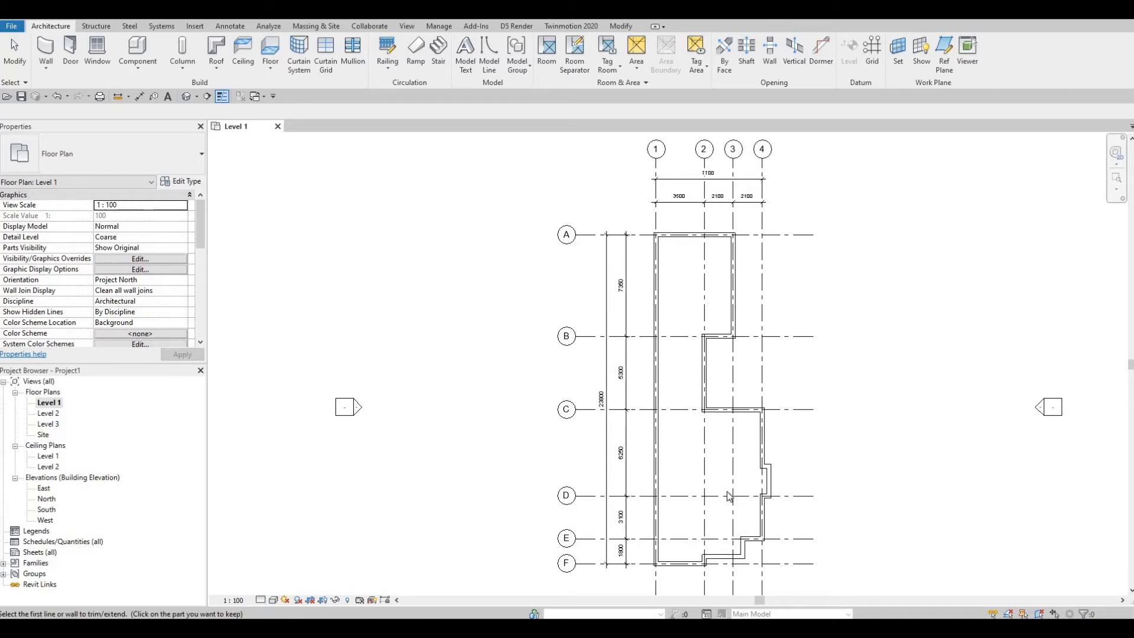
key(Escape)
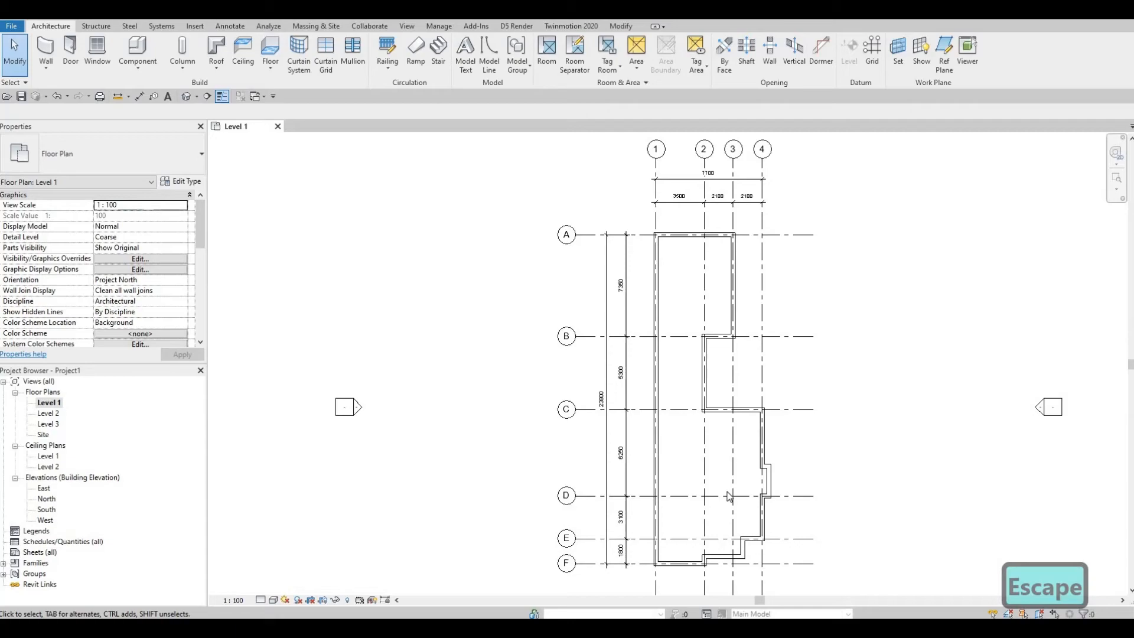